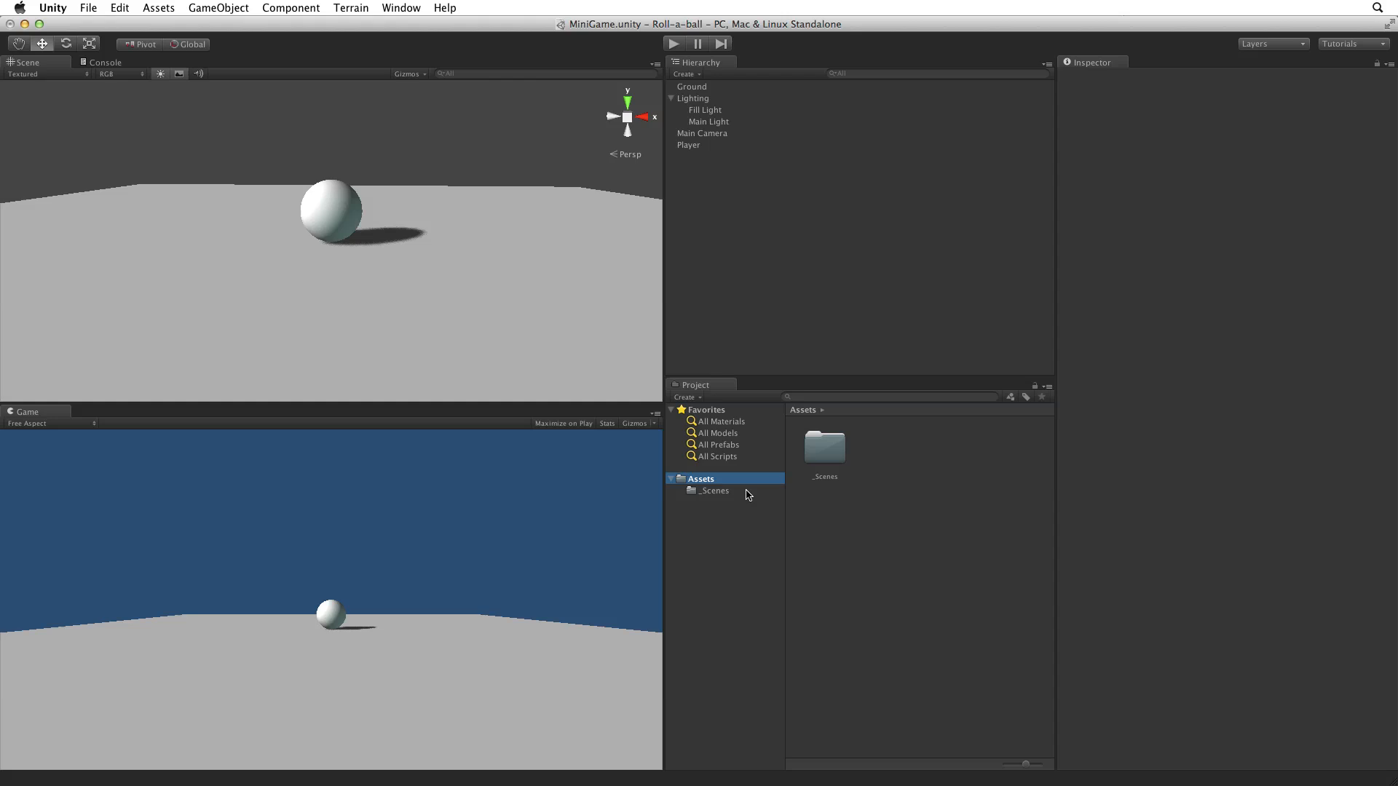
Select the Player sphere and browse the Component > Physics menu for its physics setup.
{"action": "left_click", "coordinate": [687, 144]}
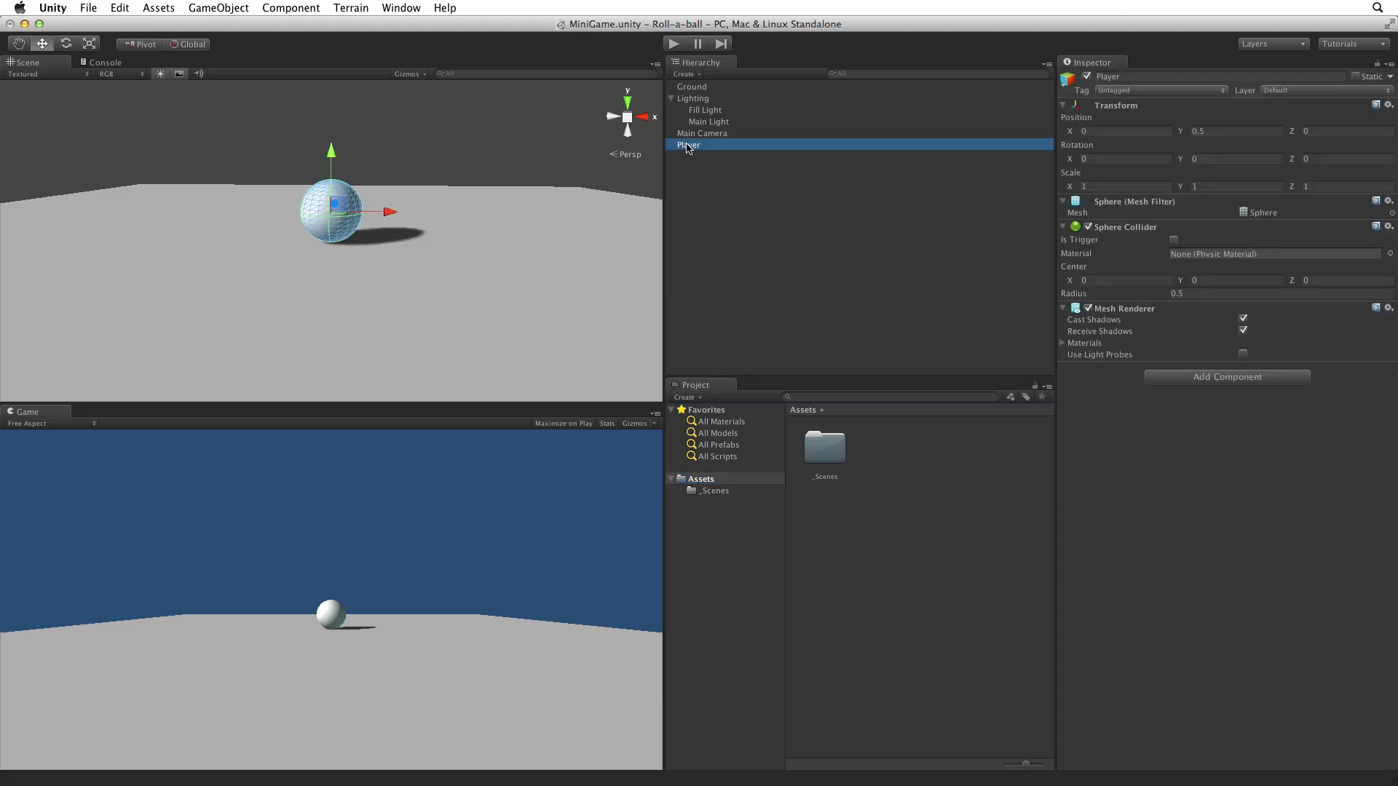
{"action": "left_click", "coordinate": [290, 7]}
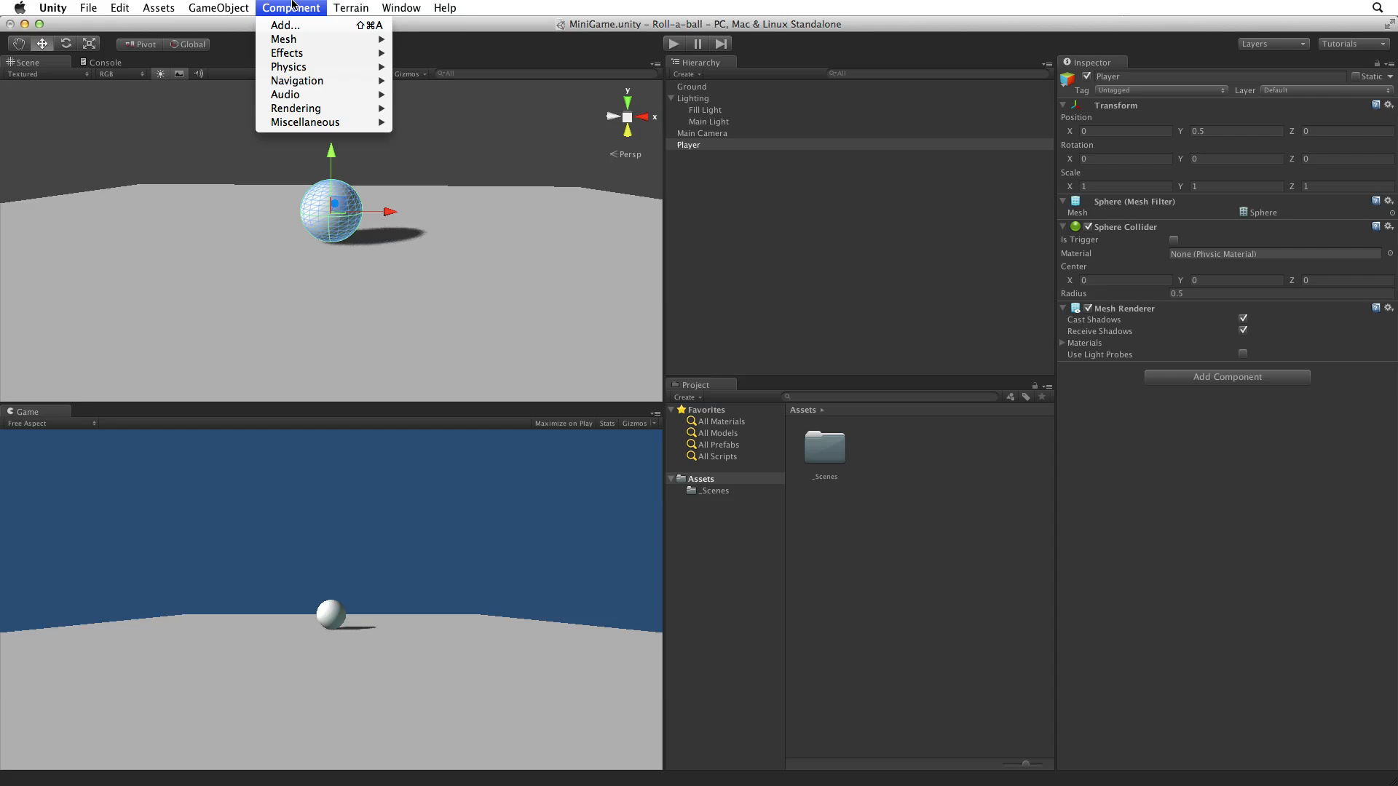
{"action": "mouse_move", "coordinate": [288, 67]}
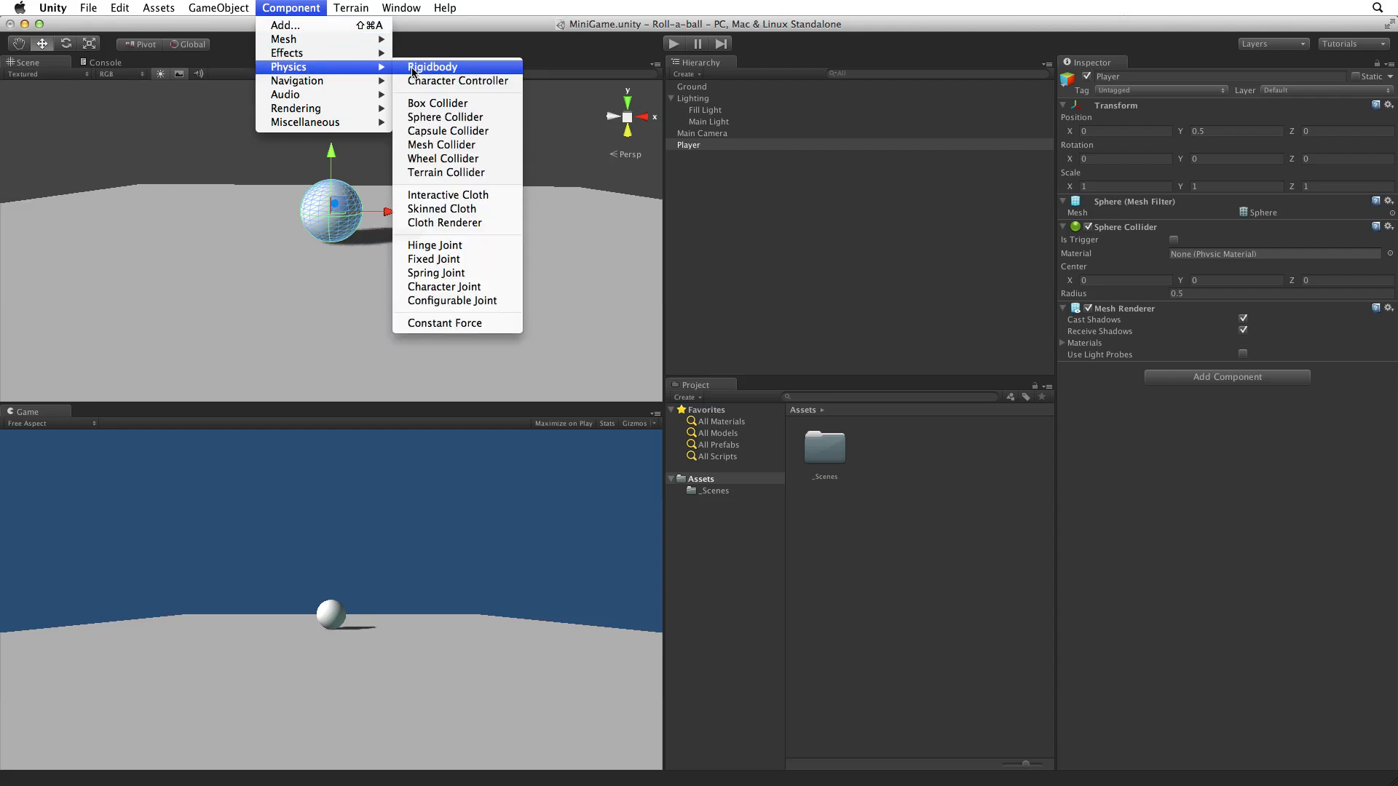
{"action": "mouse_move", "coordinate": [416, 73]}
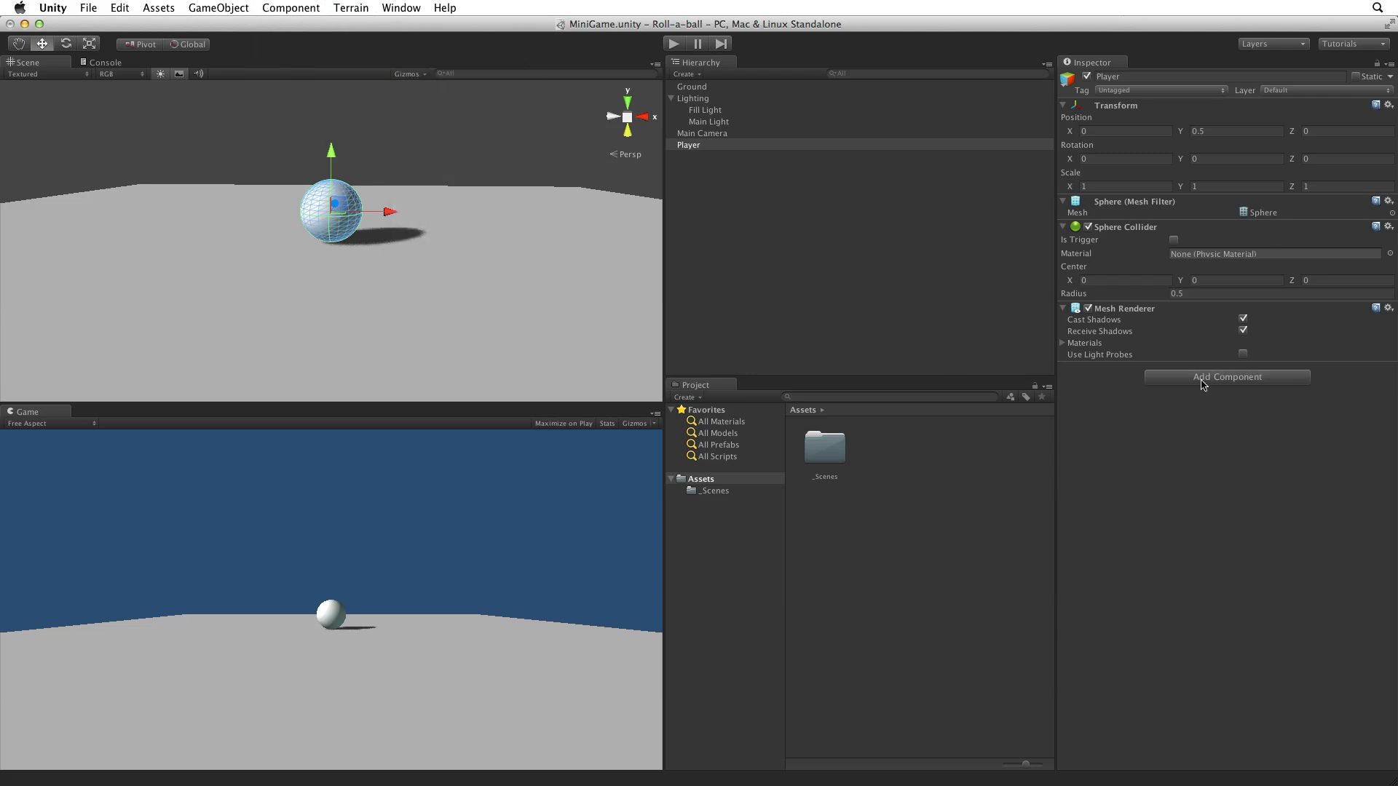
Add a Rigidbody component to the Player via Add Component > Physics.
{"action": "left_click", "coordinate": [1226, 376]}
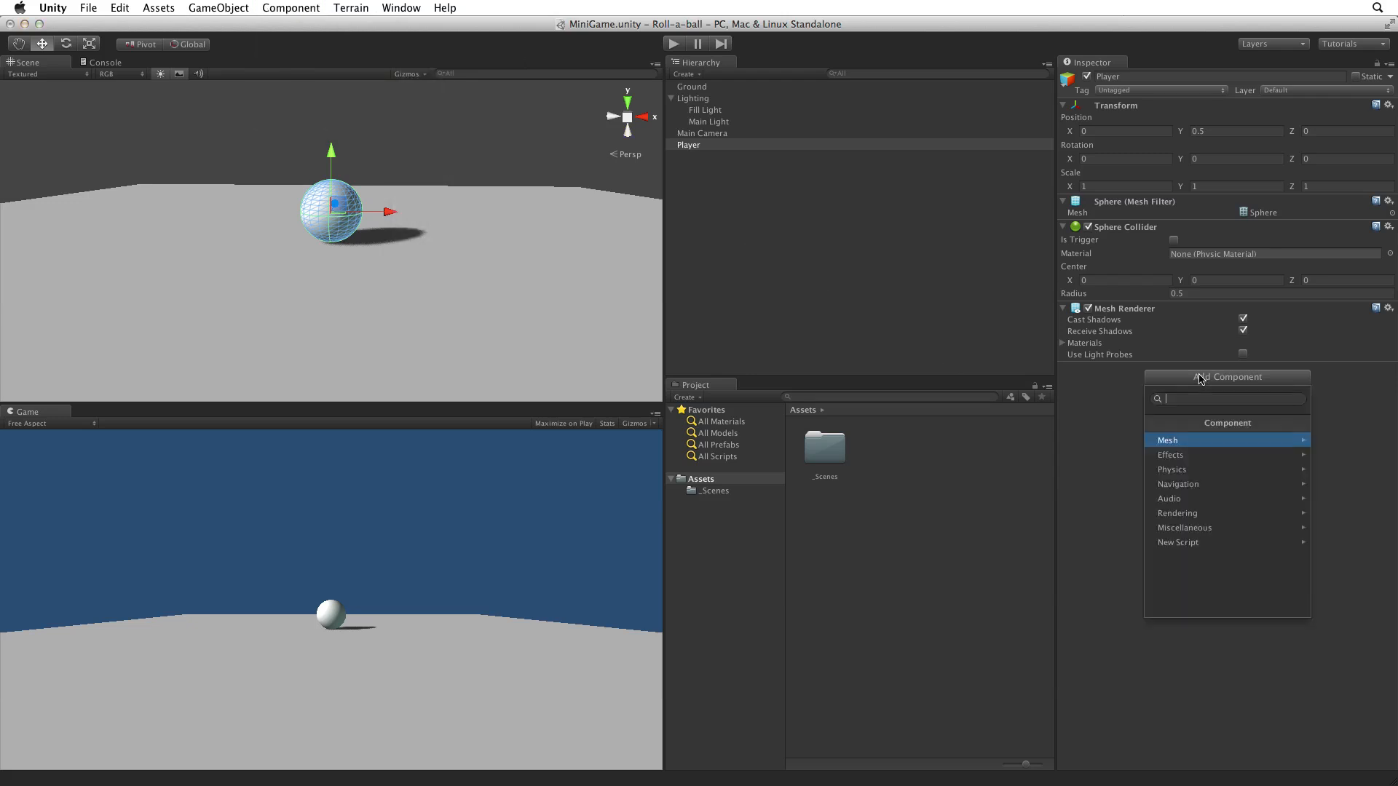
{"action": "left_click", "coordinate": [1173, 469]}
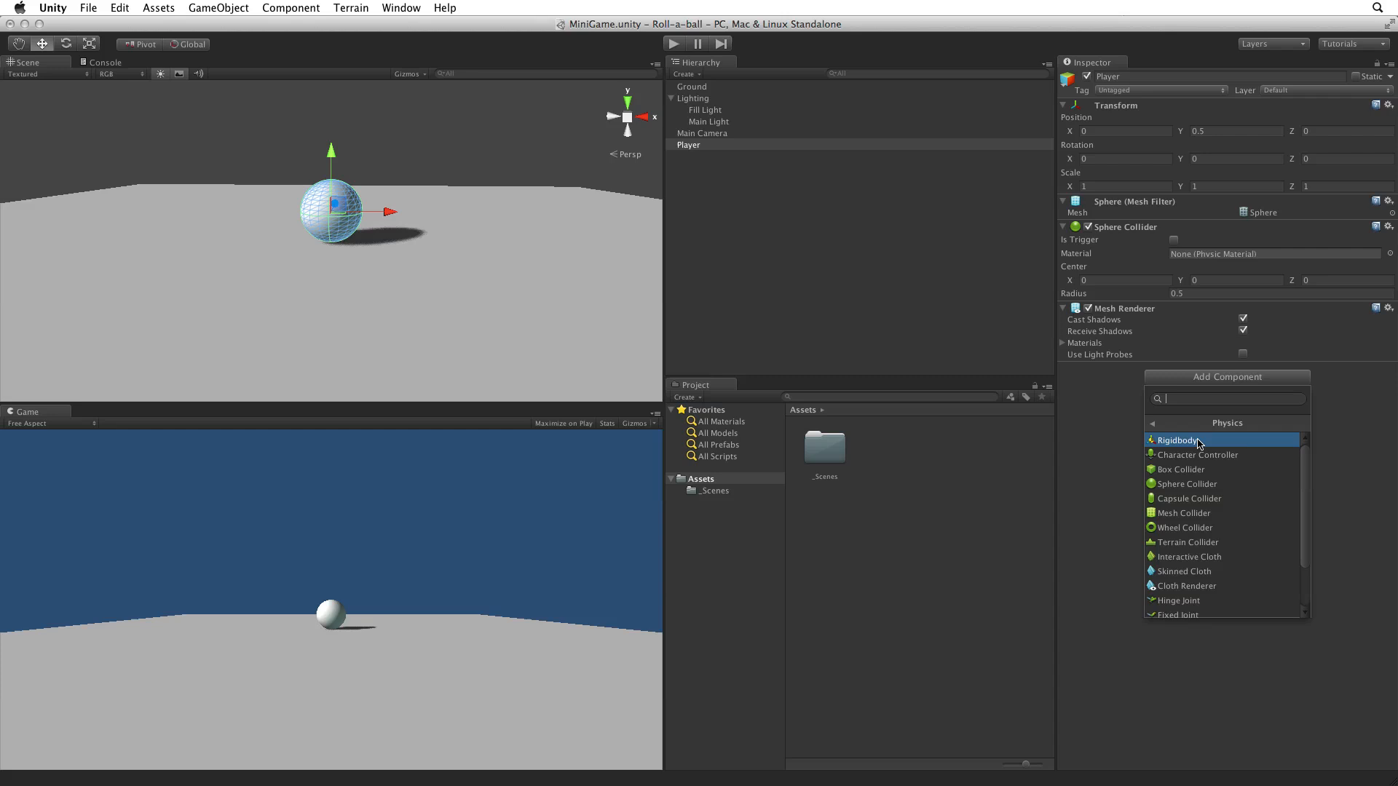
{"action": "left_click", "coordinate": [1177, 440]}
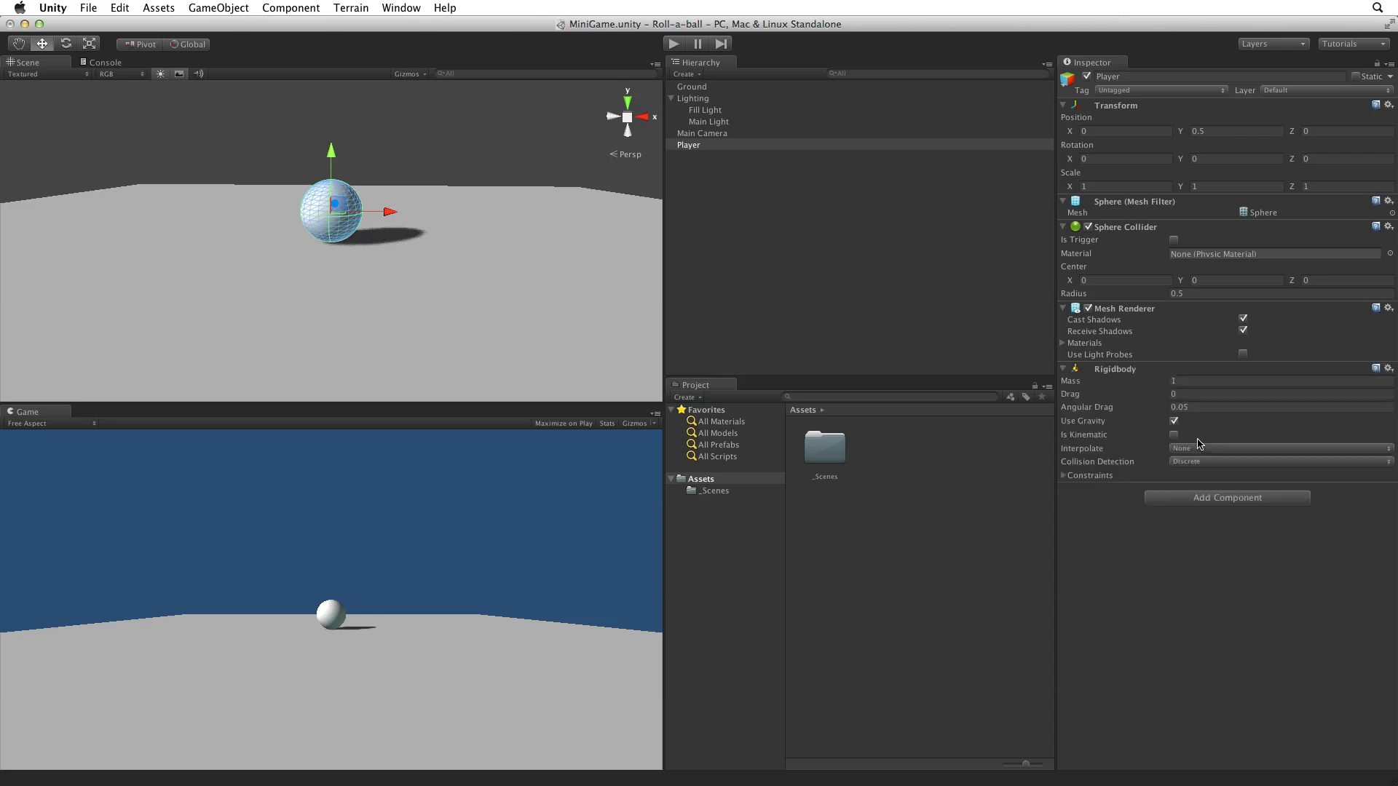
{"action": "mouse_move", "coordinate": [1041, 472]}
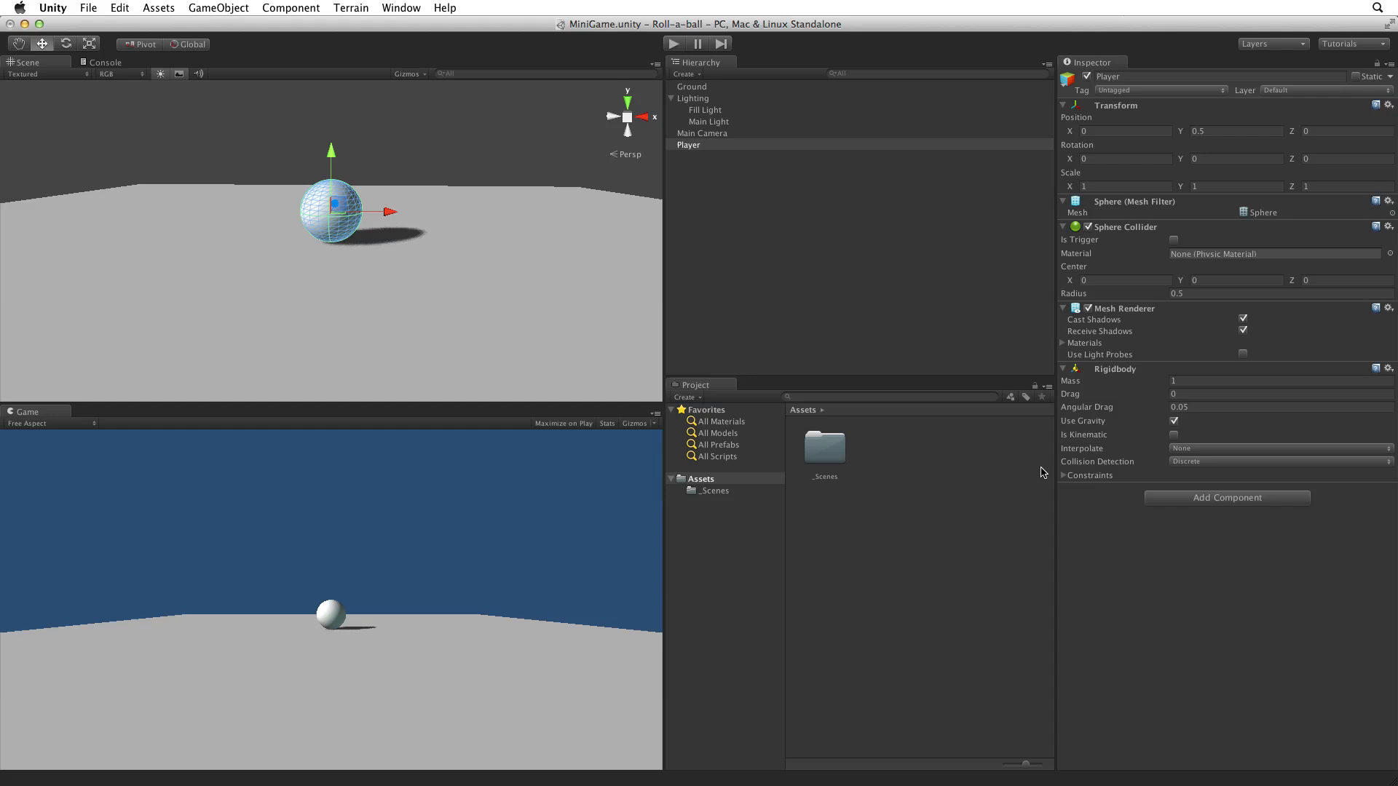
Move the Sphere Collider below the Rigidbody and tidy the component foldouts.
{"action": "left_click", "coordinate": [1390, 227]}
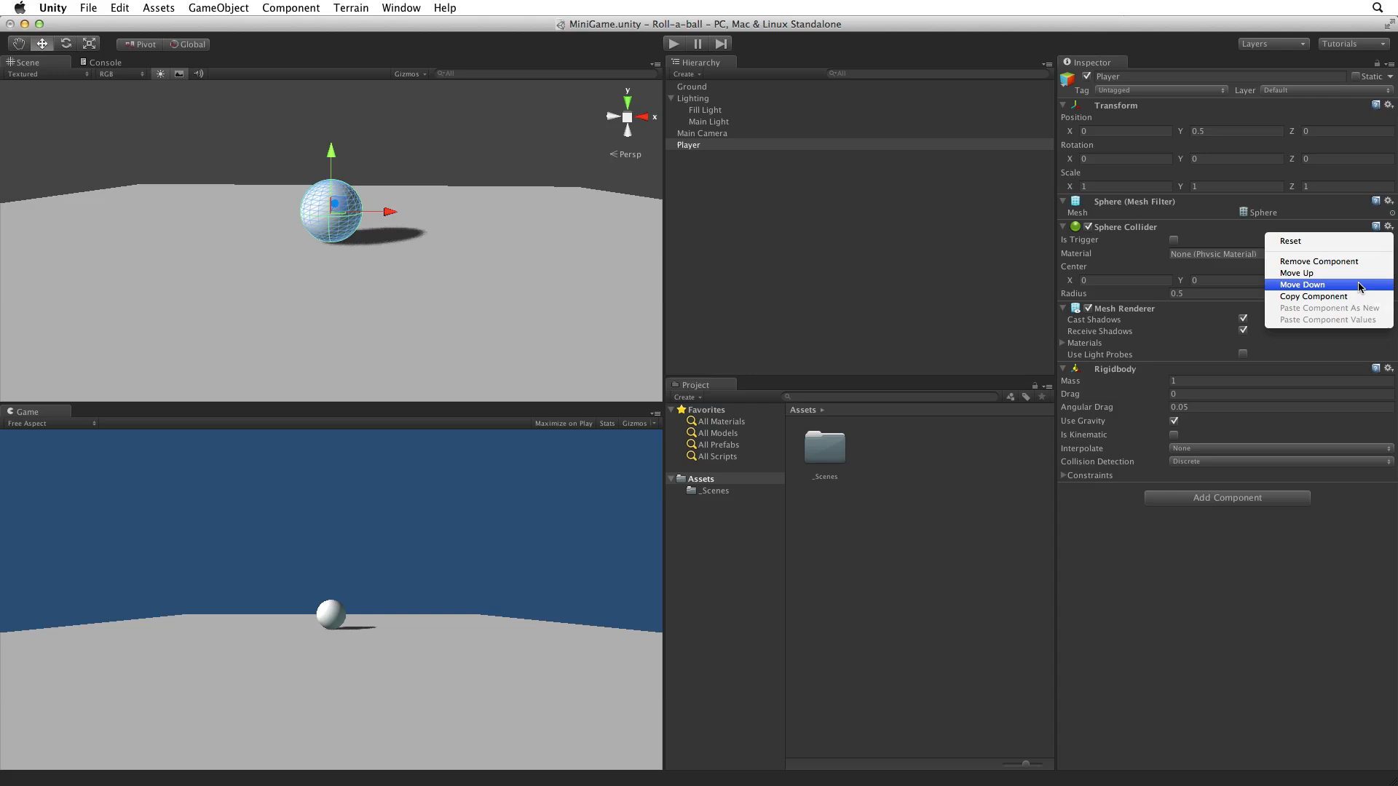
{"action": "left_click", "coordinate": [1302, 285]}
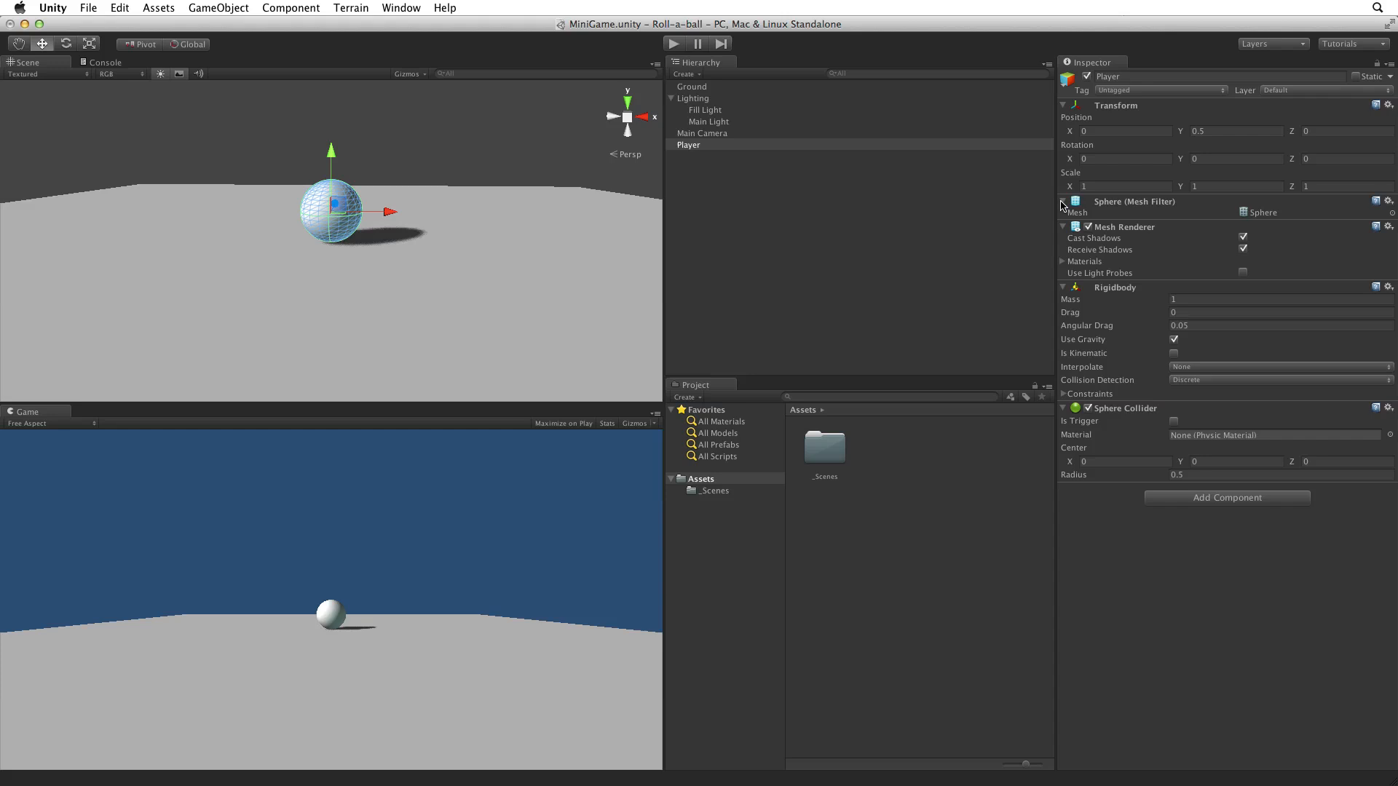
{"action": "left_click", "coordinate": [1063, 203]}
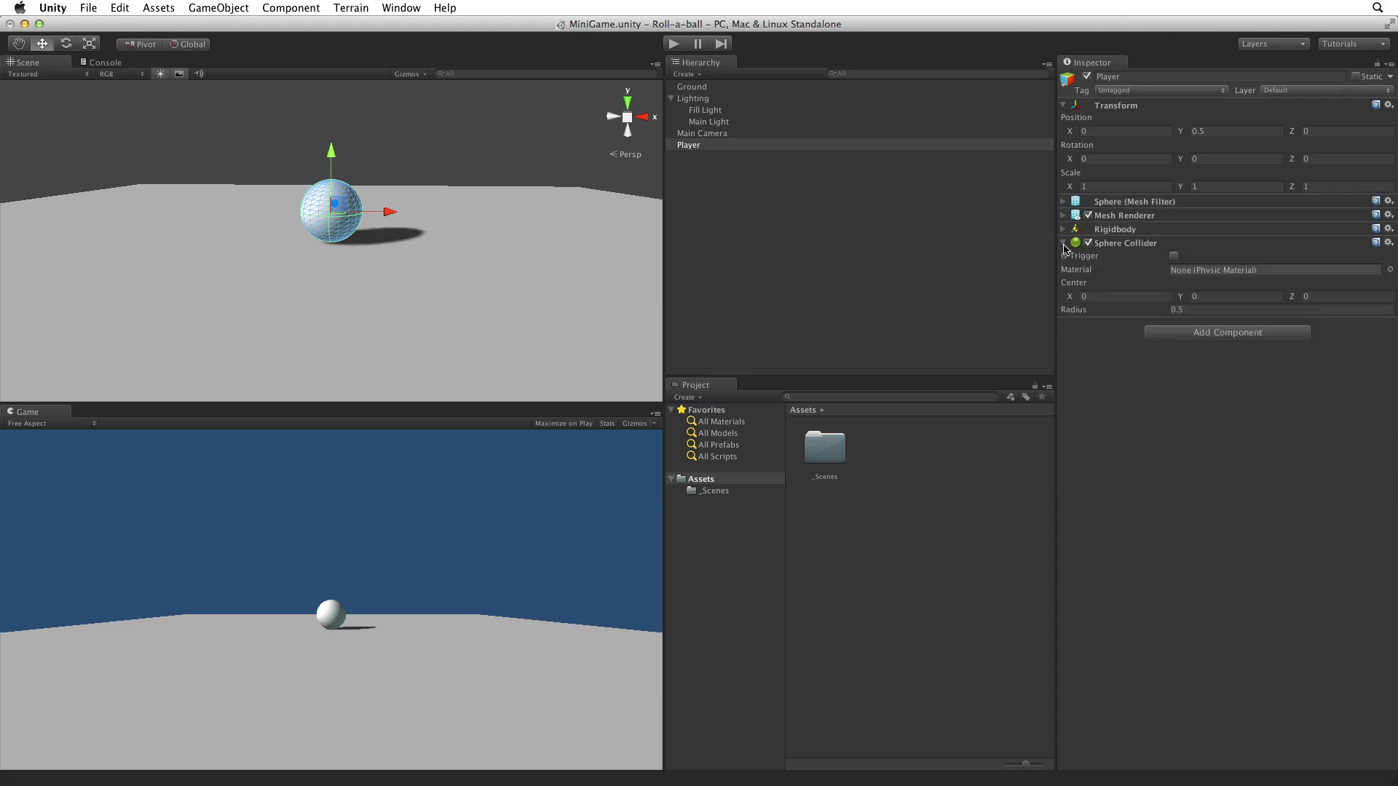
{"action": "left_click", "coordinate": [1063, 242]}
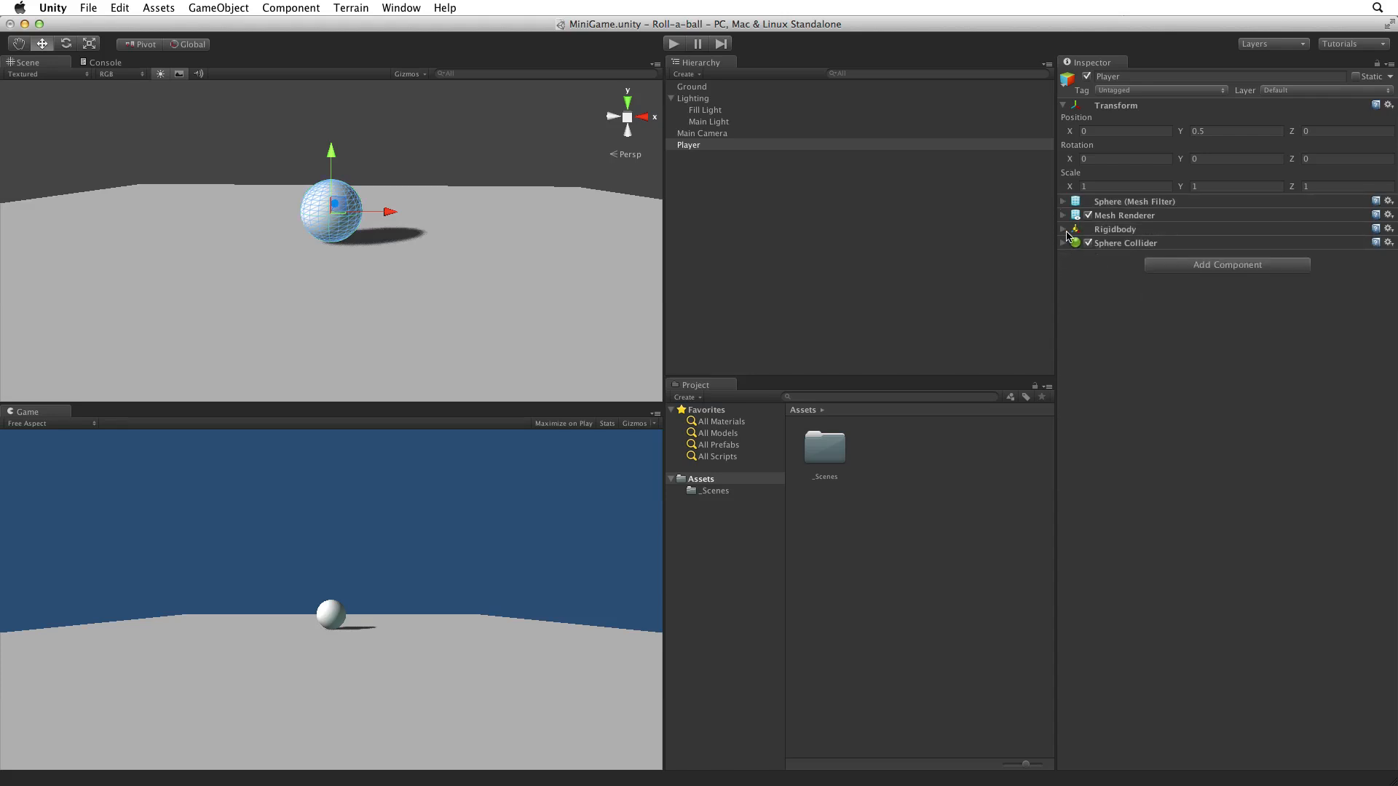
{"action": "left_click", "coordinate": [1063, 229]}
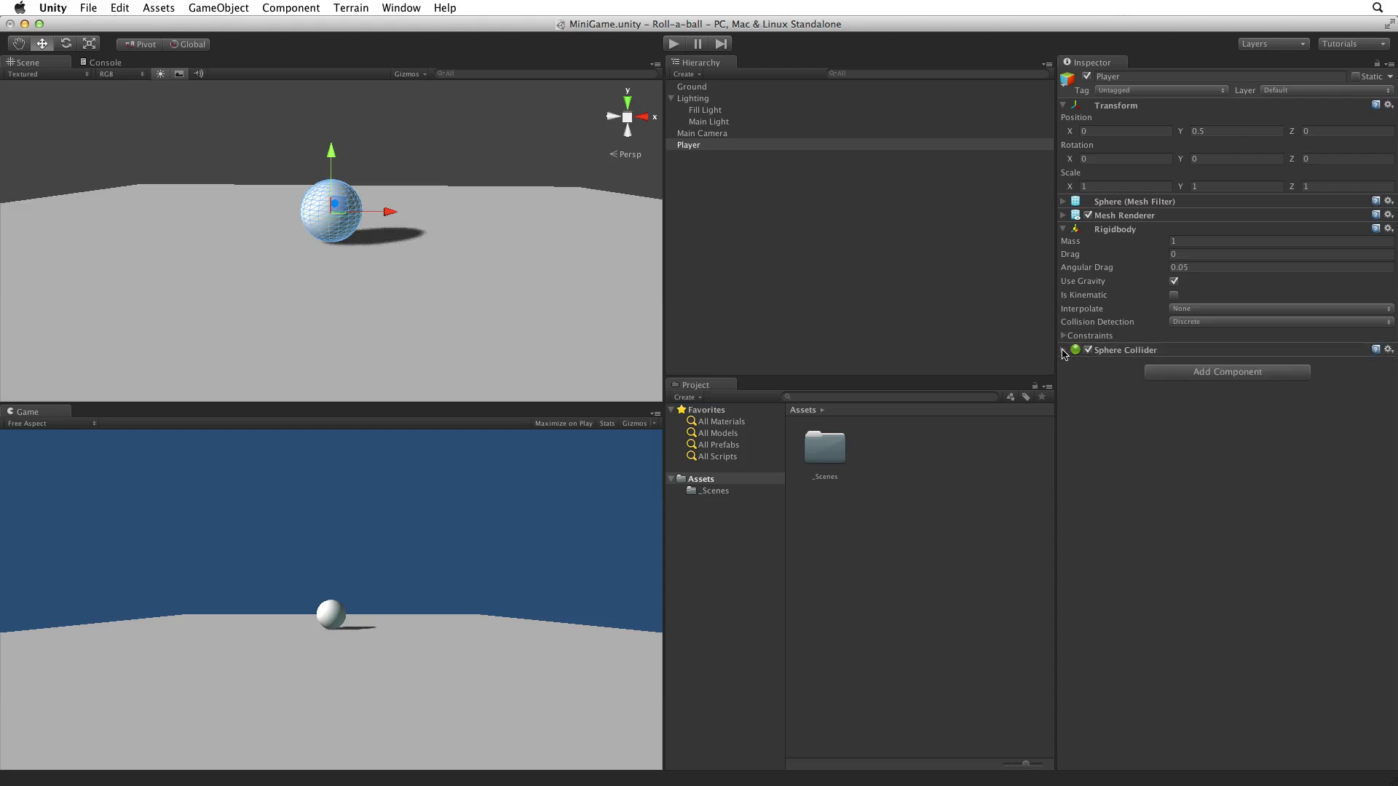
{"action": "left_click", "coordinate": [1063, 349]}
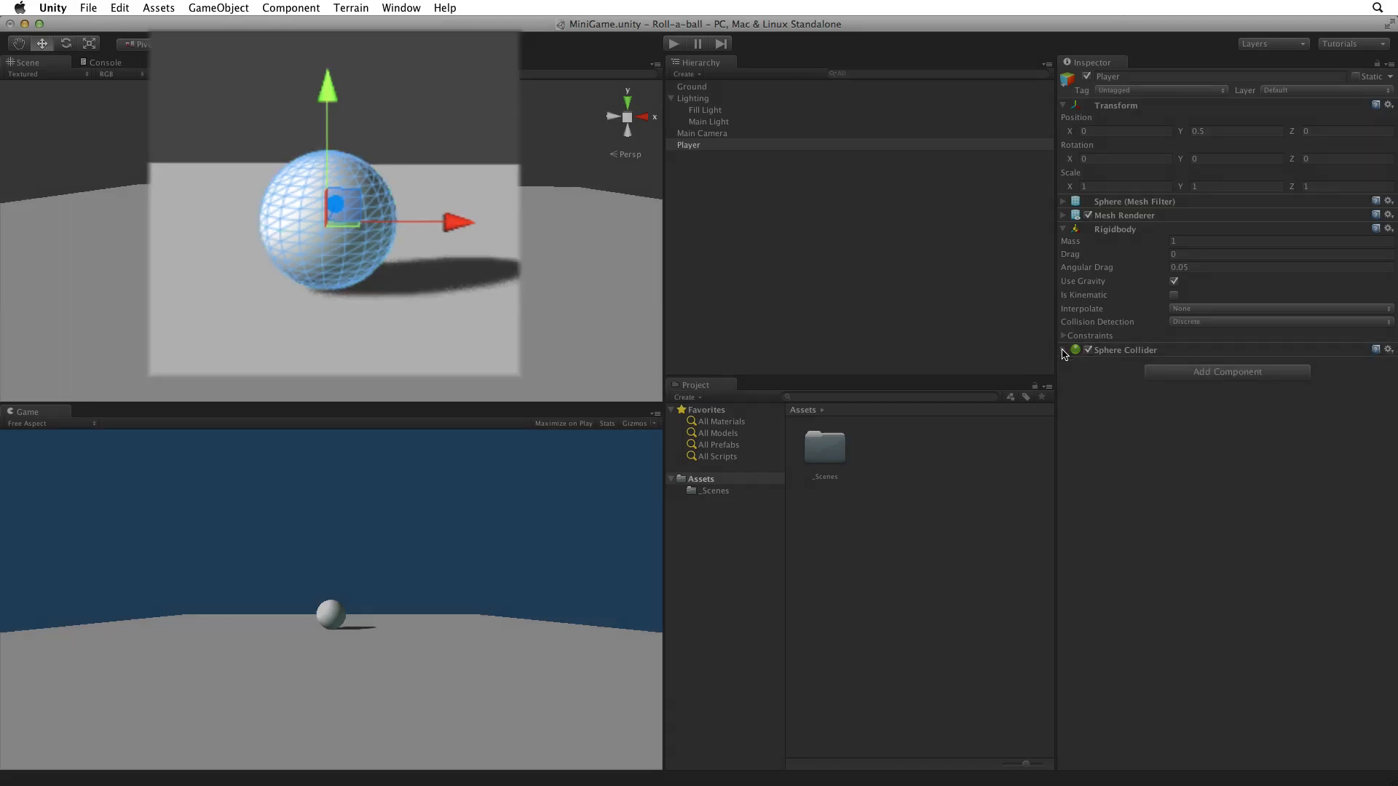
Create a new folder named Scripts in the project's Assets via Create > Folder.
{"action": "left_click", "coordinate": [1063, 350]}
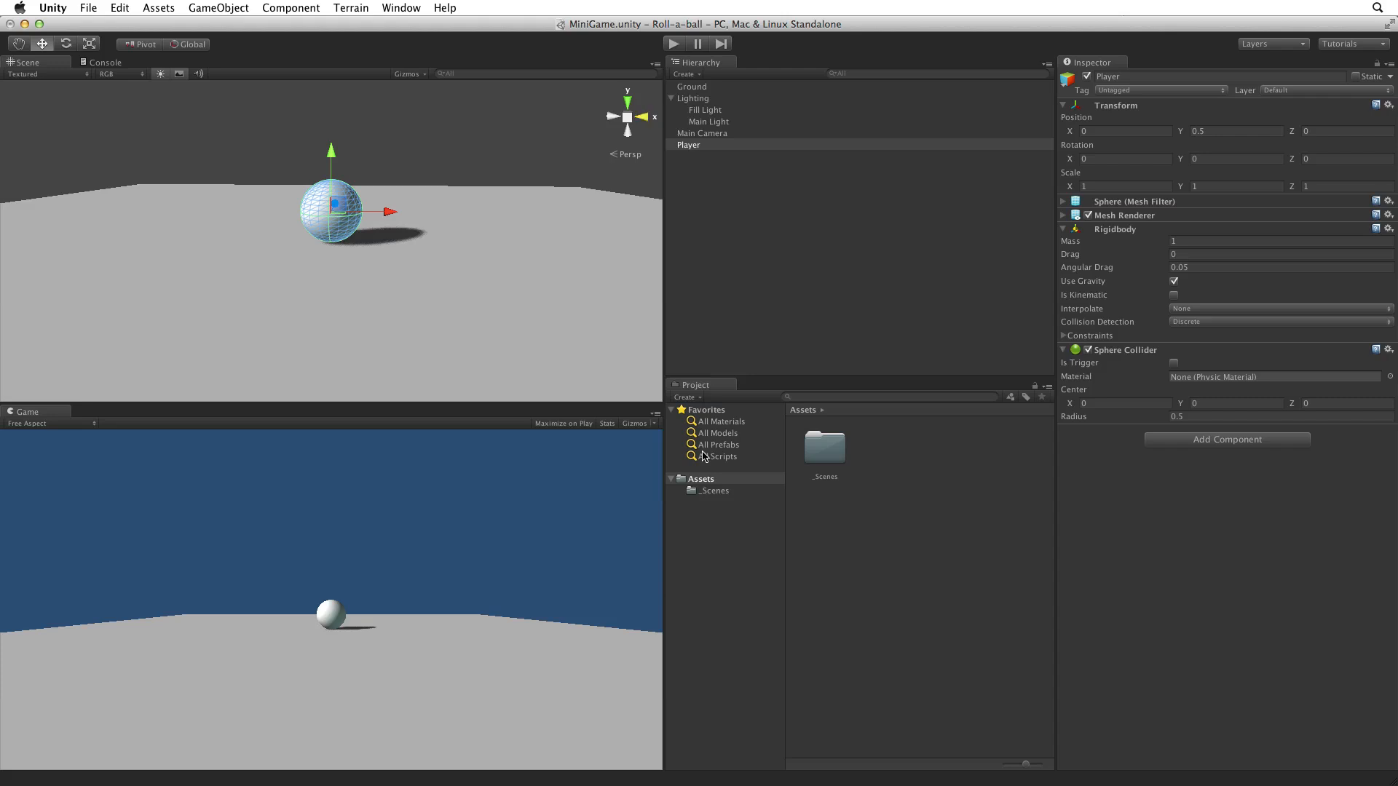
{"action": "left_click", "coordinate": [686, 396]}
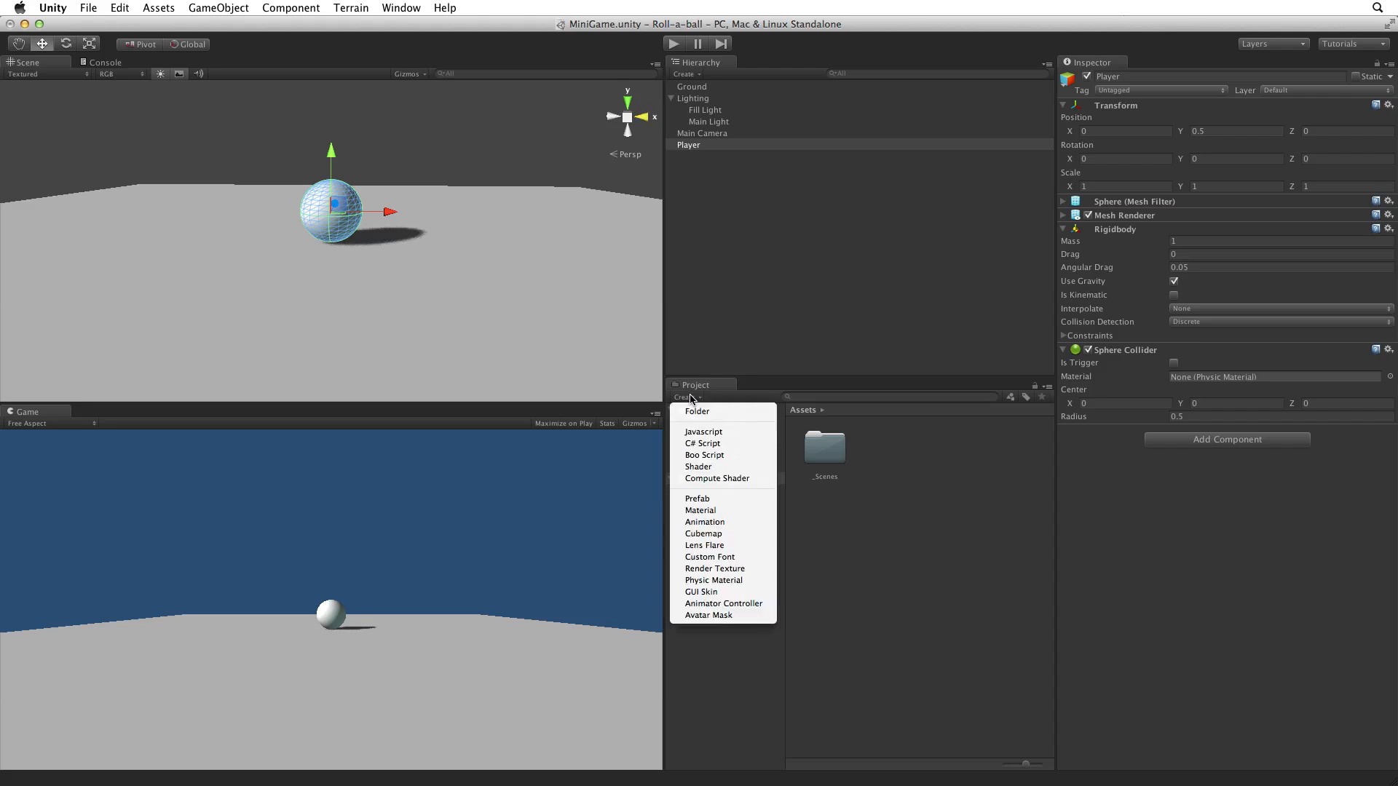
{"action": "mouse_move", "coordinate": [698, 410]}
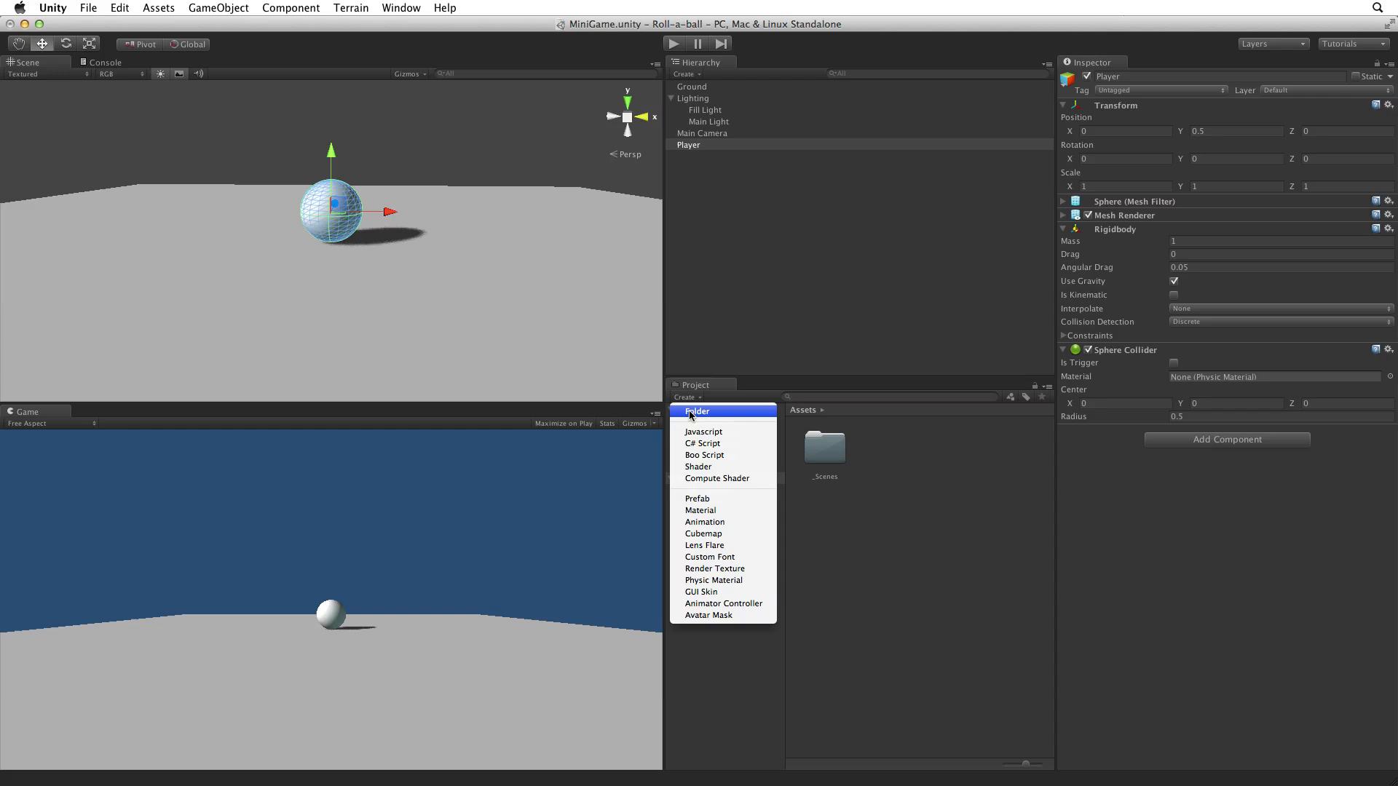
{"action": "left_click", "coordinate": [697, 411]}
{"action": "type", "text": "Scripts"}
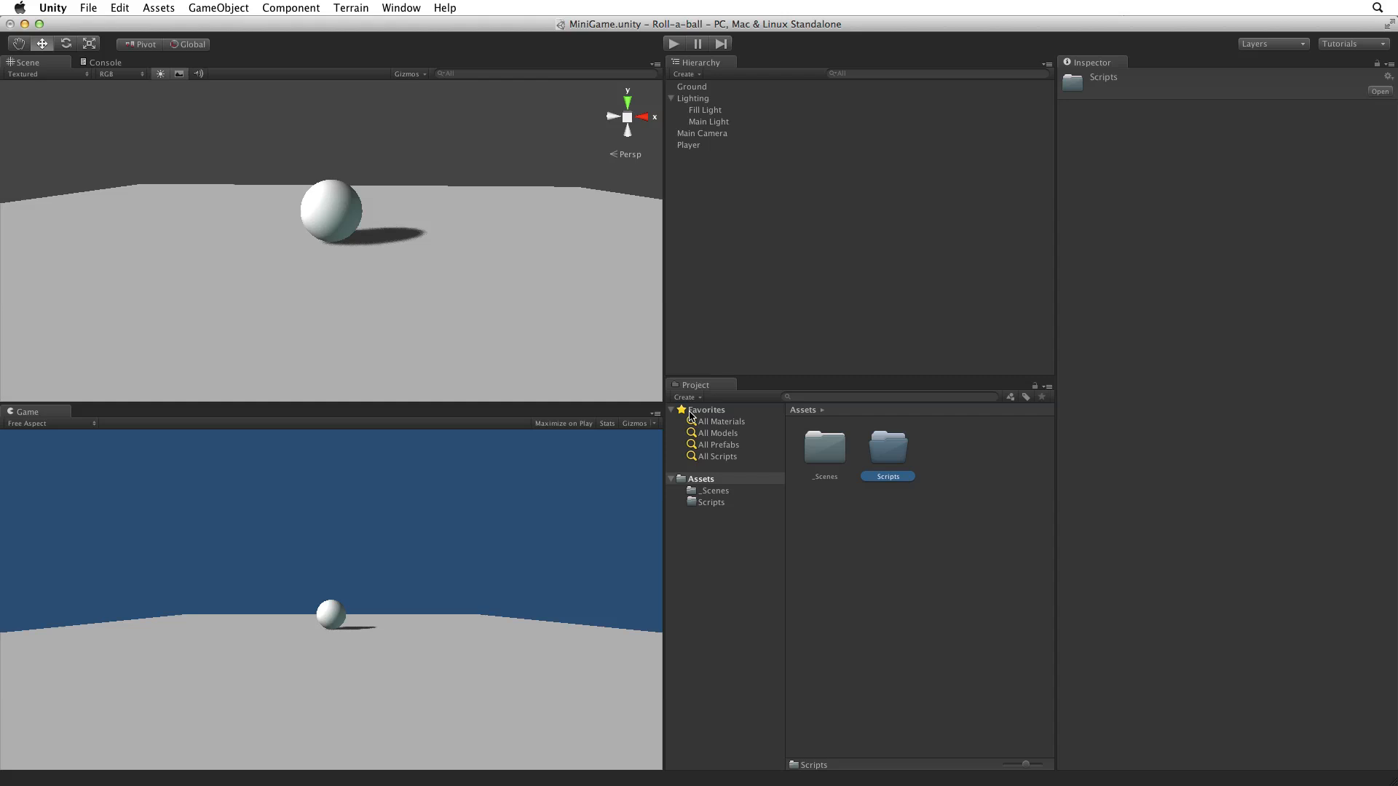
{"action": "mouse_move", "coordinate": [162, 8]}
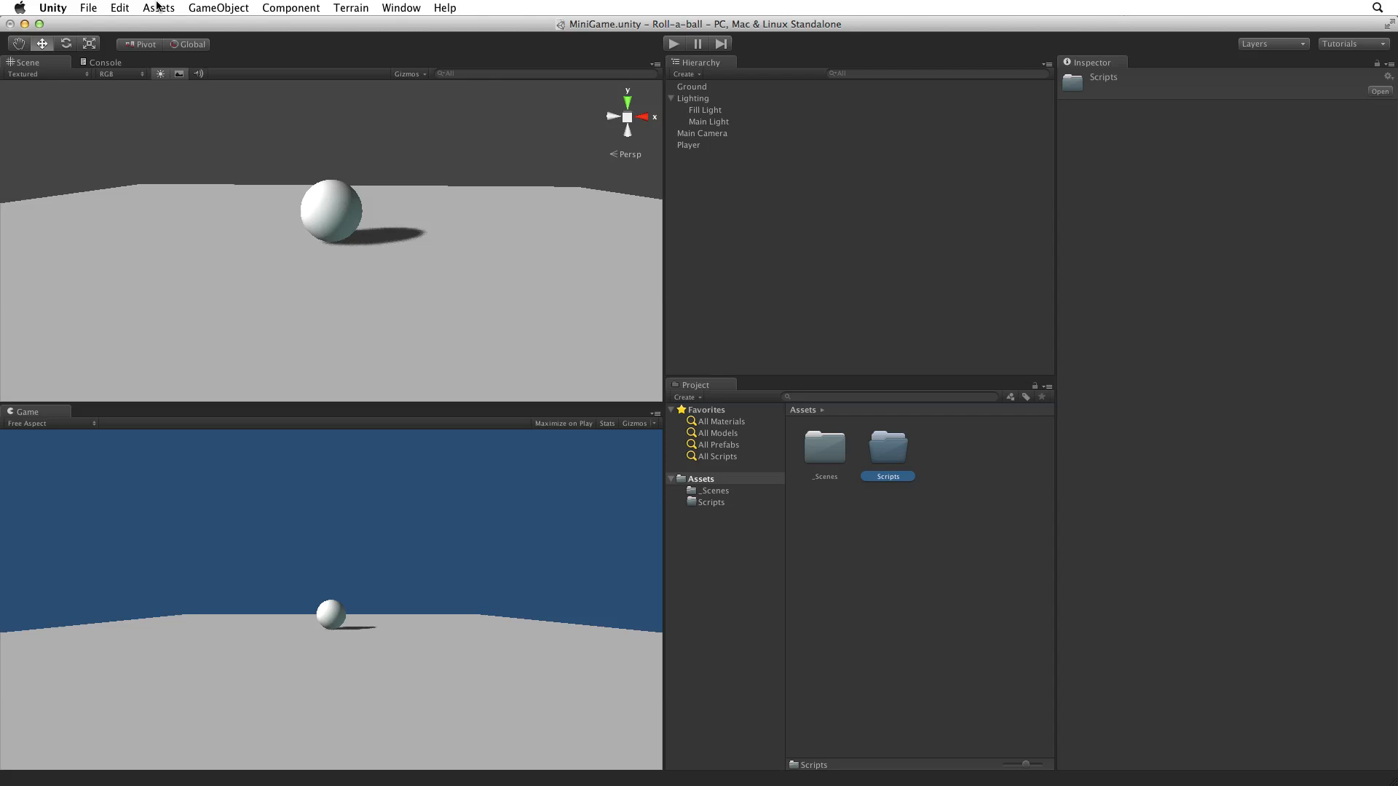
{"action": "left_click", "coordinate": [157, 7]}
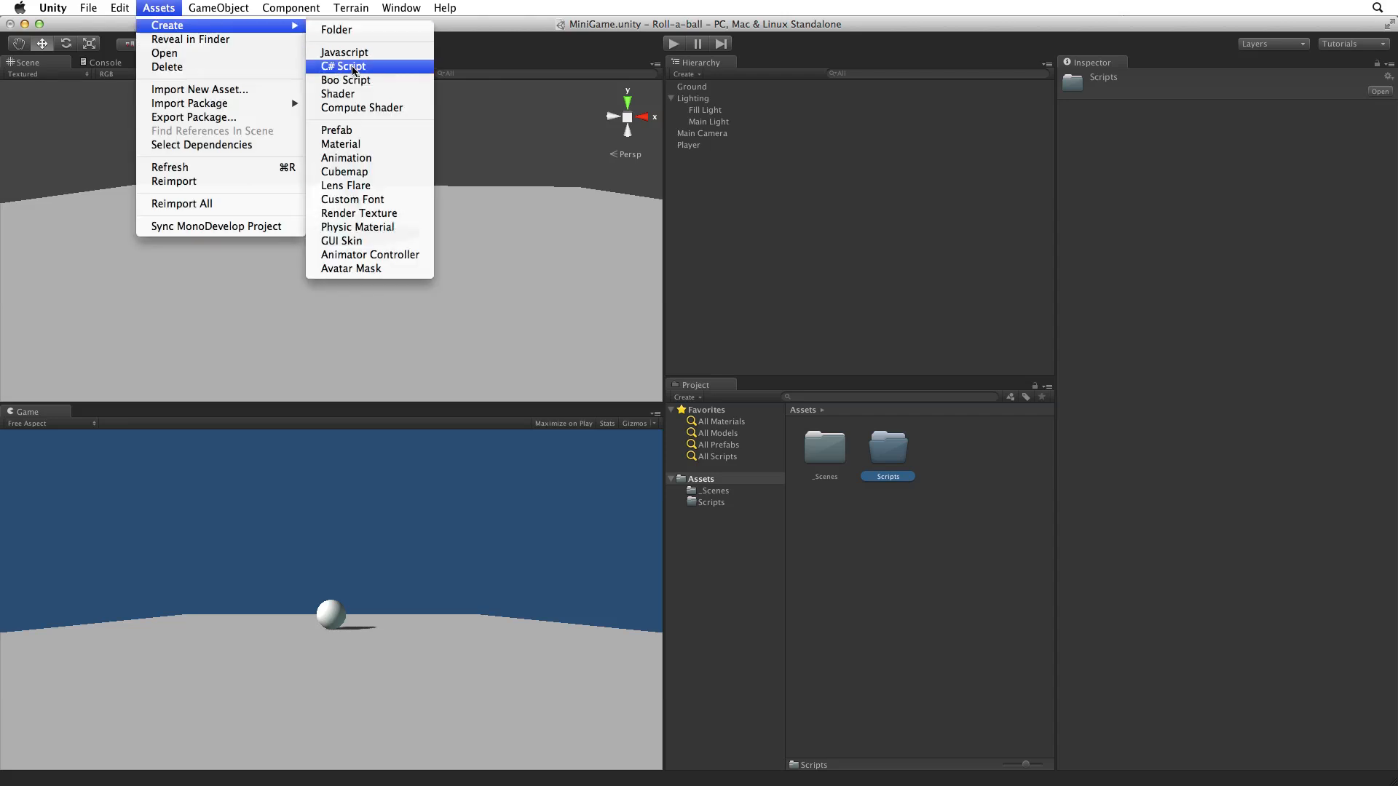
{"action": "left_click", "coordinate": [686, 396]}
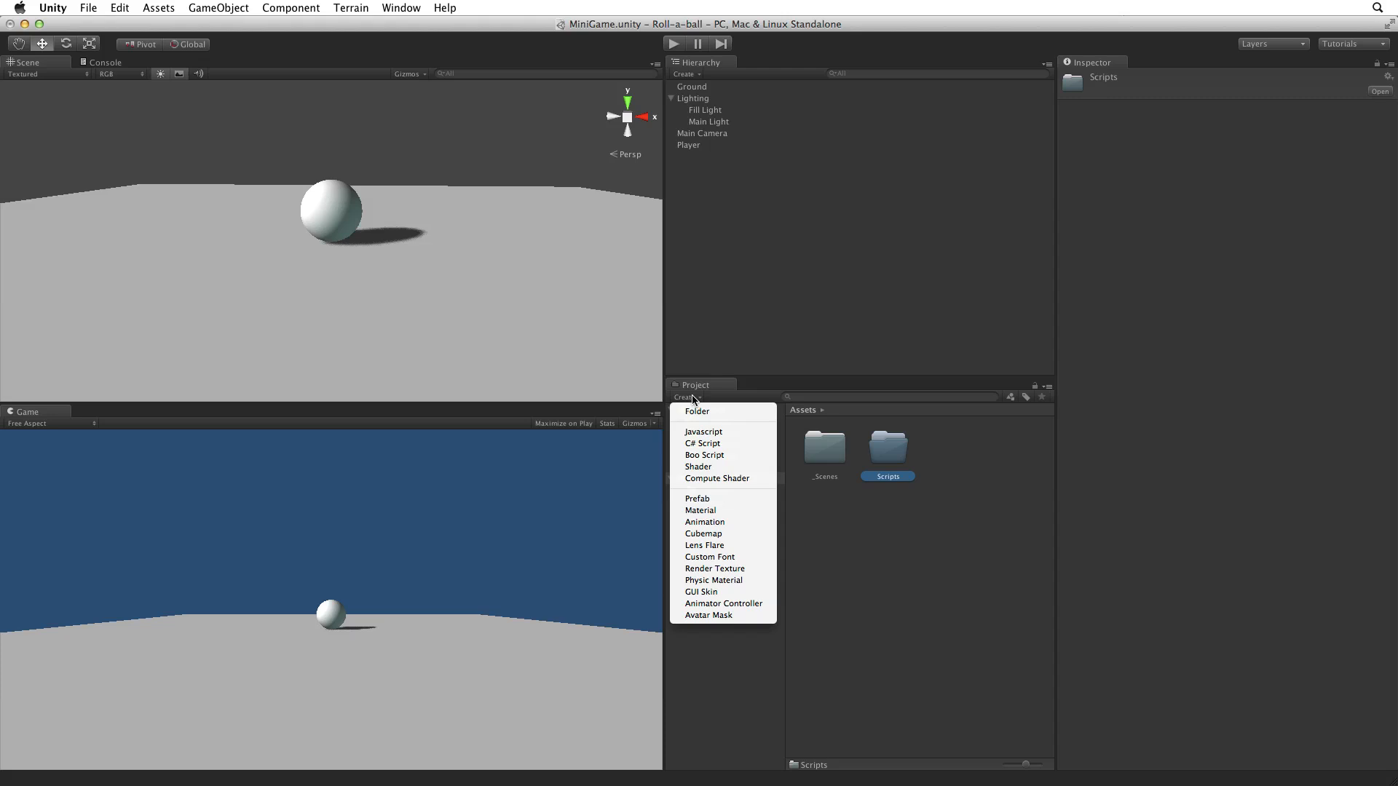
{"action": "mouse_move", "coordinate": [702, 442]}
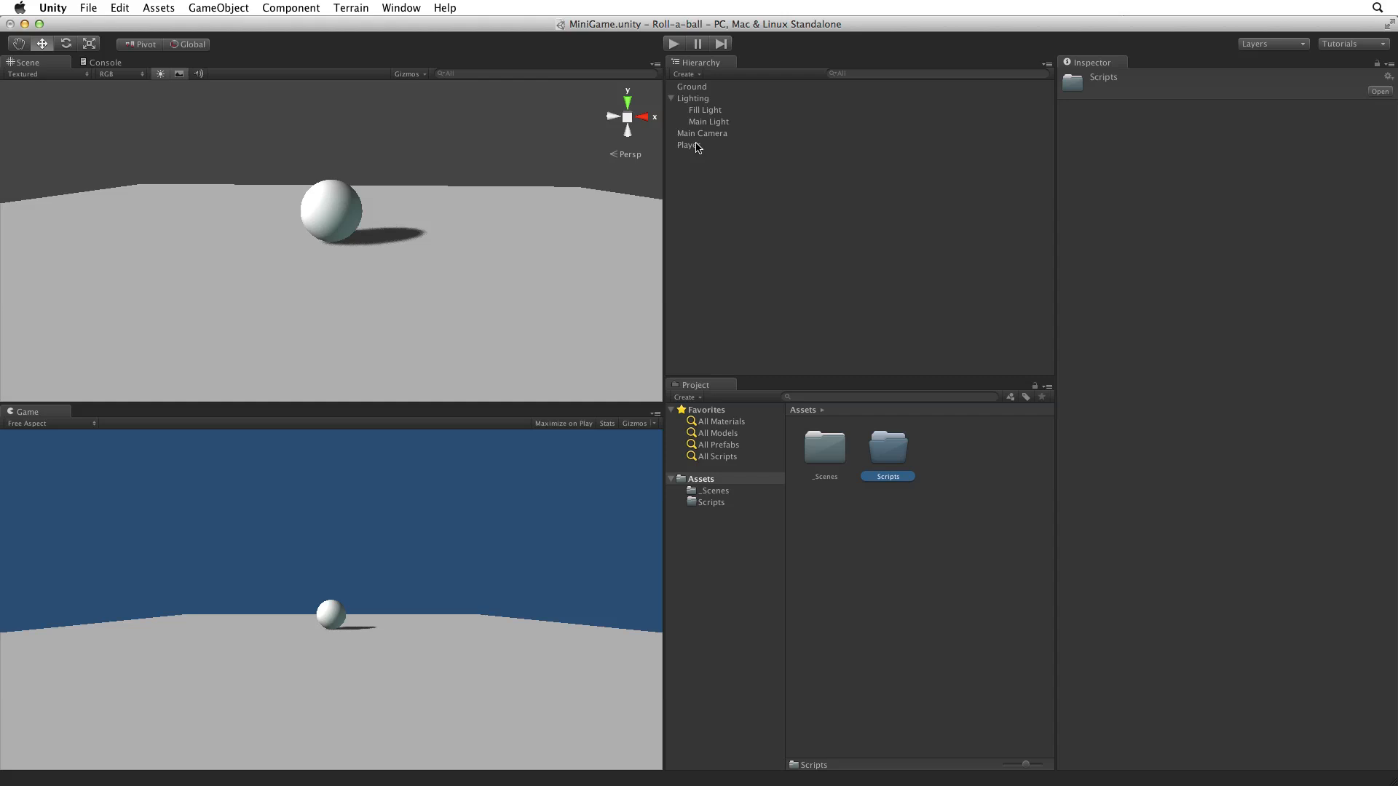
Attach a new CSharp script named PlayerController to the Player via Add Component > New Script.
{"action": "left_click", "coordinate": [690, 144]}
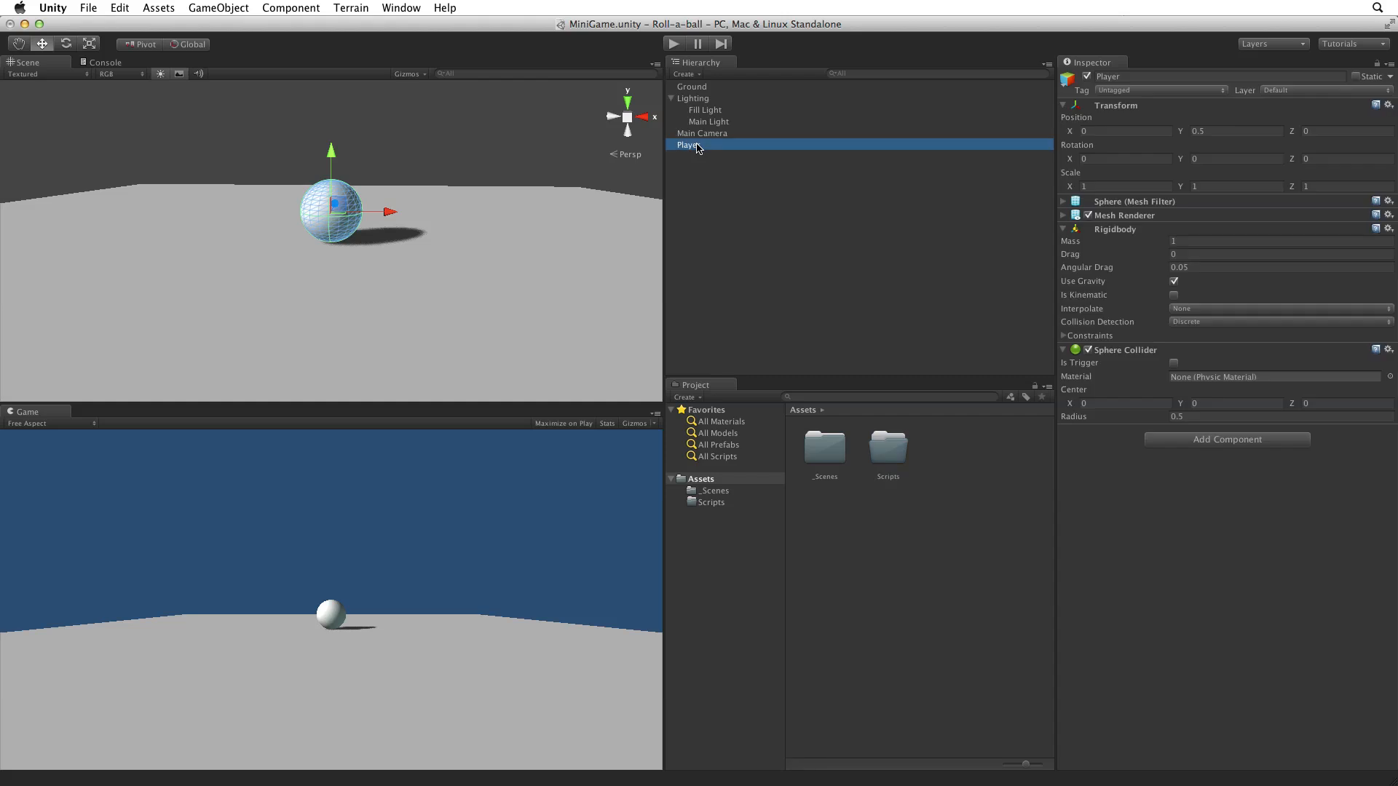
{"action": "left_click", "coordinate": [1227, 440]}
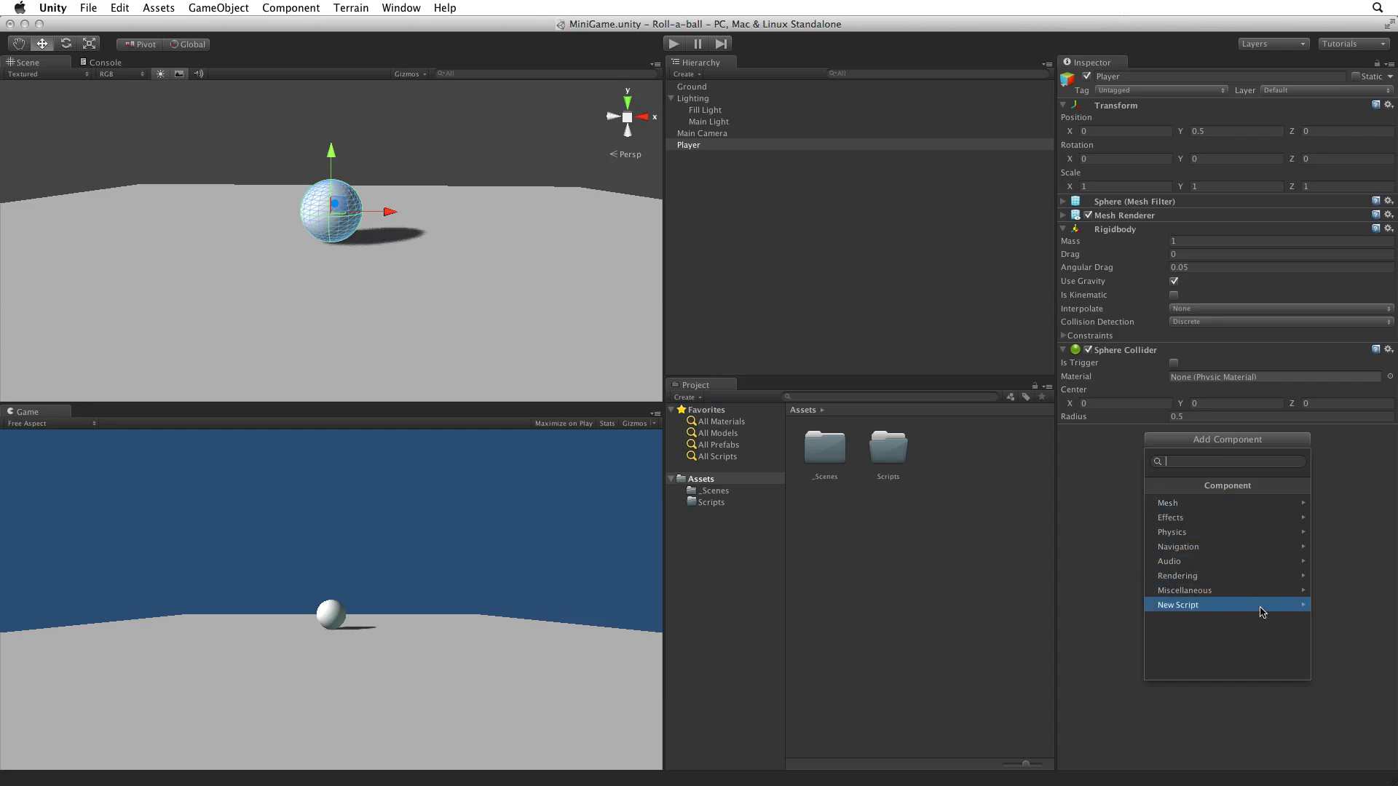
{"action": "left_click", "coordinate": [1207, 605]}
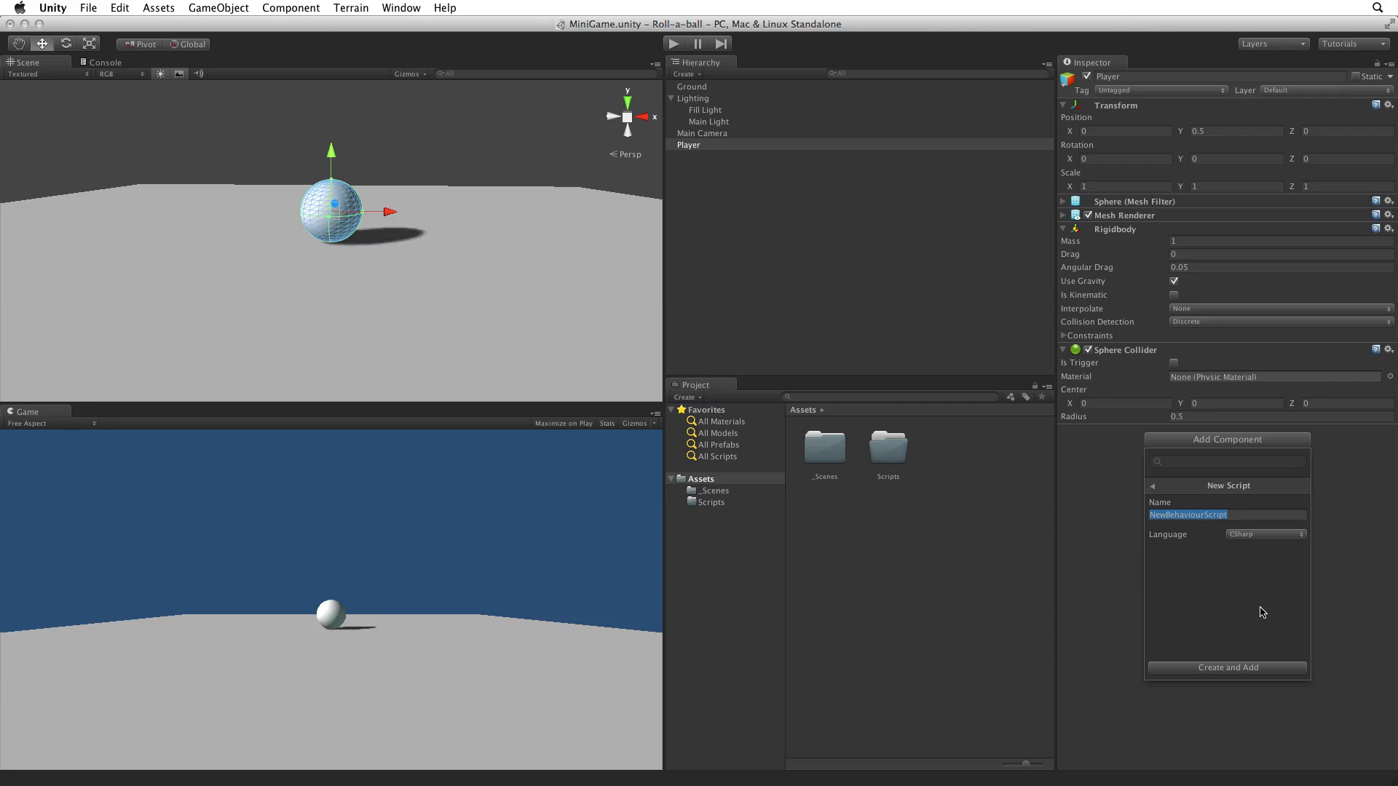
{"action": "type", "text": "PlayerControl"}
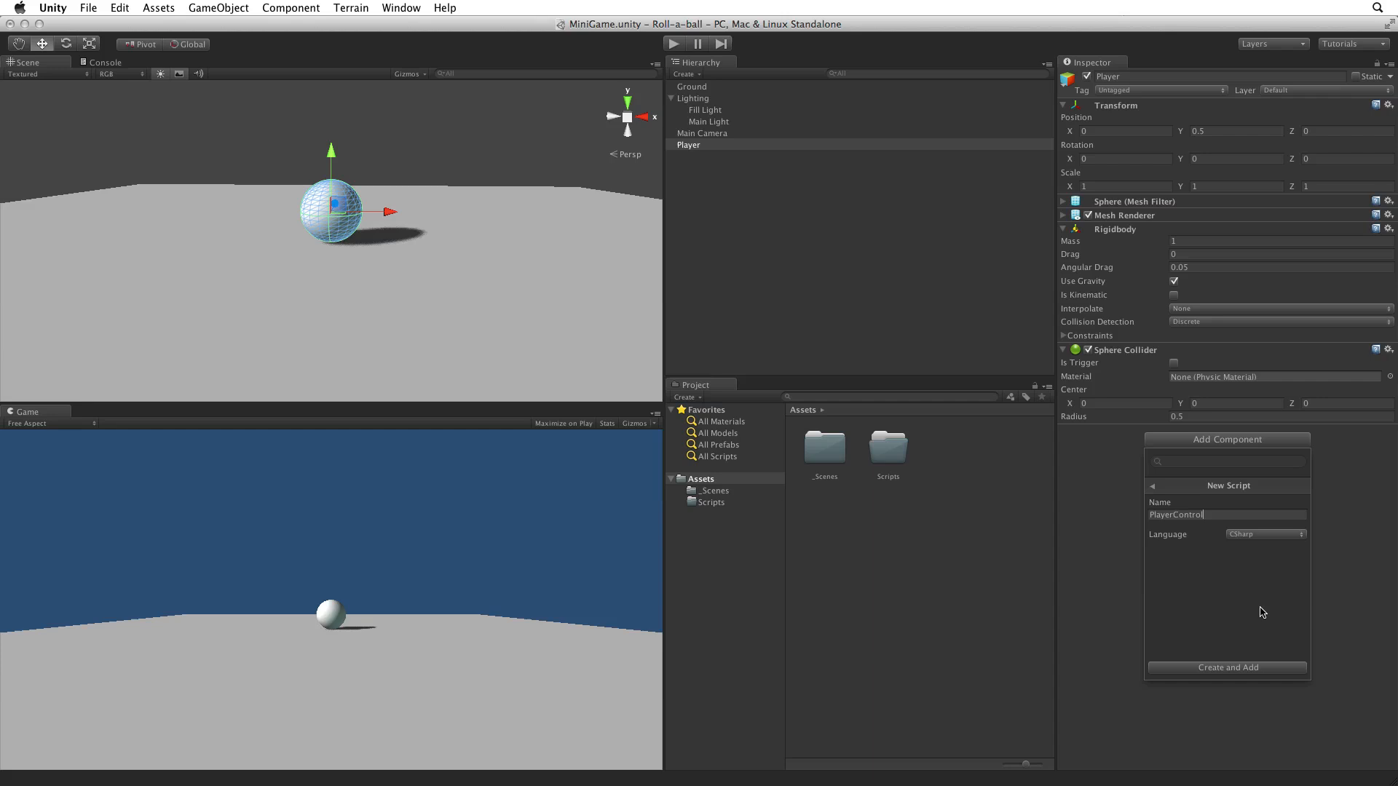
{"action": "type", "text": "ler"}
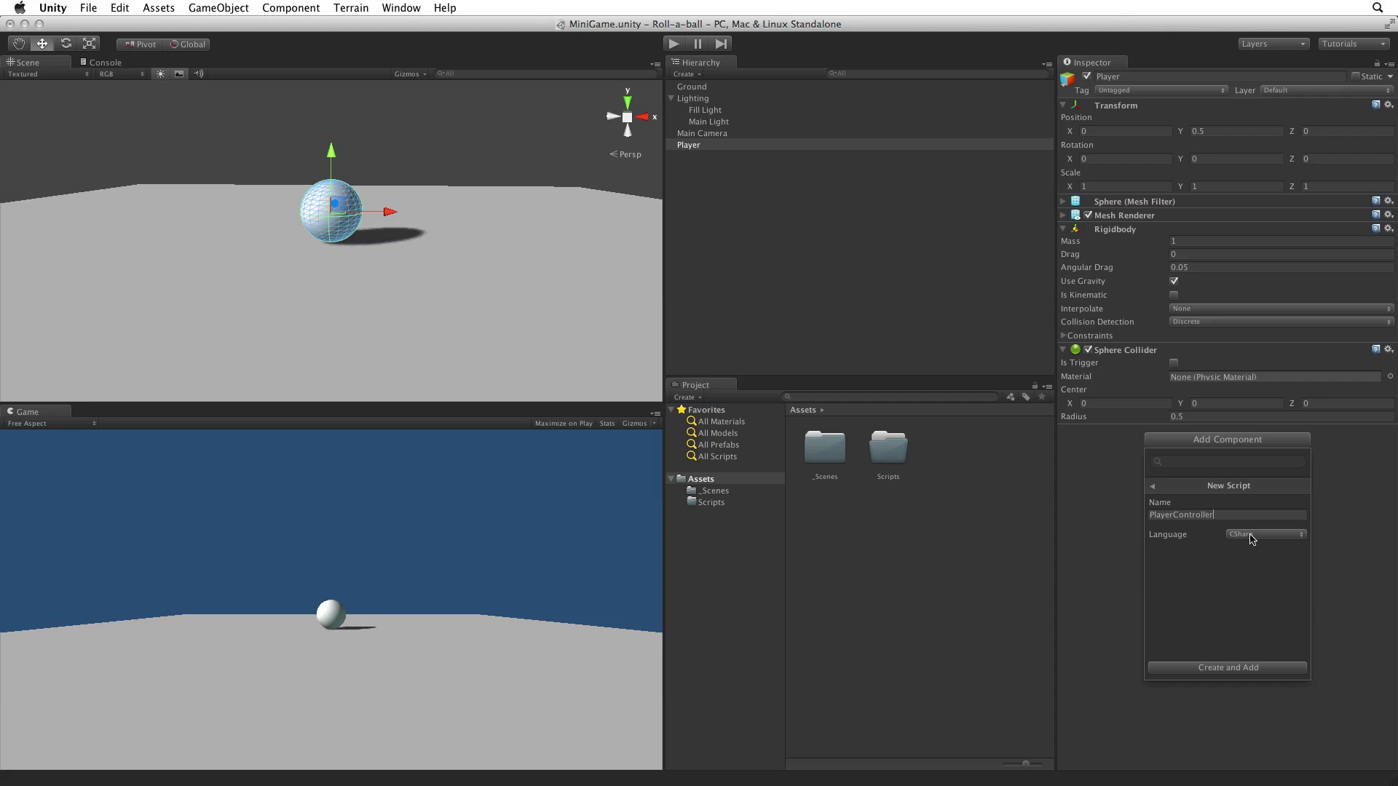
{"action": "left_click", "coordinate": [1264, 534]}
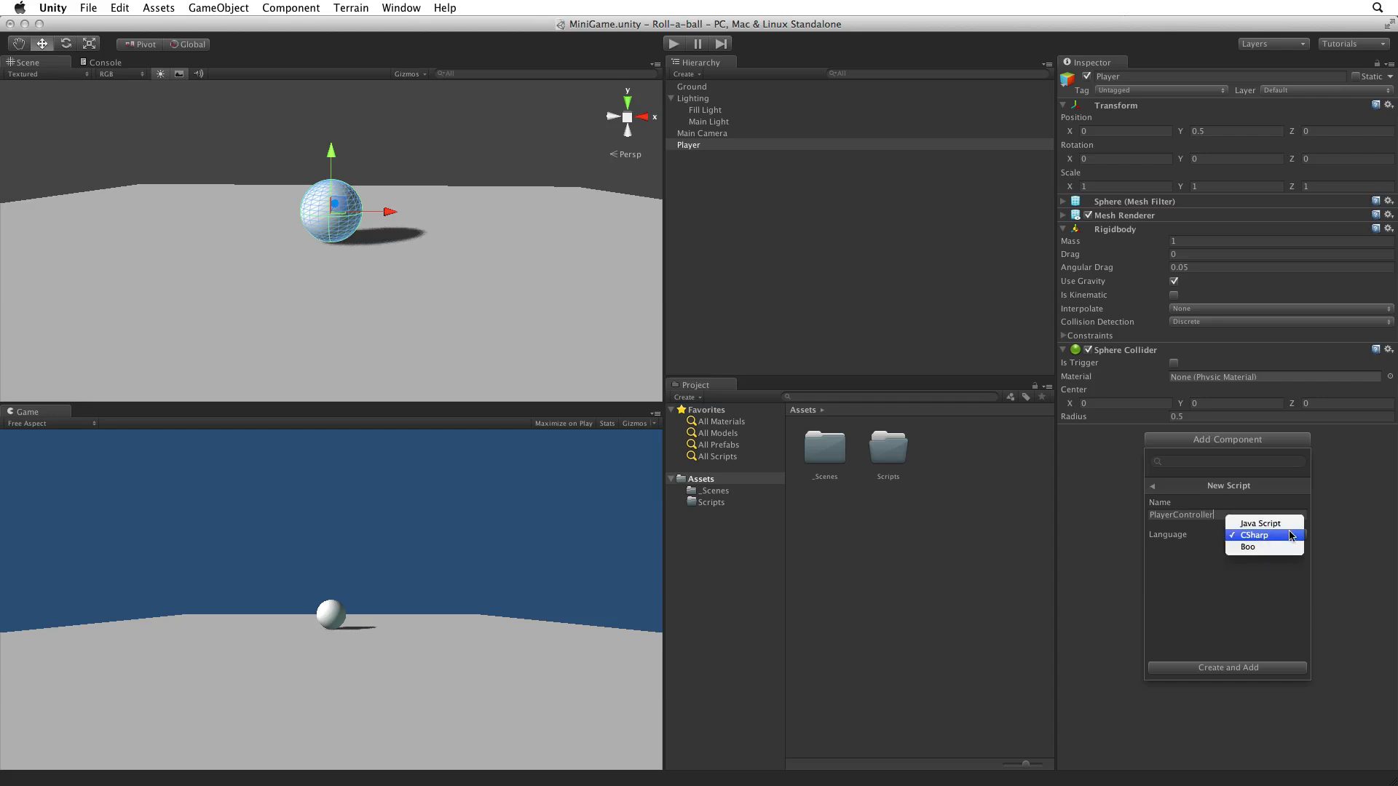
{"action": "left_click", "coordinate": [1252, 536]}
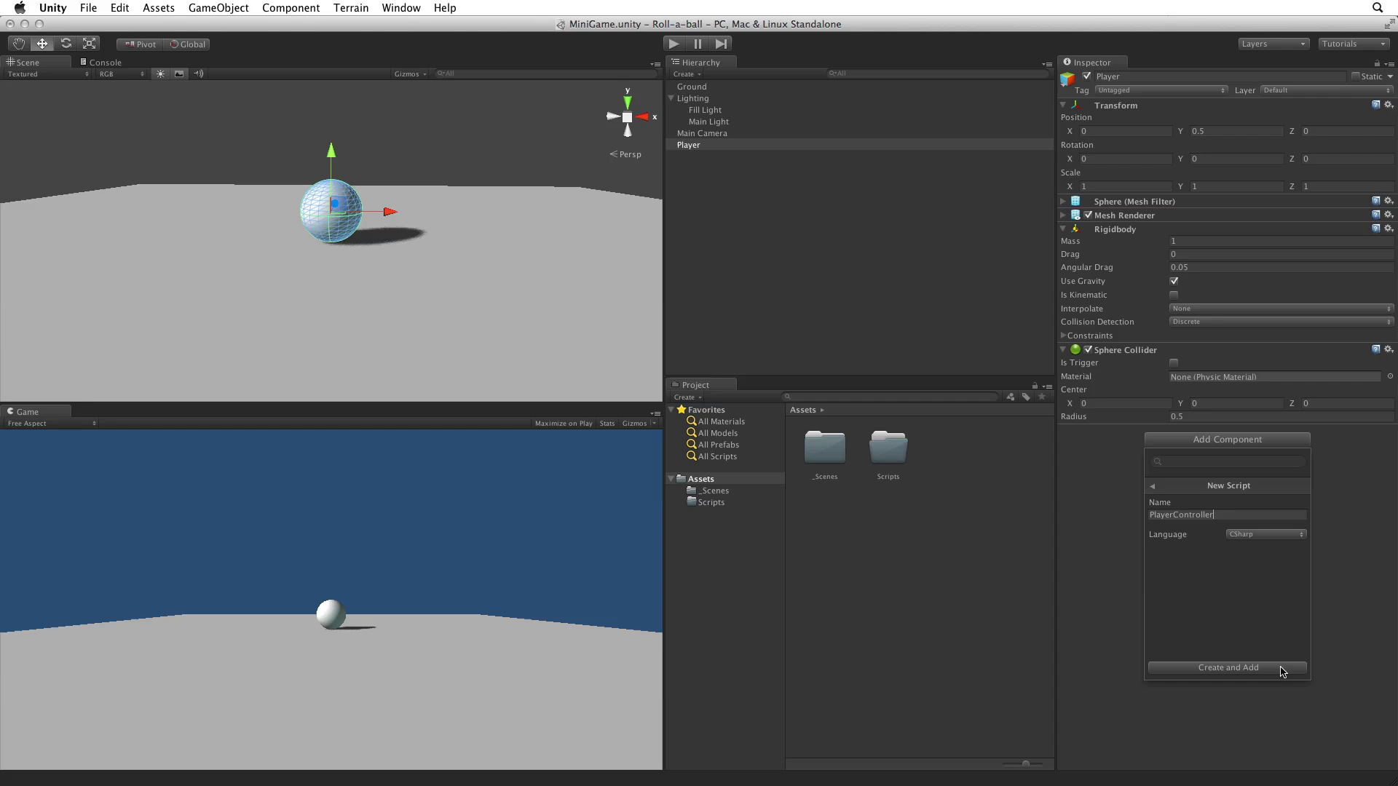
{"action": "left_click", "coordinate": [1228, 667]}
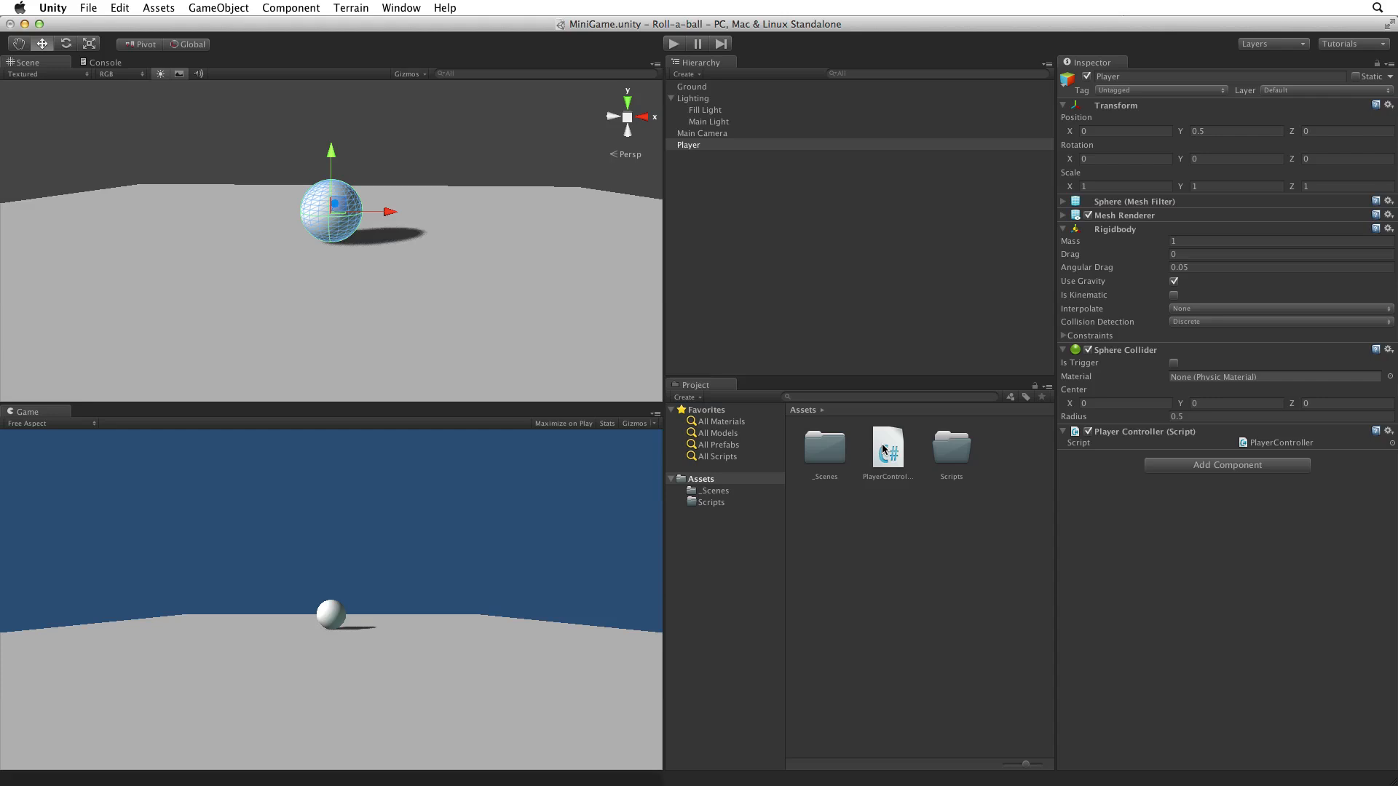
Move PlayerController into the Scripts folder and open it in MonoDevelop via Edit Script.
{"action": "left_click", "coordinate": [888, 447]}
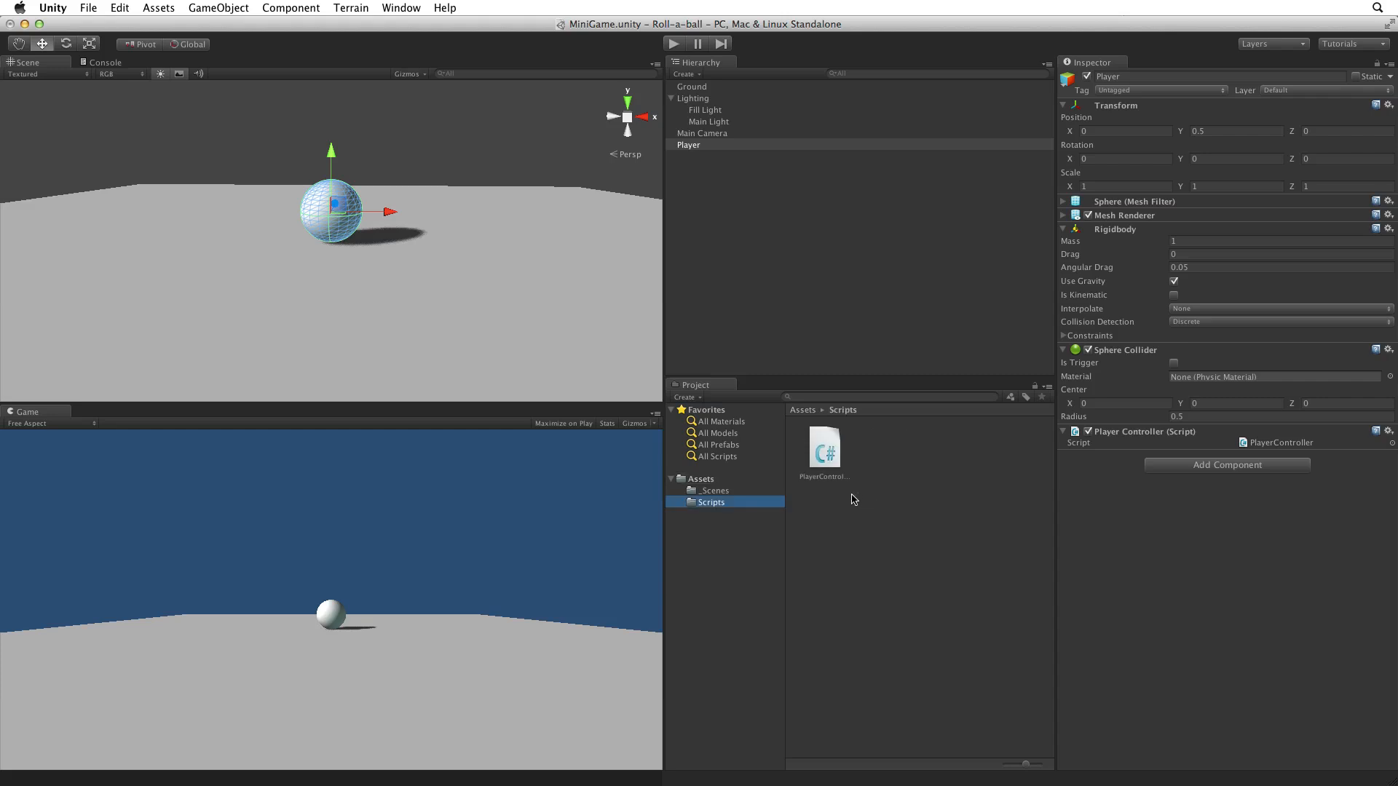
{"action": "left_click", "coordinate": [824, 447]}
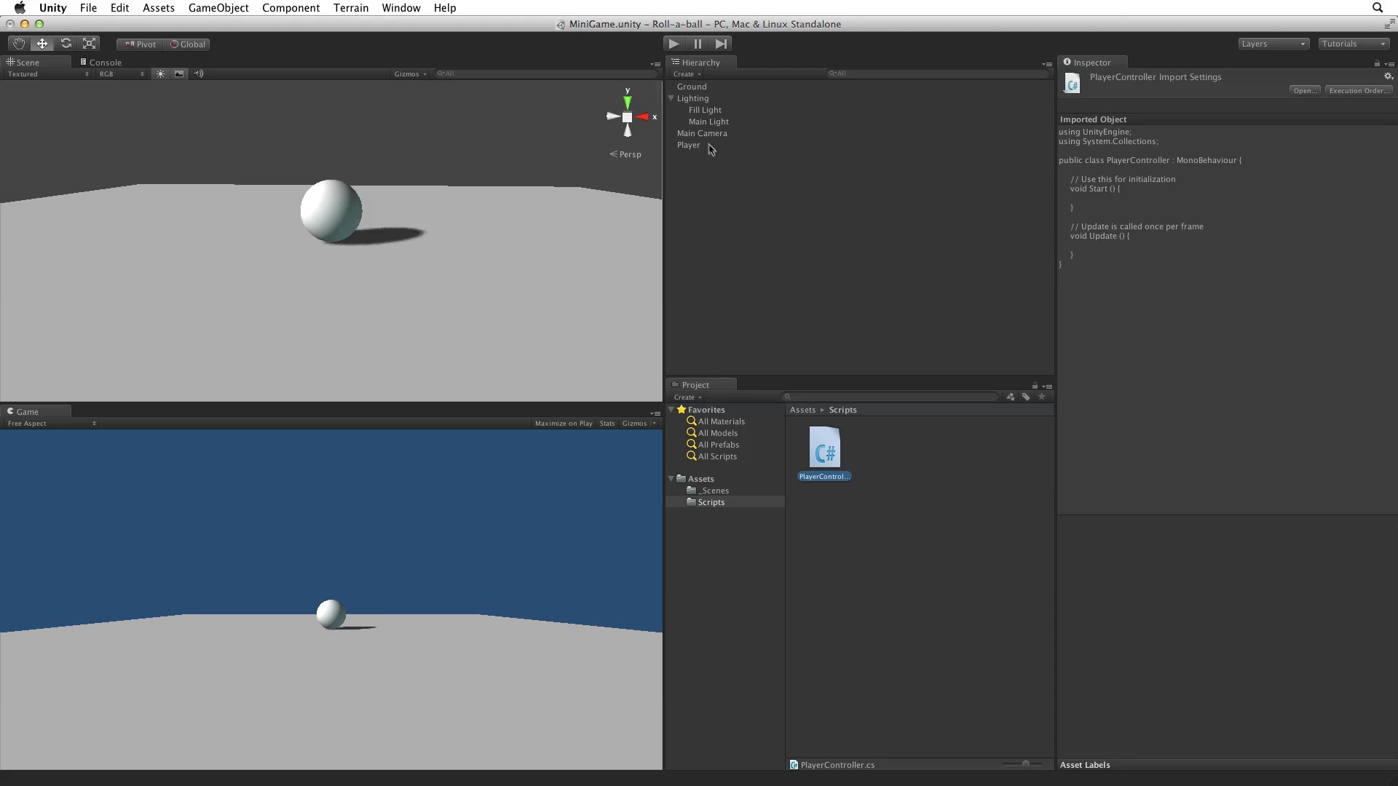
{"action": "left_click", "coordinate": [688, 144]}
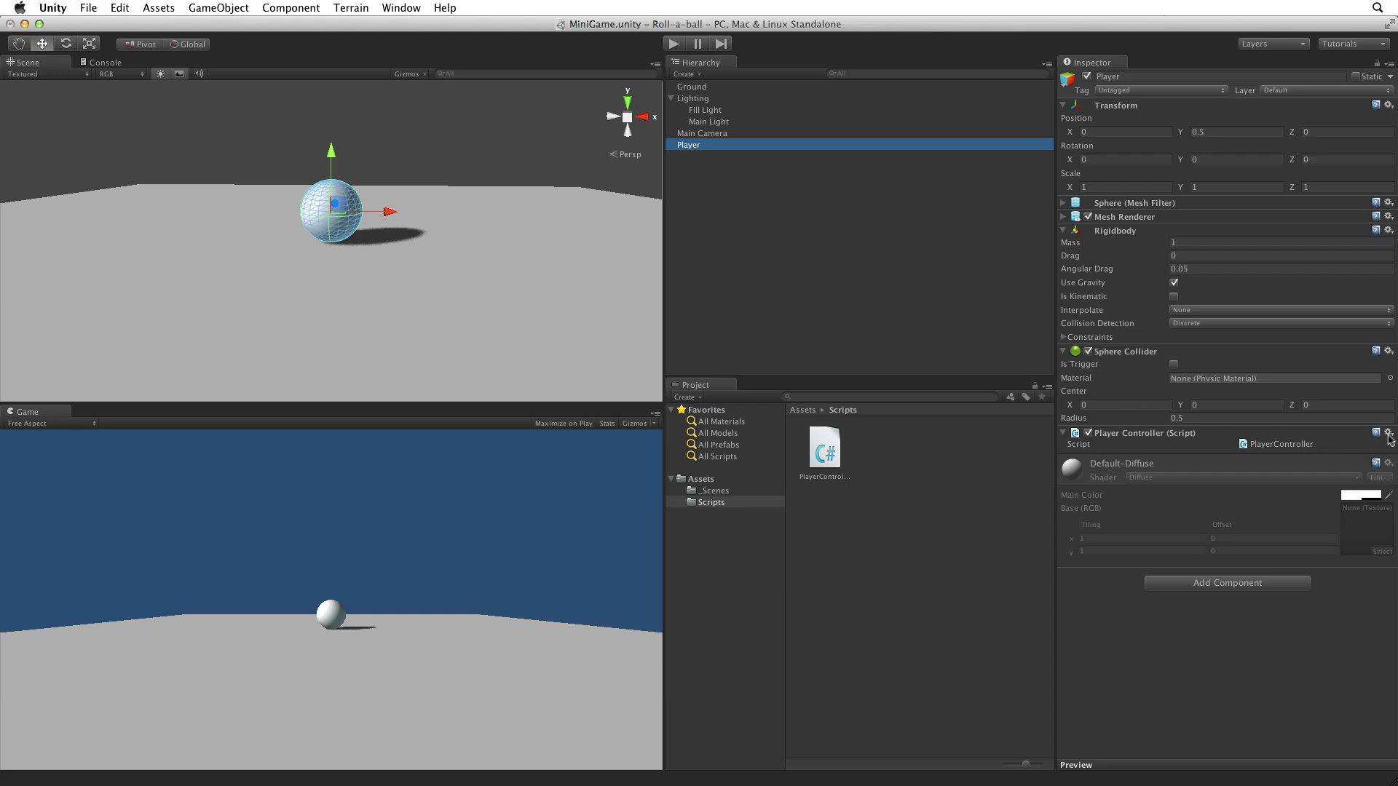
{"action": "left_click", "coordinate": [1388, 434]}
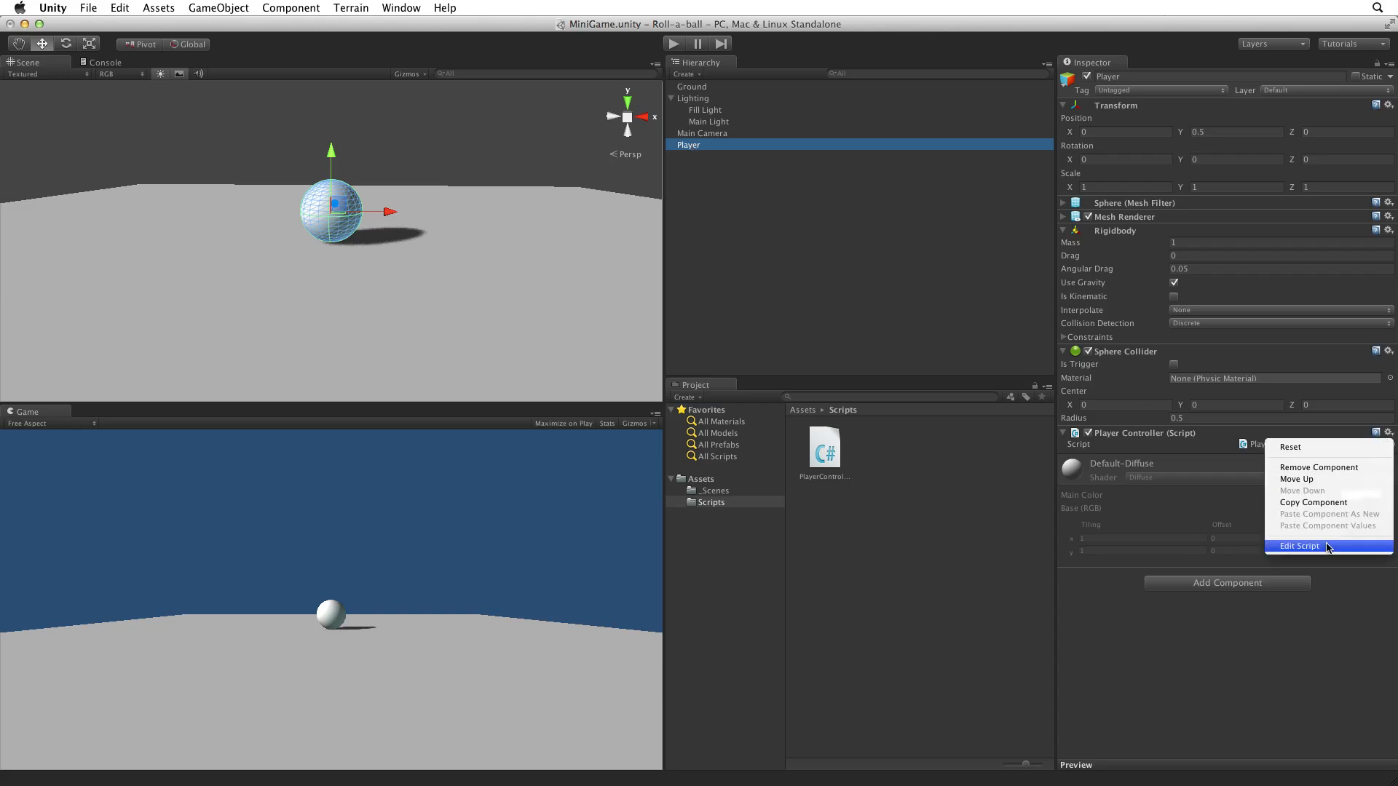
{"action": "left_click", "coordinate": [1299, 545]}
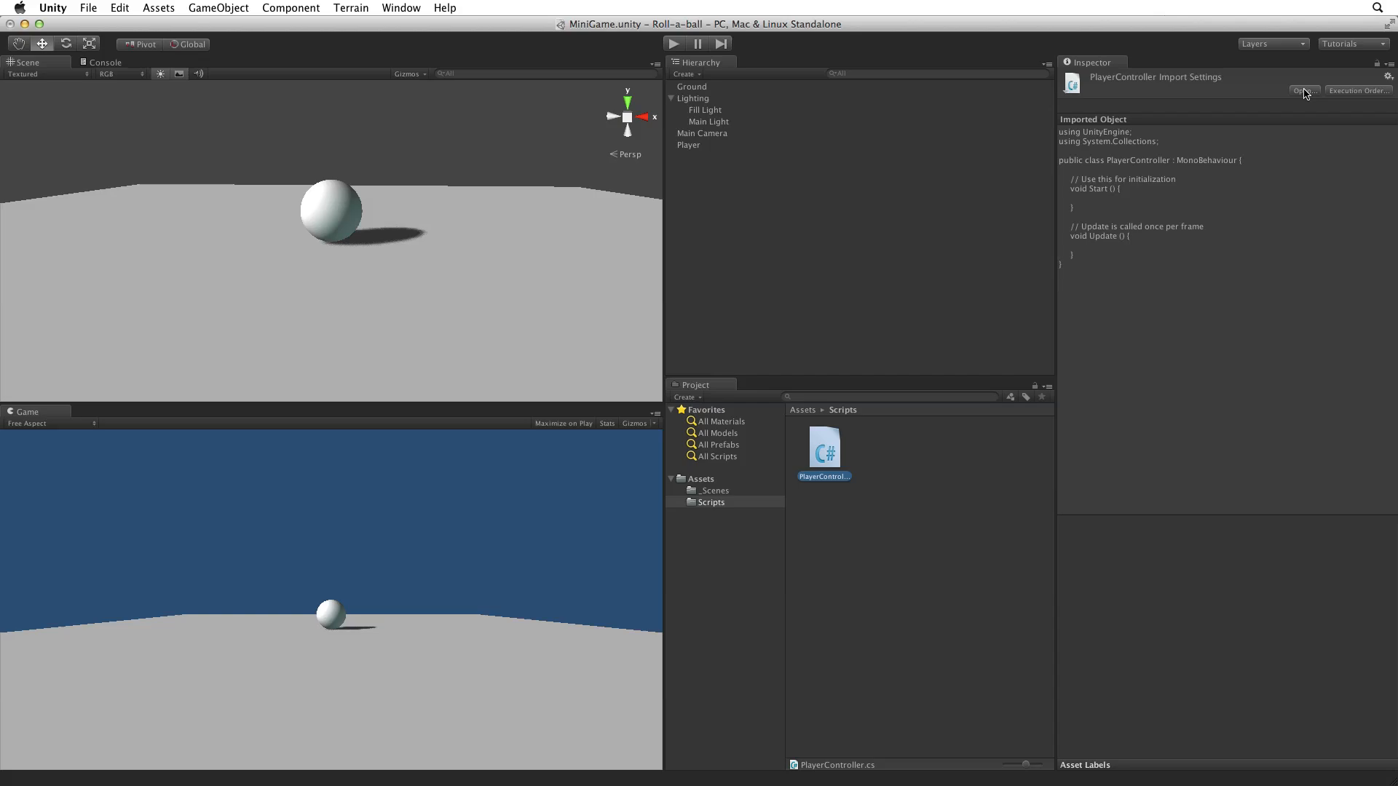
{"action": "double_click", "coordinate": [823, 447]}
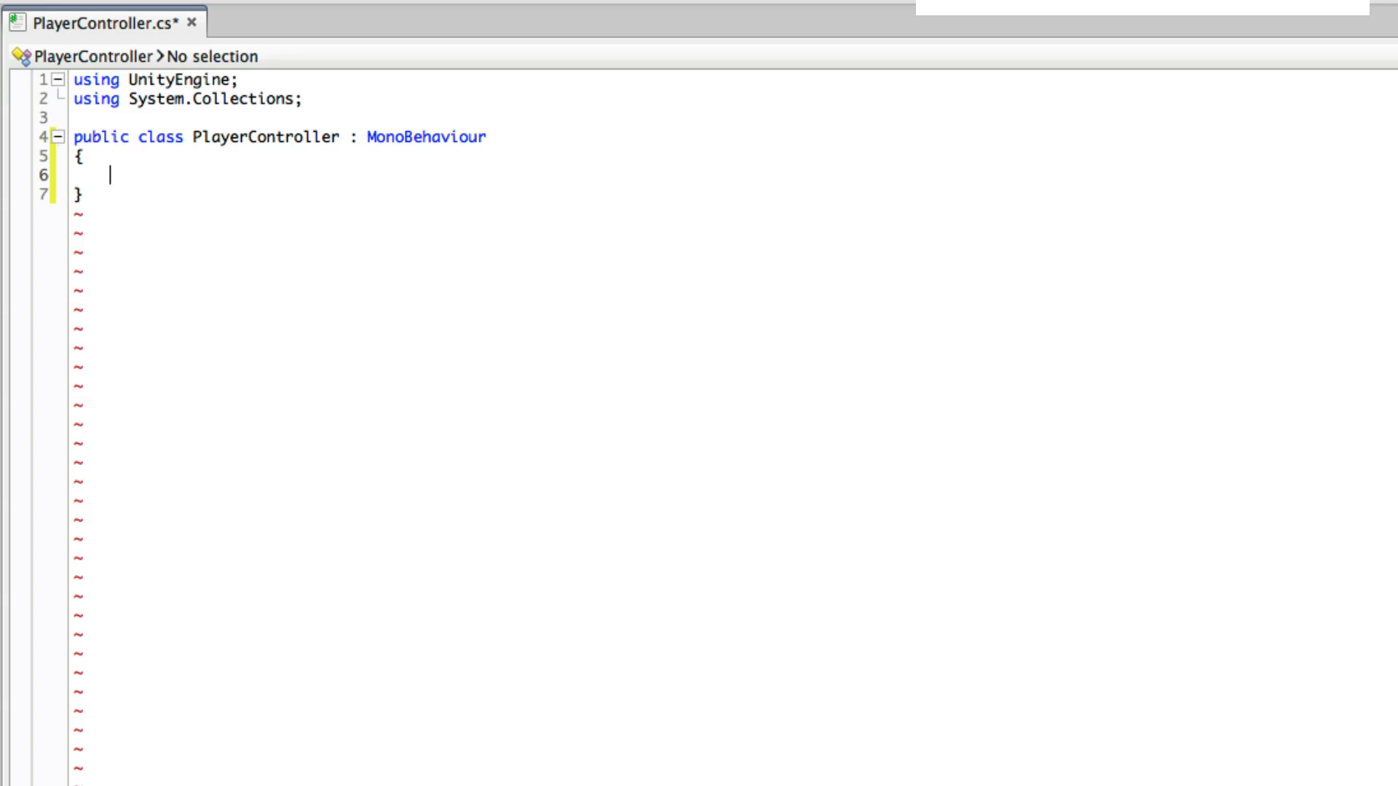
Replace Start and Update with an empty void FixedUpdate () method and begin typing Input.
{"action": "type", "text": "void Update ("}
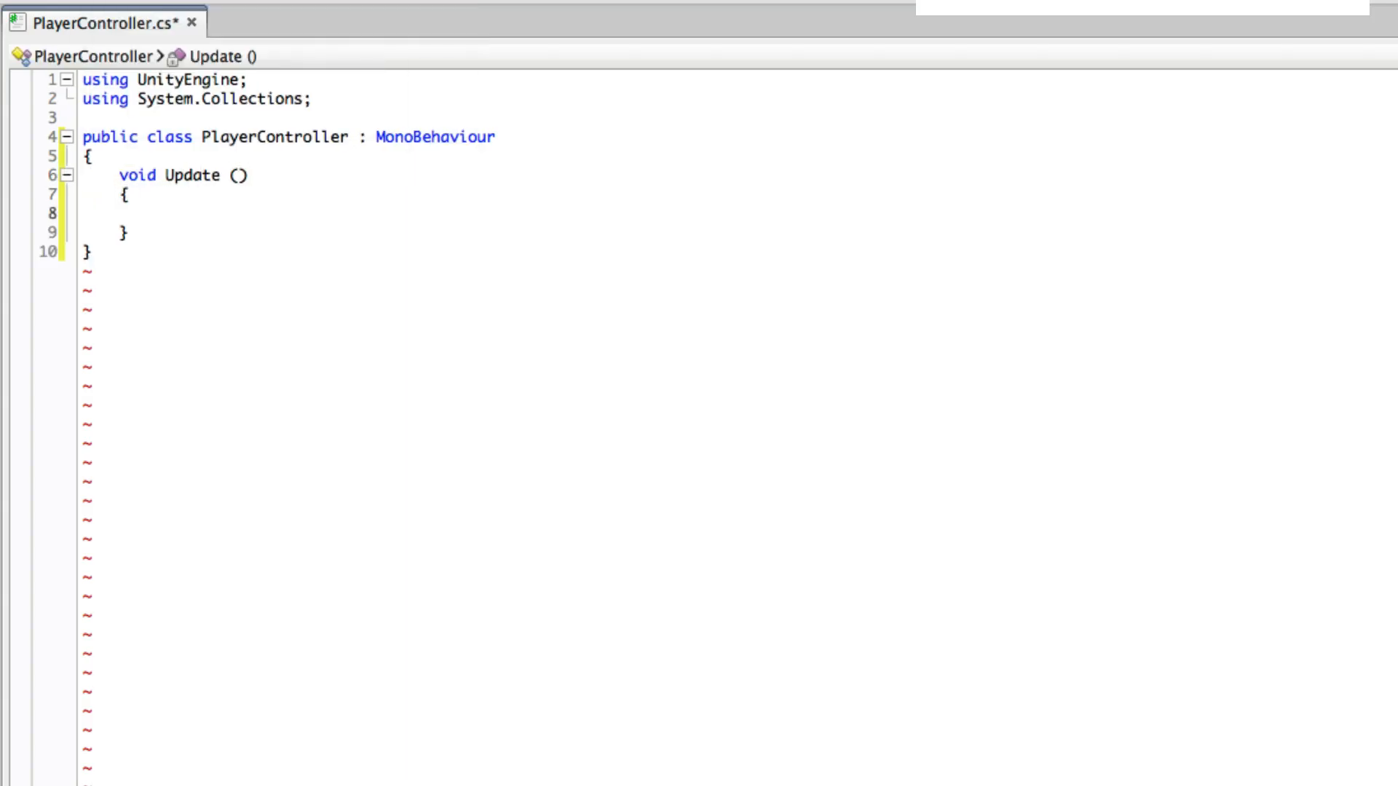
{"action": "type", "text": "void FixedUpd"}
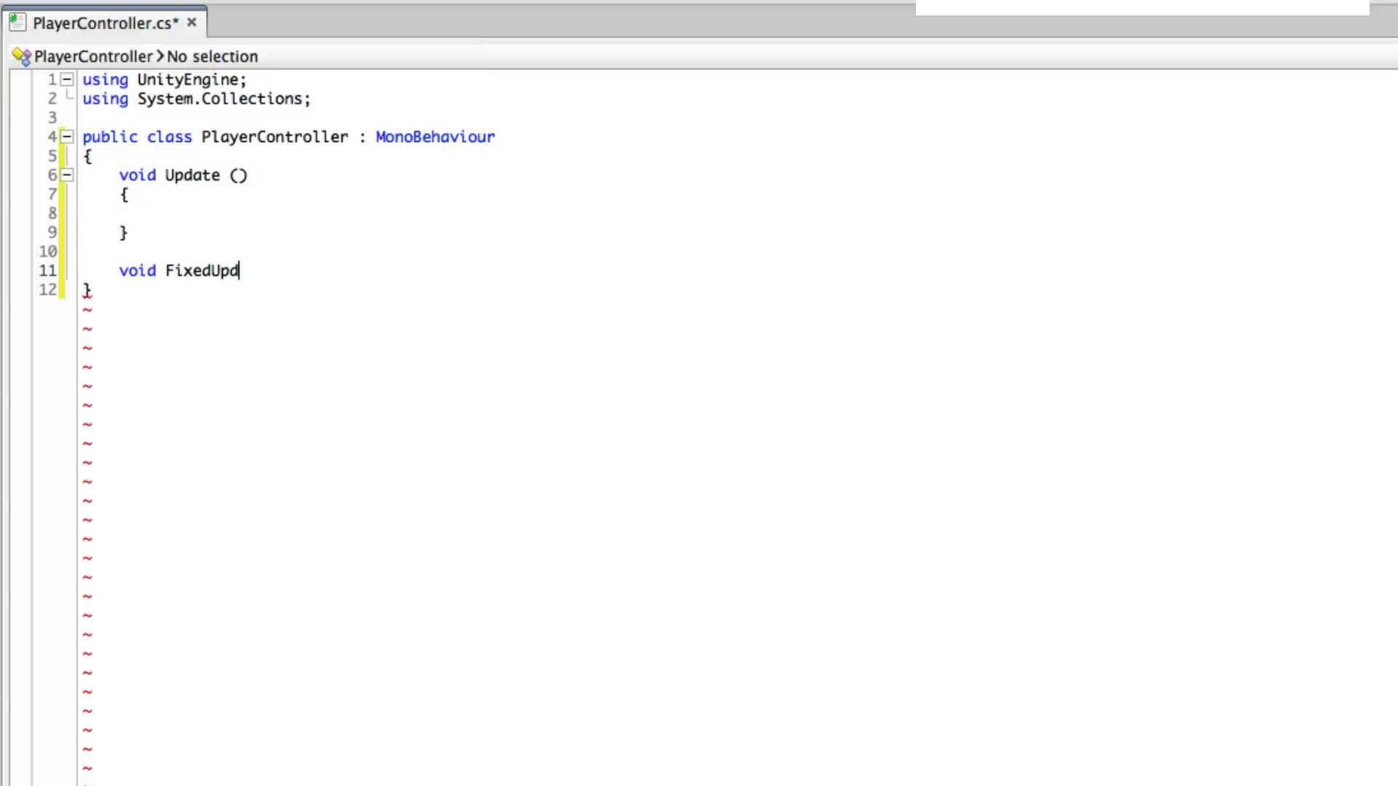
{"action": "type", "text": "ate ()"}
{"action": "type", "text": "{"}
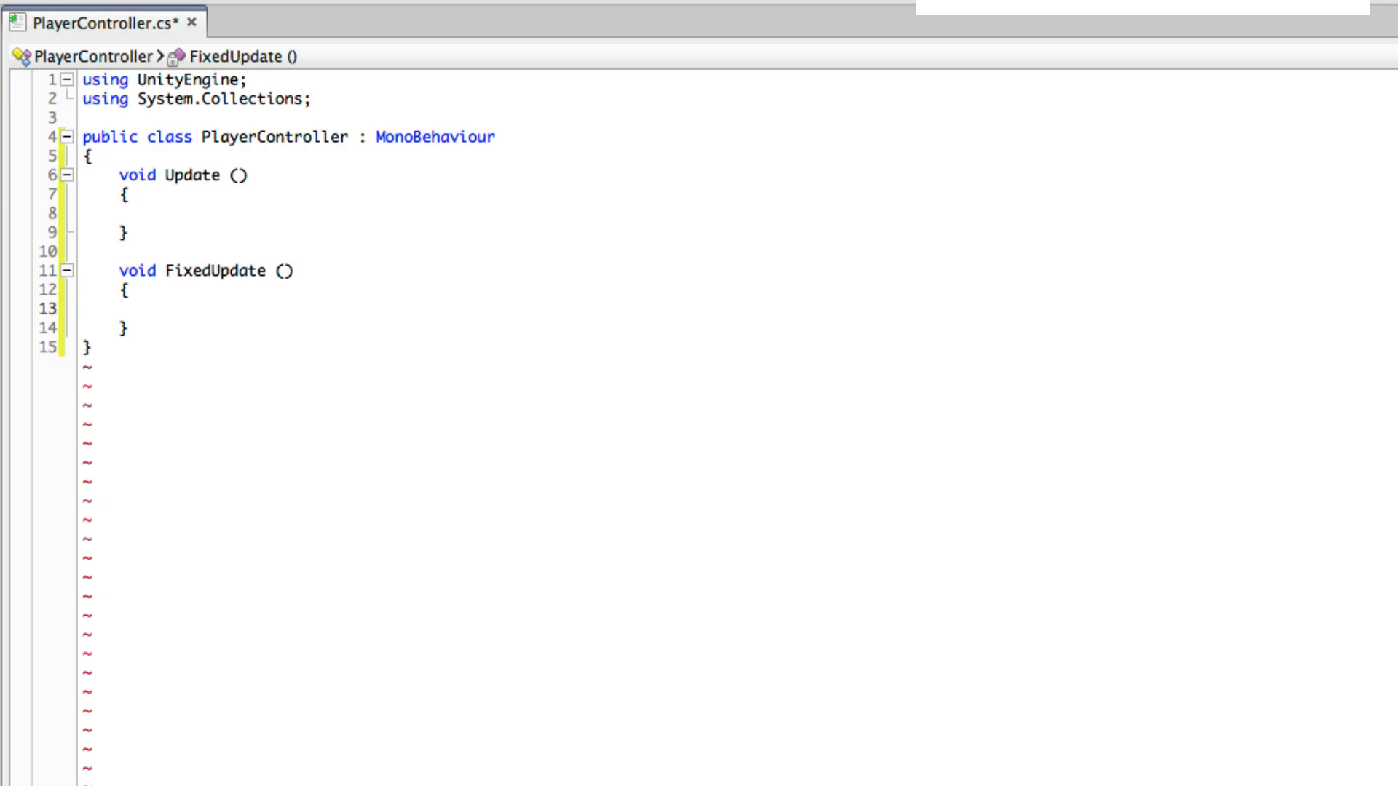
{"action": "left_click", "coordinate": [152, 309]}
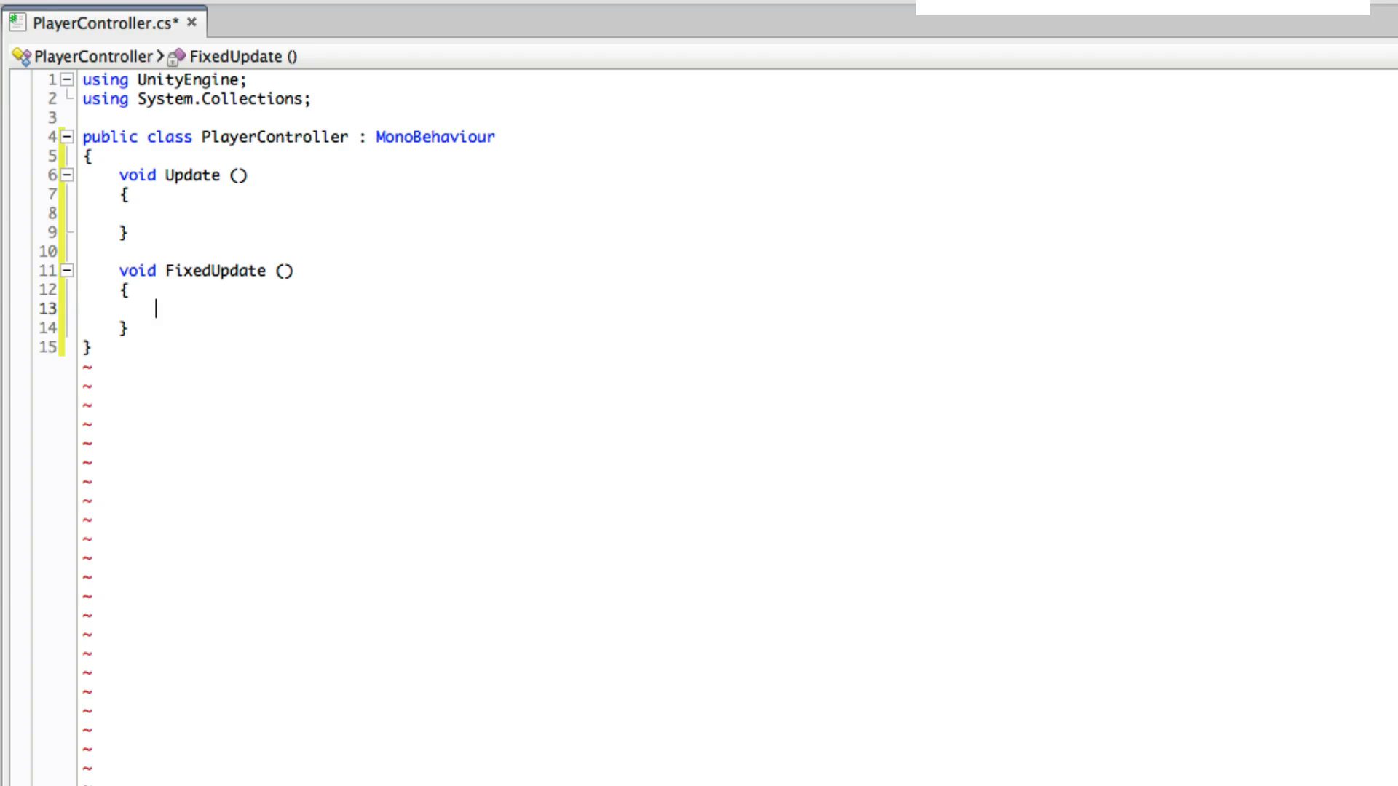
{"action": "left_click_drag", "start_coordinate": [156, 271], "coordinate": [156, 328]}
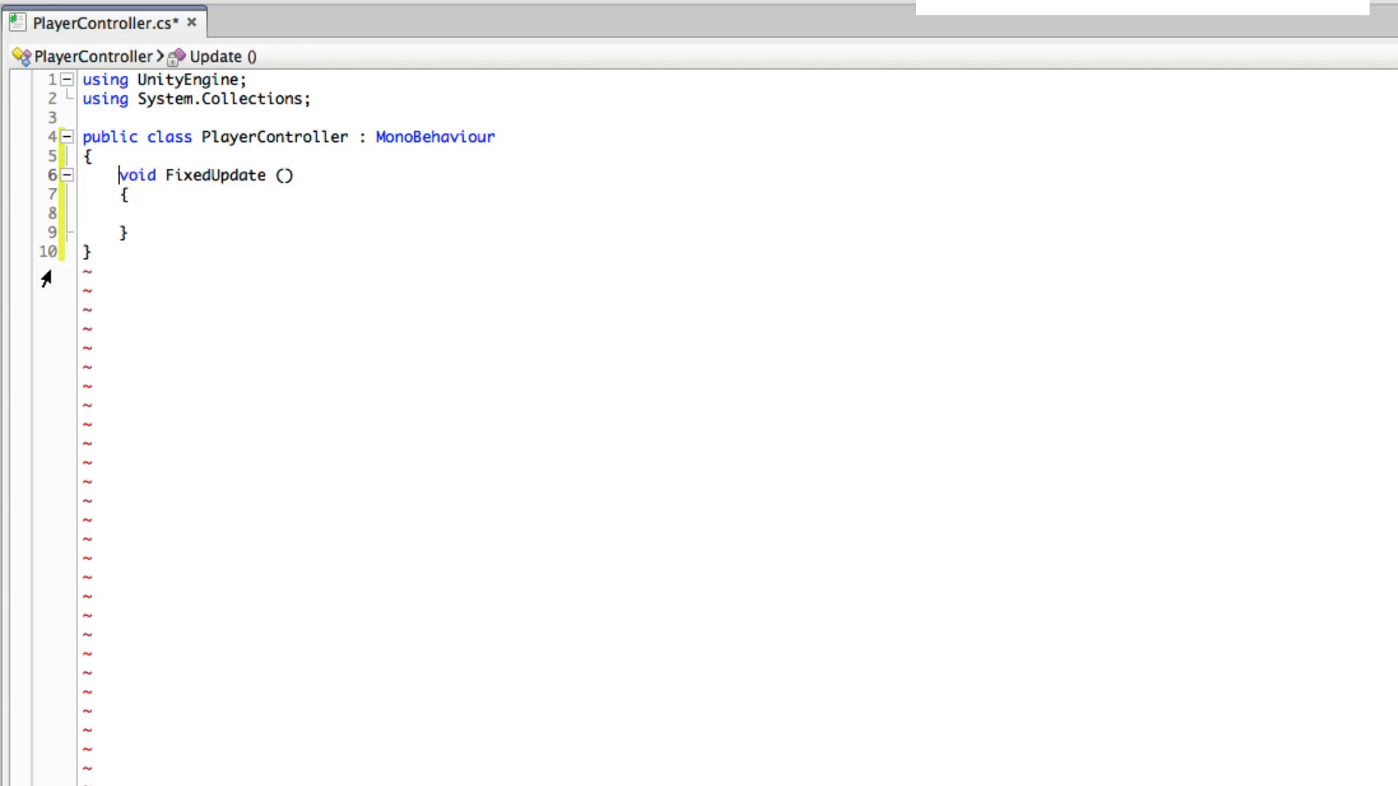
{"action": "type", "text": "Input"}
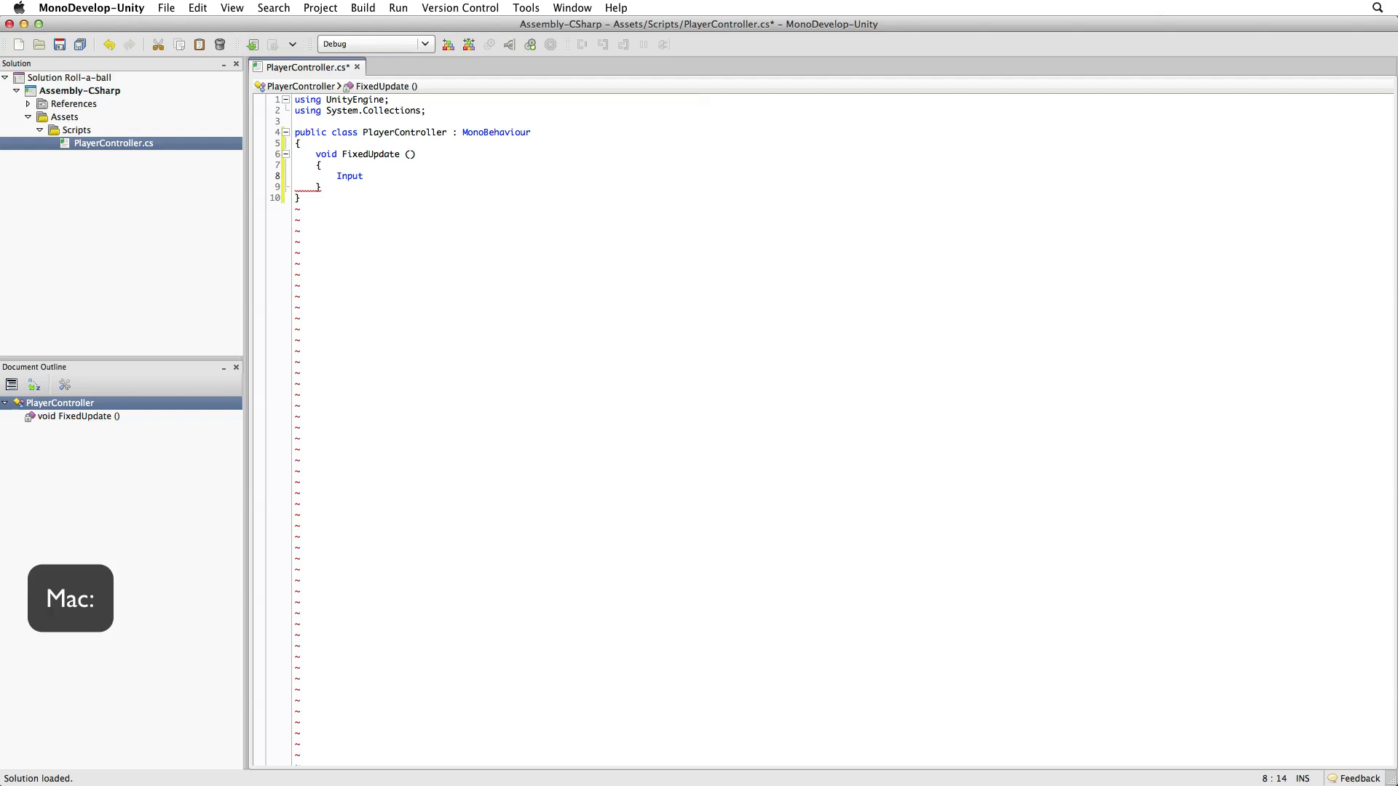
{"action": "key", "text": "Cmd+'"}
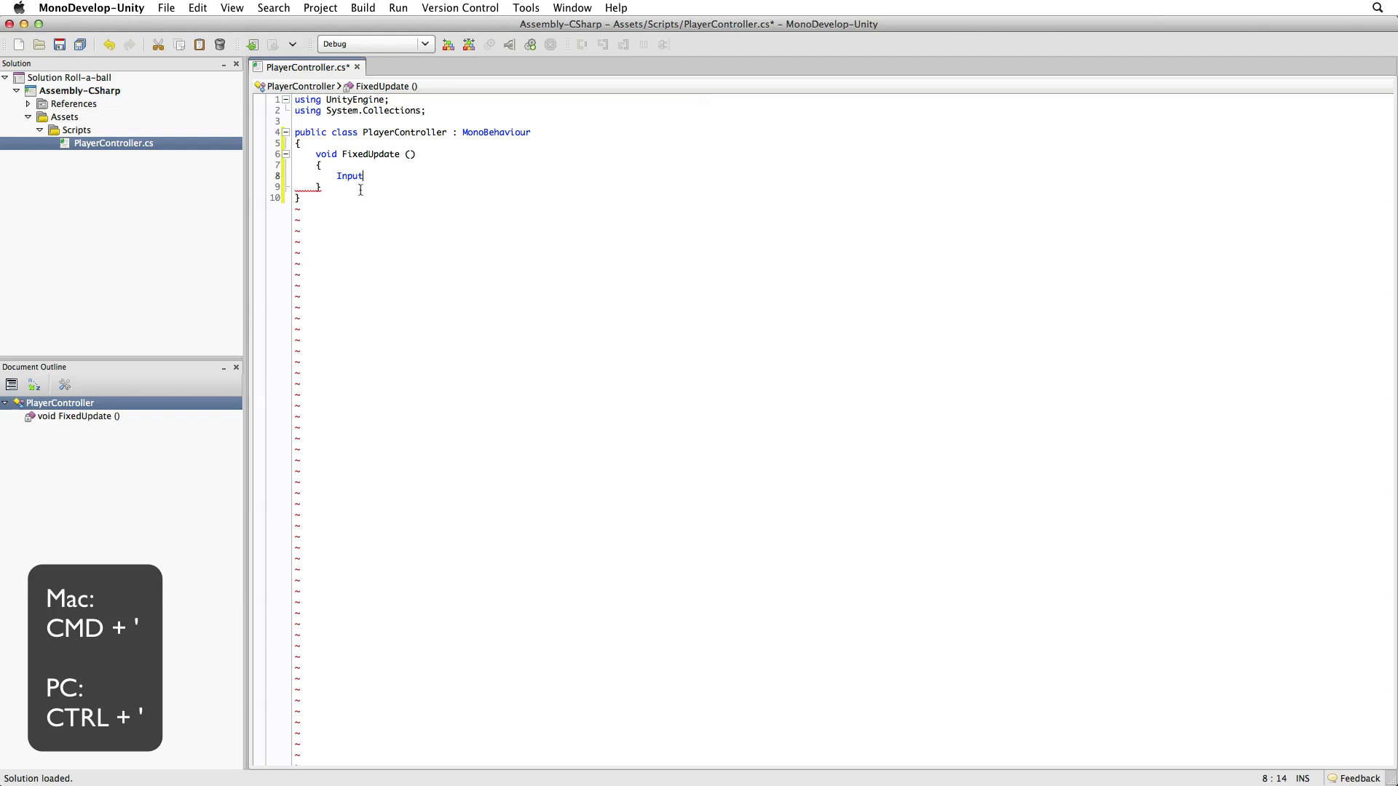
Look up Input in the Script Reference with Cmd+' and read the GetAxis passage.
{"action": "double_click", "coordinate": [350, 175]}
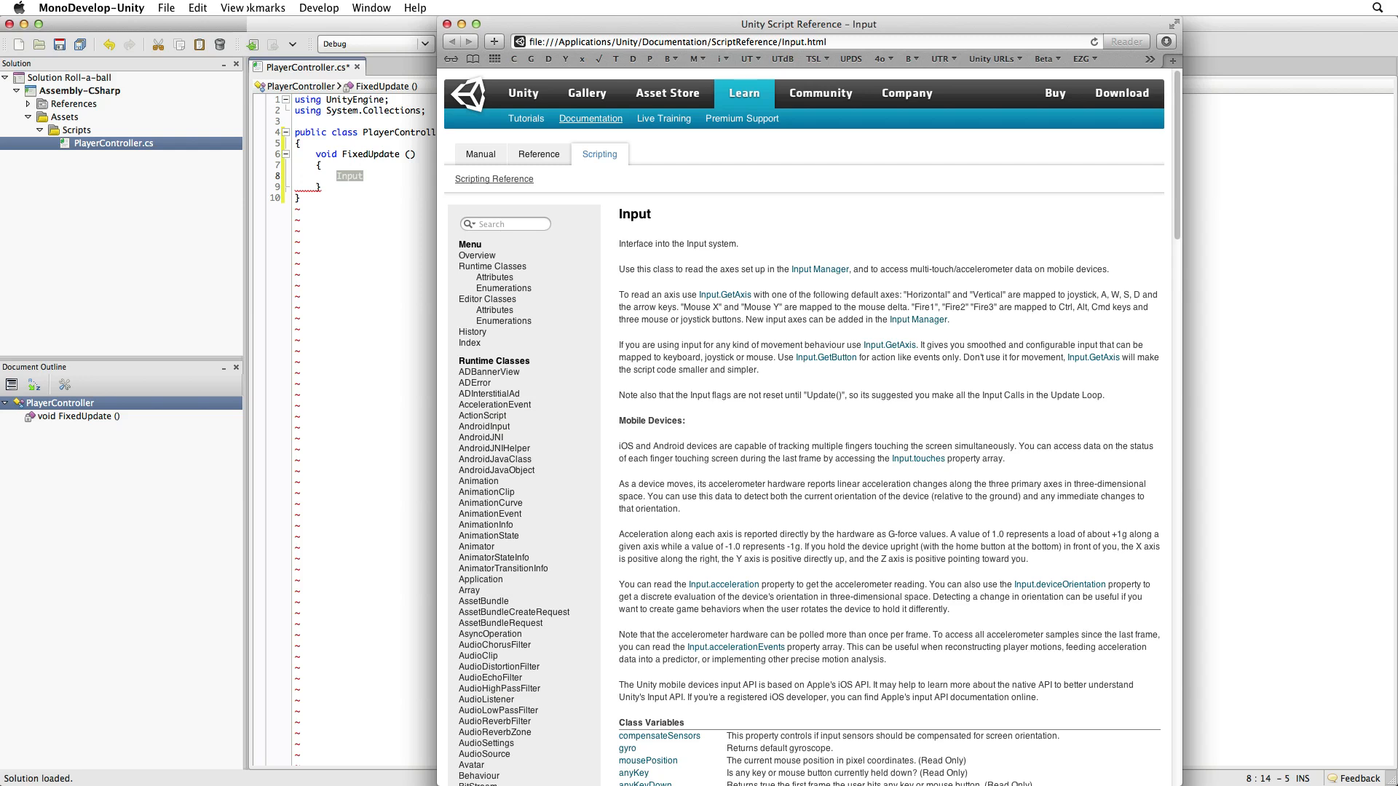
{"action": "left_click_drag", "start_coordinate": [619, 269], "coordinate": [1108, 269]}
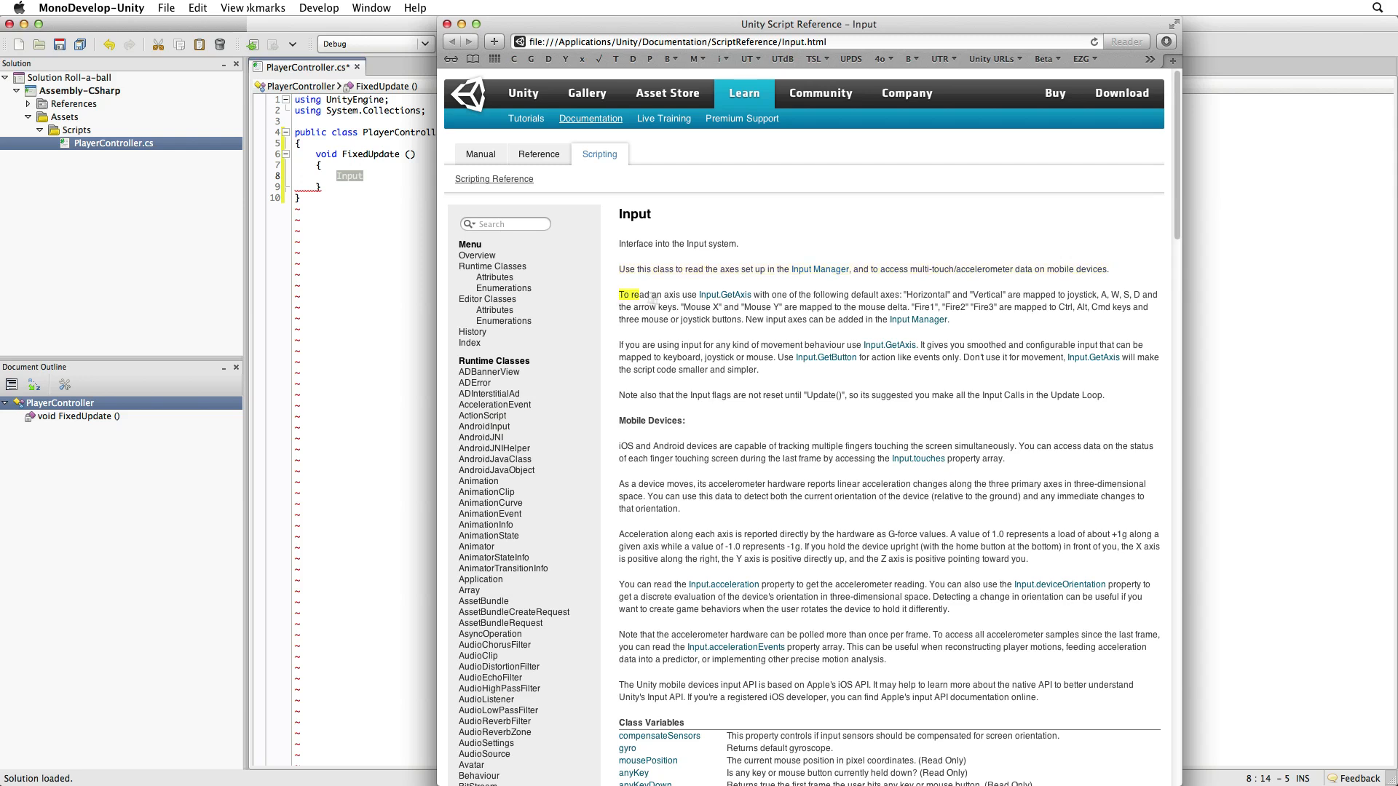
{"action": "left_click_drag", "start_coordinate": [619, 295], "coordinate": [1110, 394]}
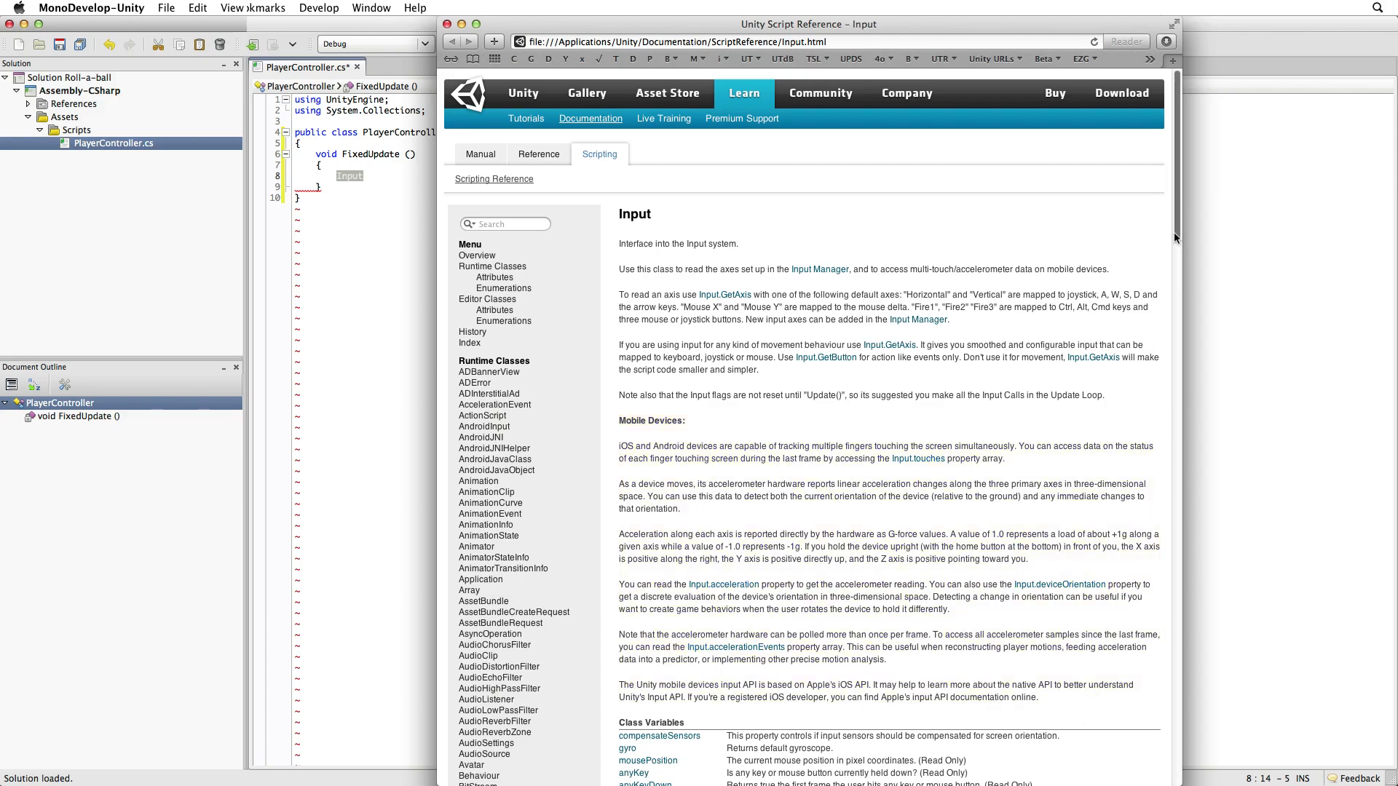
{"action": "scroll", "scroll_direction": "down", "scroll_amount": 3}
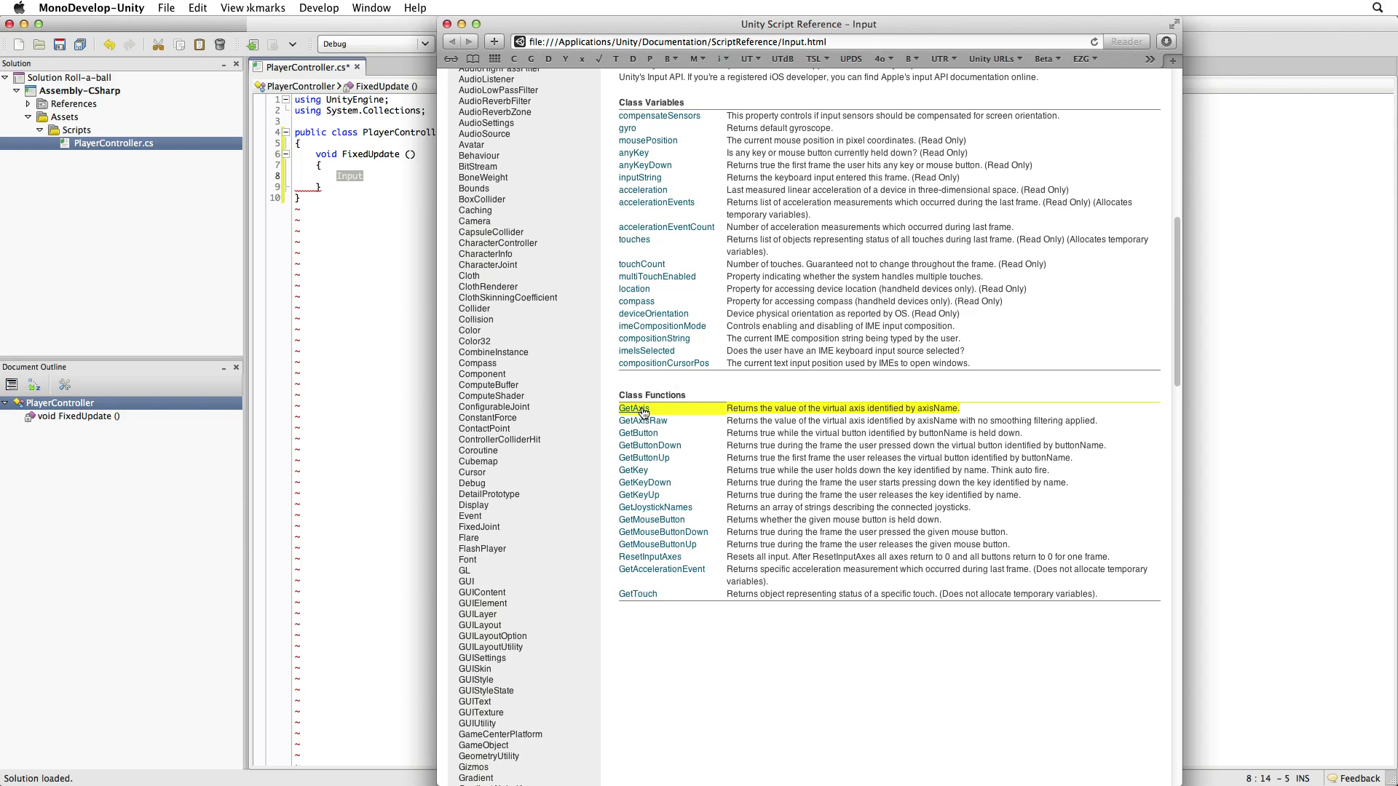
Go to the Input.GetAxis page and switch its example code to C#.
{"action": "left_click", "coordinate": [633, 408]}
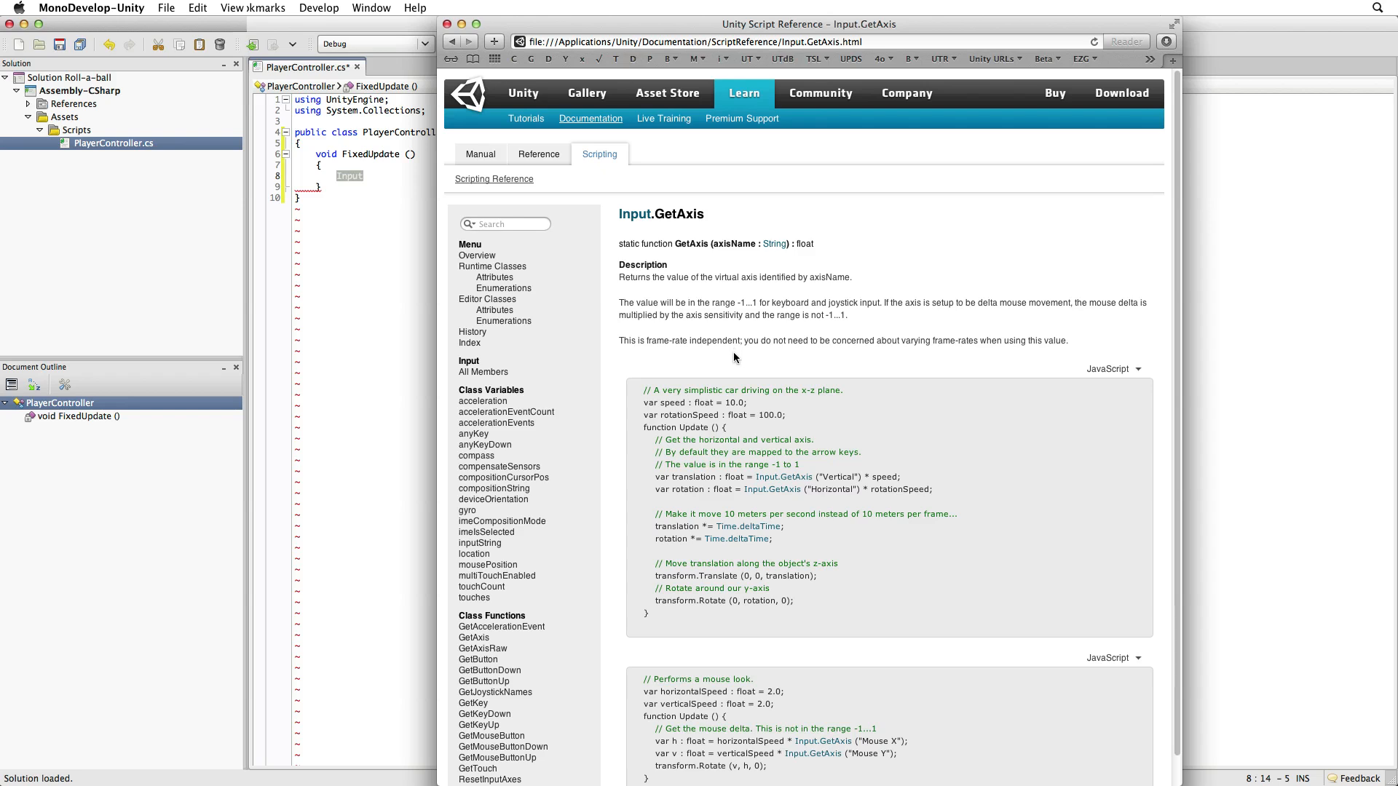
{"action": "mouse_move", "coordinate": [728, 364]}
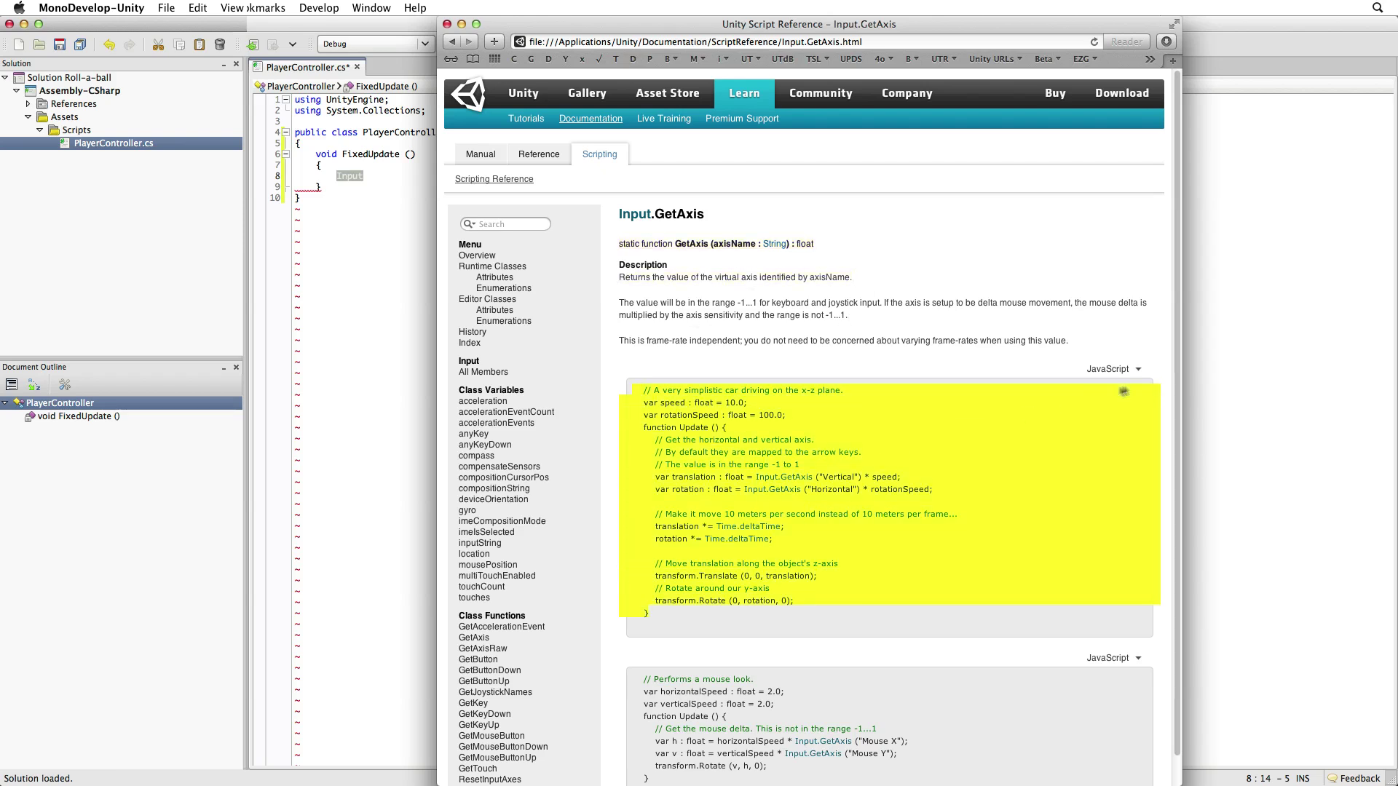
{"action": "left_click", "coordinate": [1138, 368]}
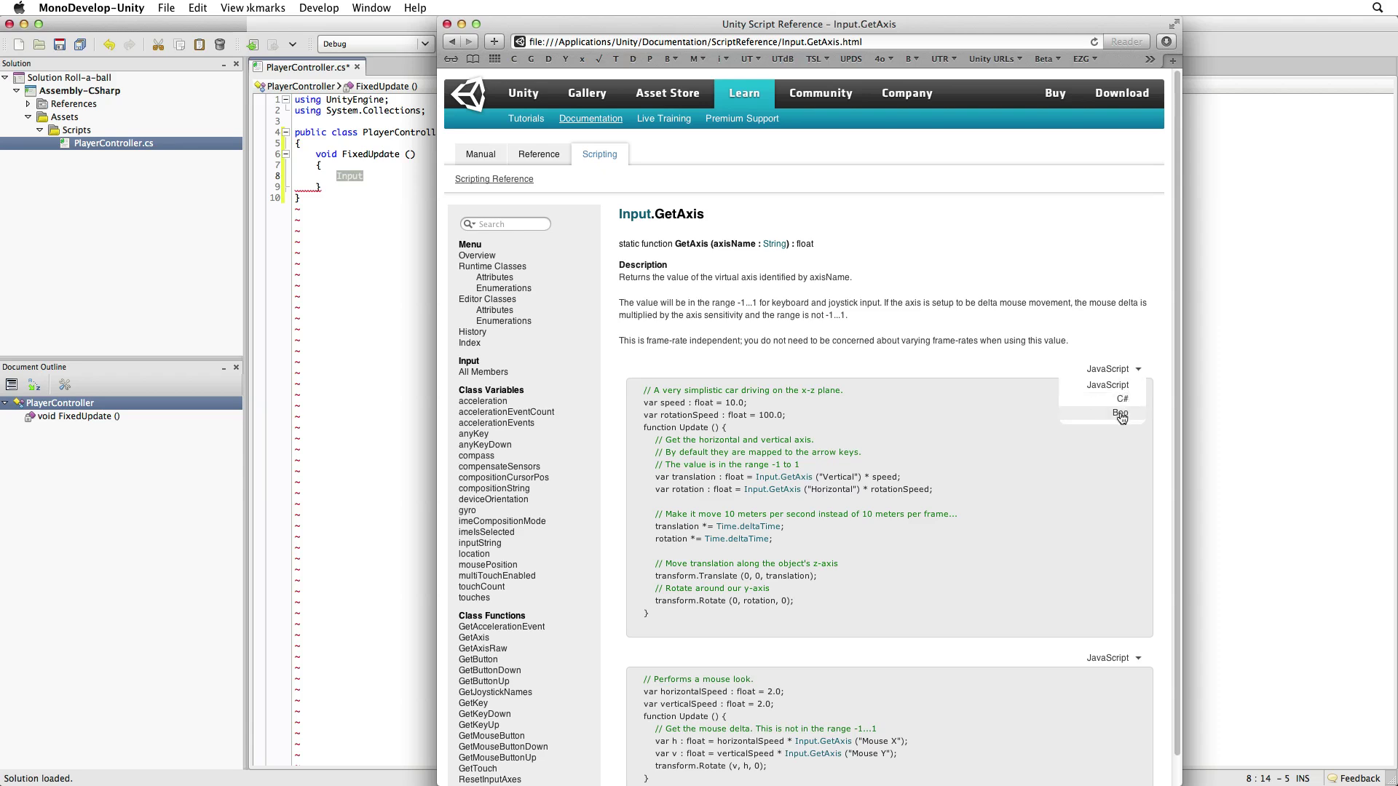
{"action": "left_click", "coordinate": [1122, 398]}
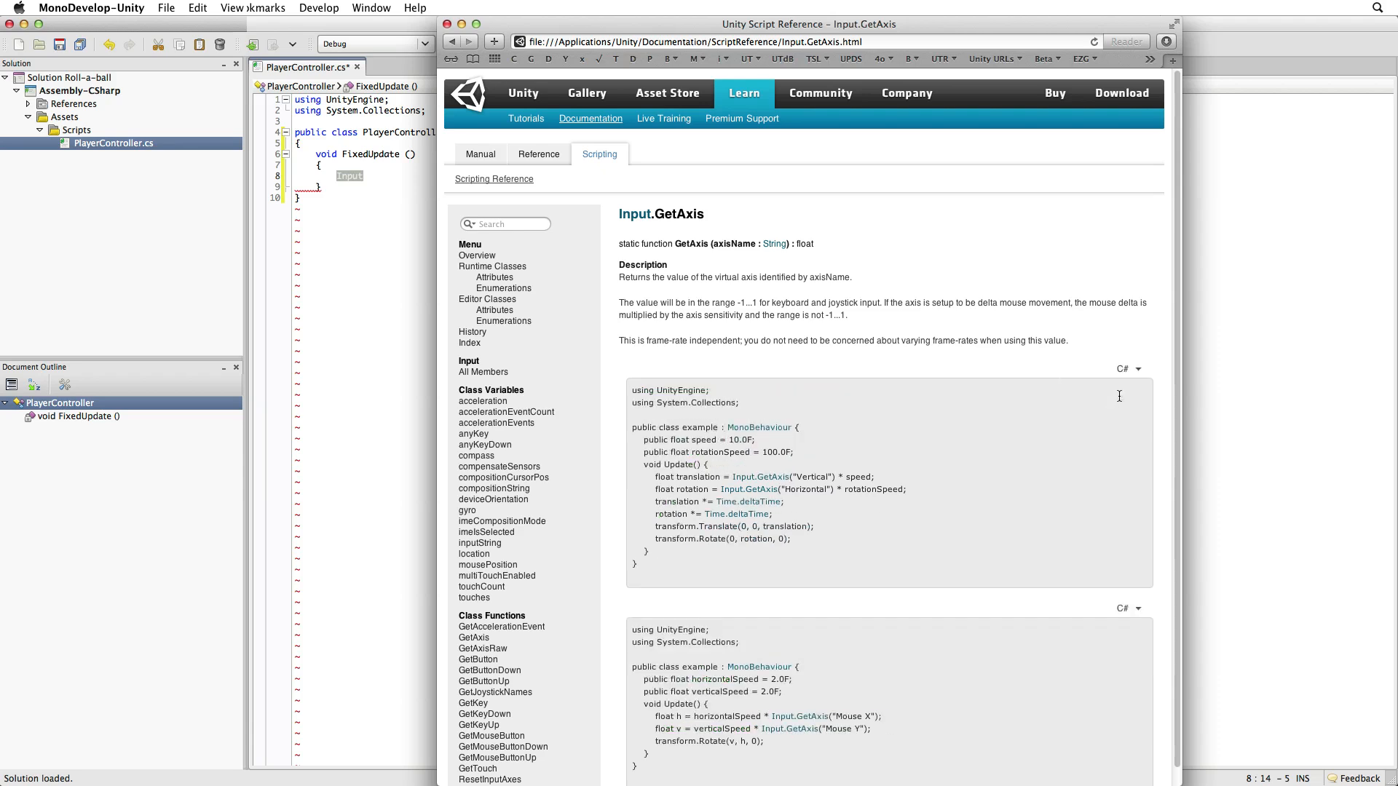
{"action": "mouse_move", "coordinate": [1112, 476]}
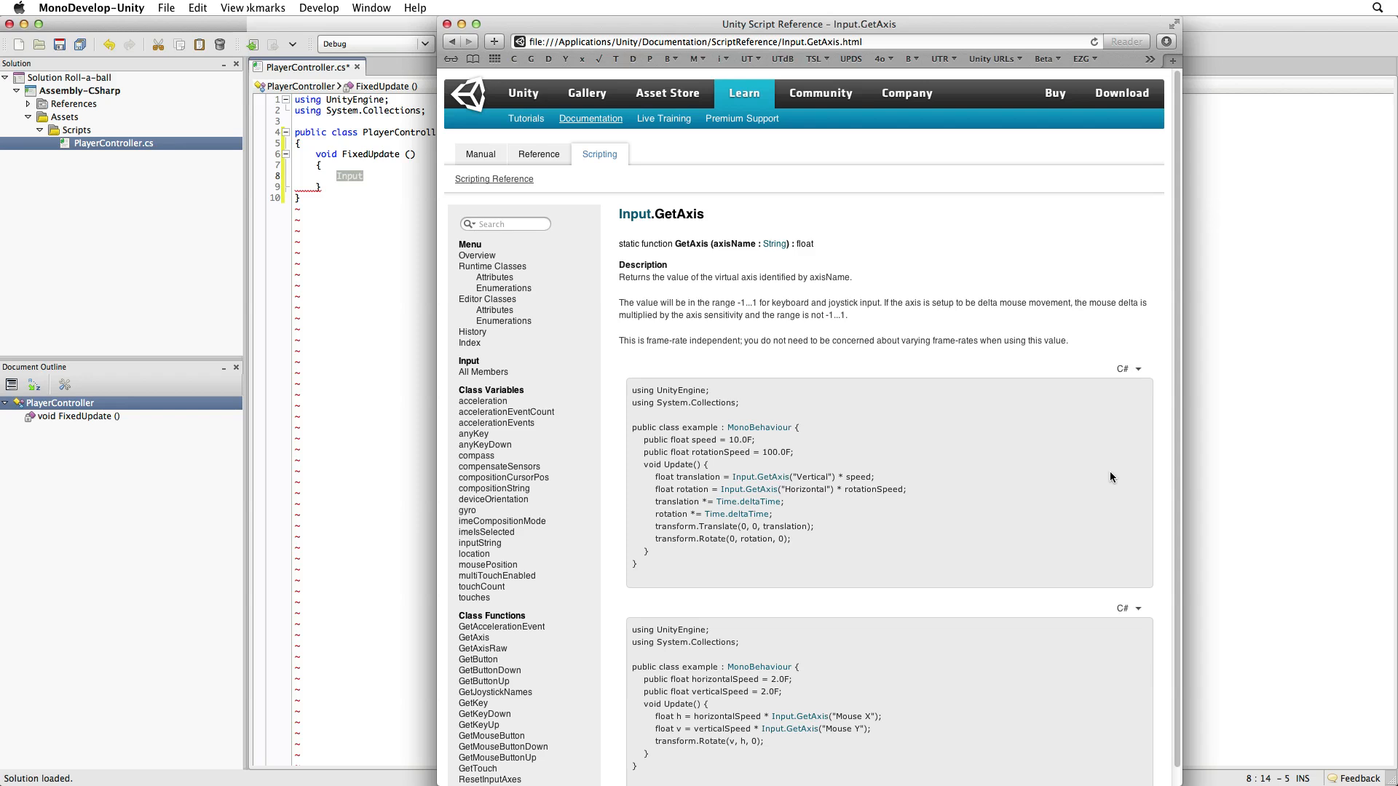
{"action": "mouse_move", "coordinate": [1107, 480]}
{"action": "type", "text": "float moveHoriz"}
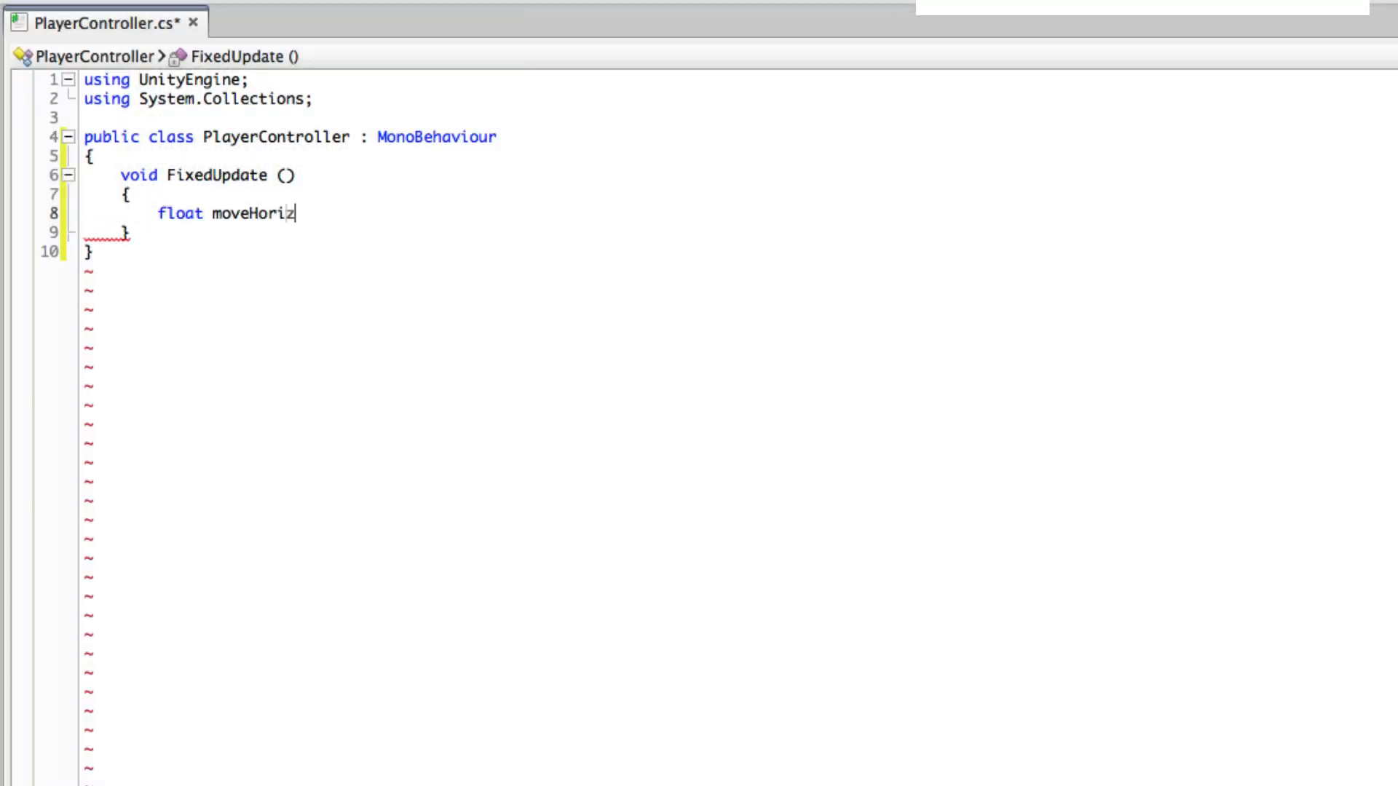
Write float moveHorizontal = Input.GetAxis("Horizontal") and moveVertical = Input.GetAxis("Vertical"), then start rigidbody.
{"action": "type", "text": "ontal = Input.GetAxis("}
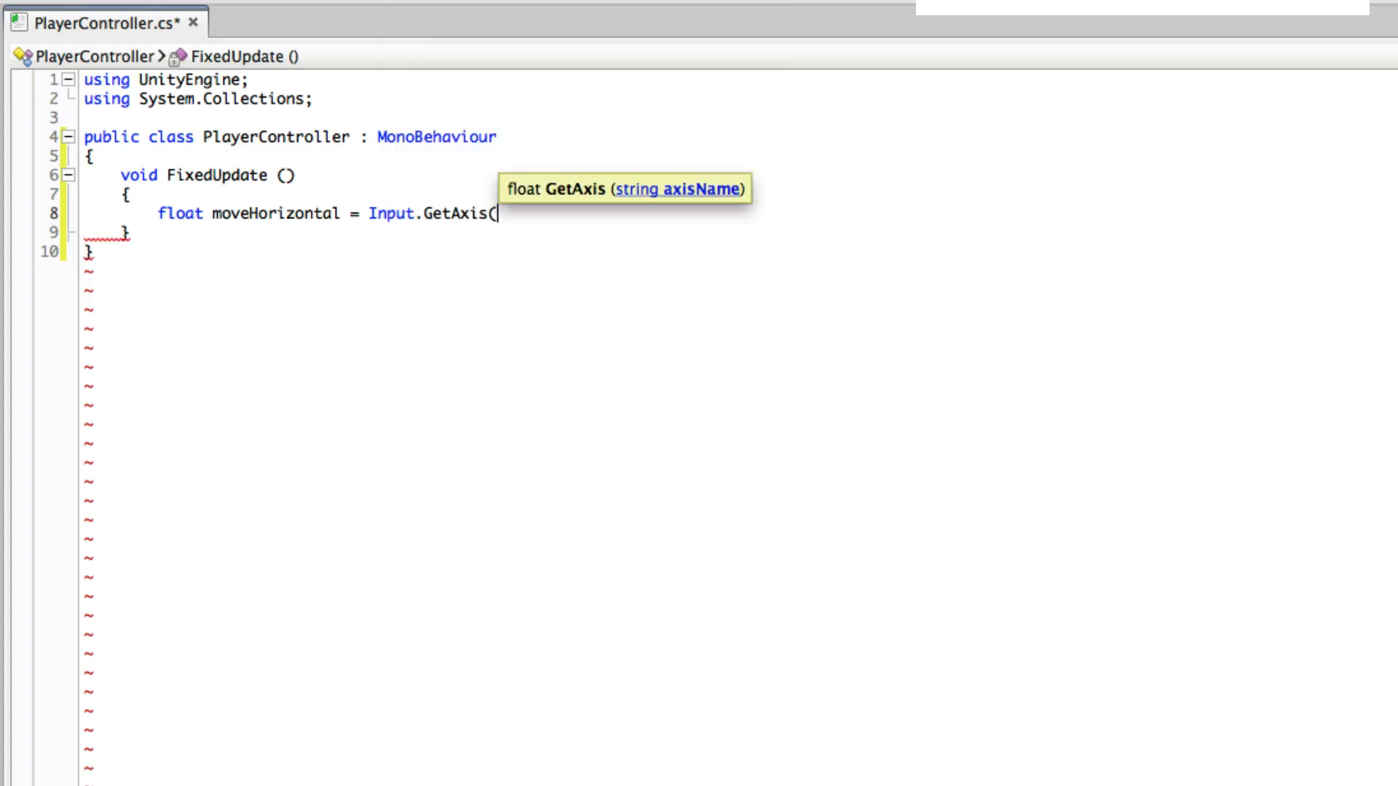
{"action": "type", "text": "\"Horizontal\");"}
{"action": "type", "text": "float moveVert"}
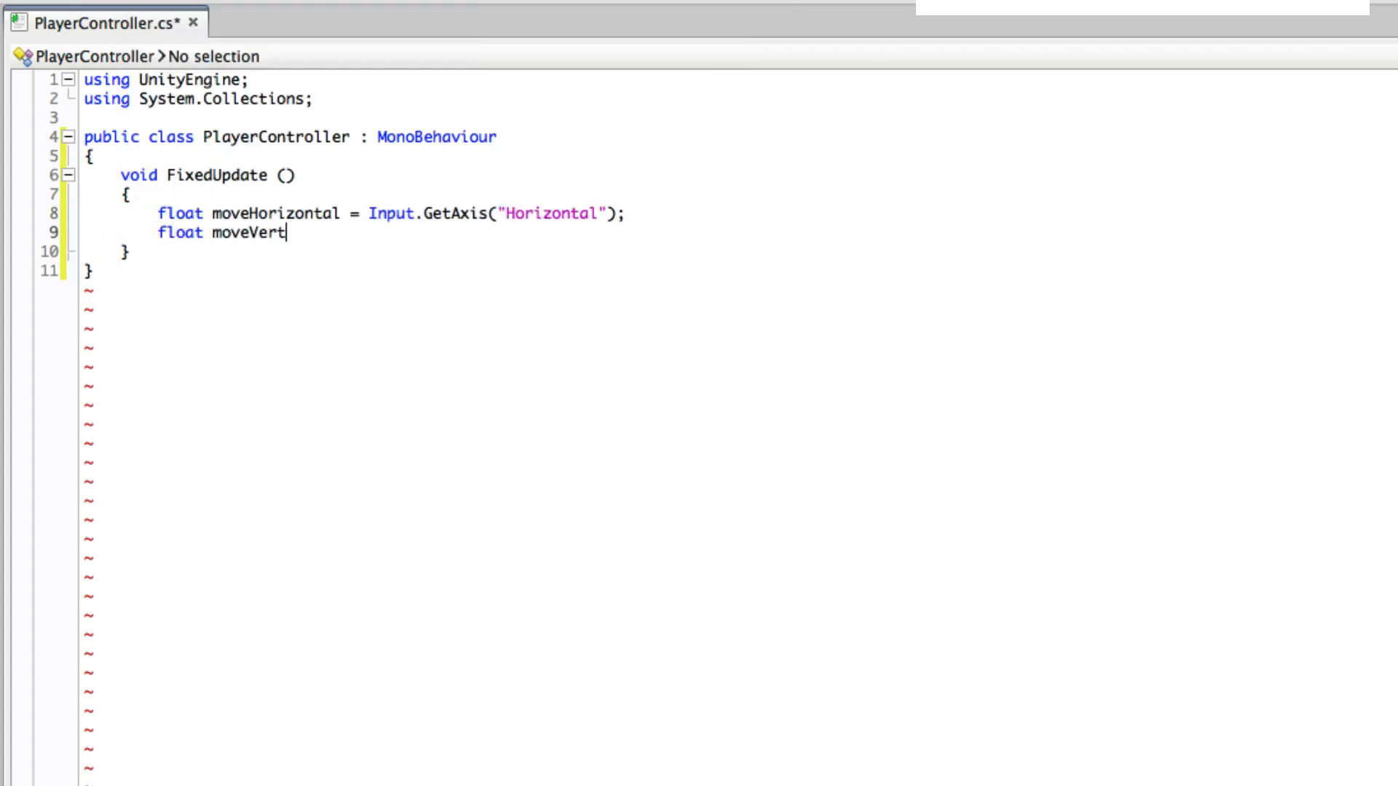
{"action": "type", "text": "ical = Input.GetAxis(\""}
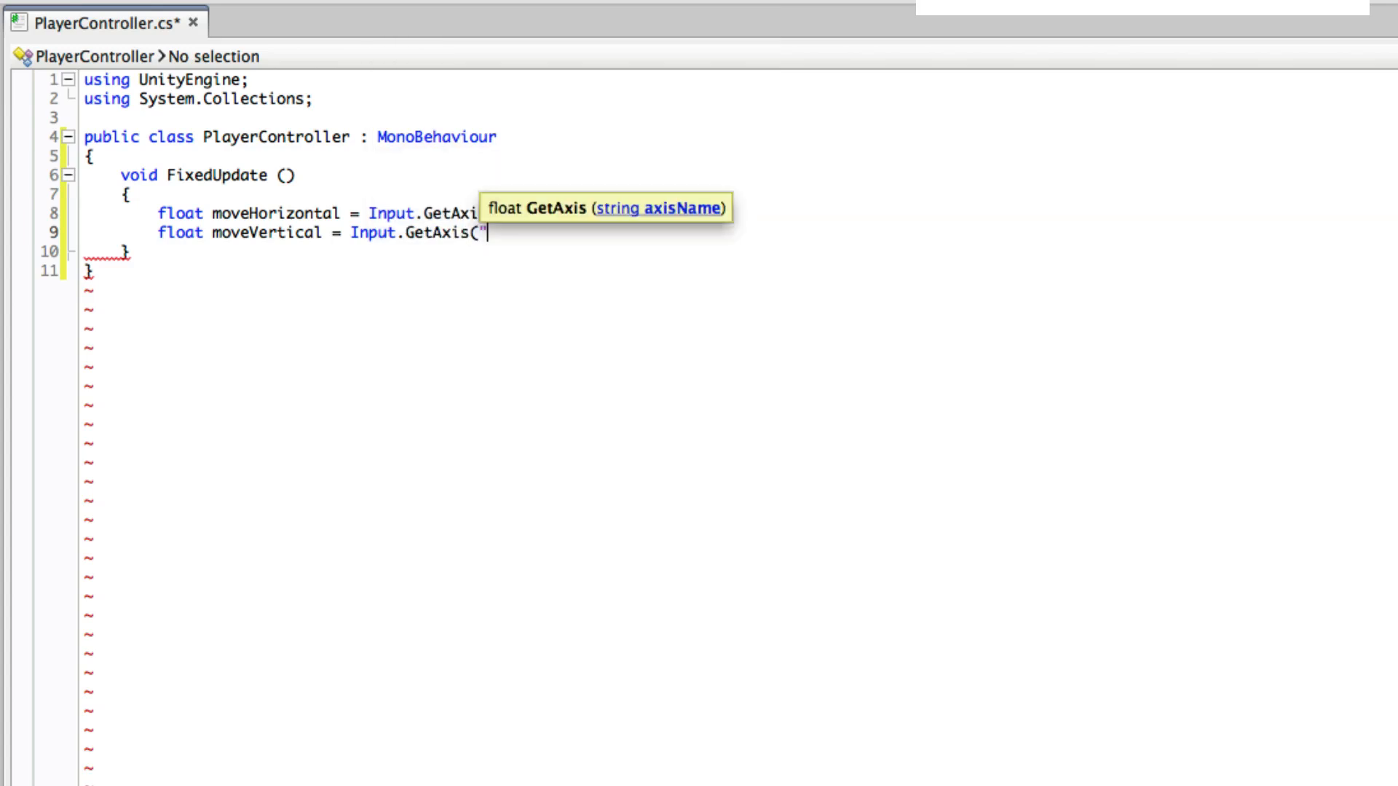
{"action": "type", "text": "Horizontal\");"}
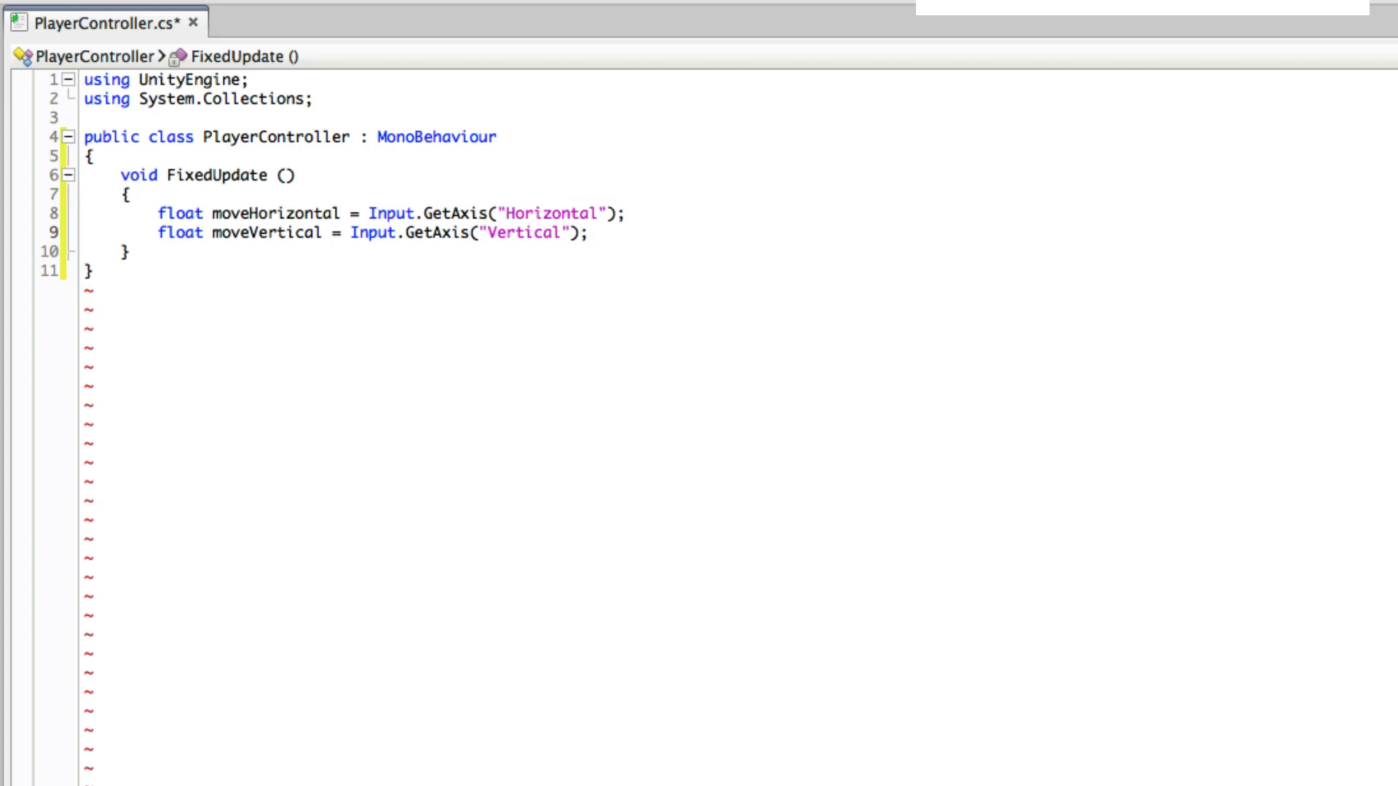
{"action": "type", "text": "rigidbody"}
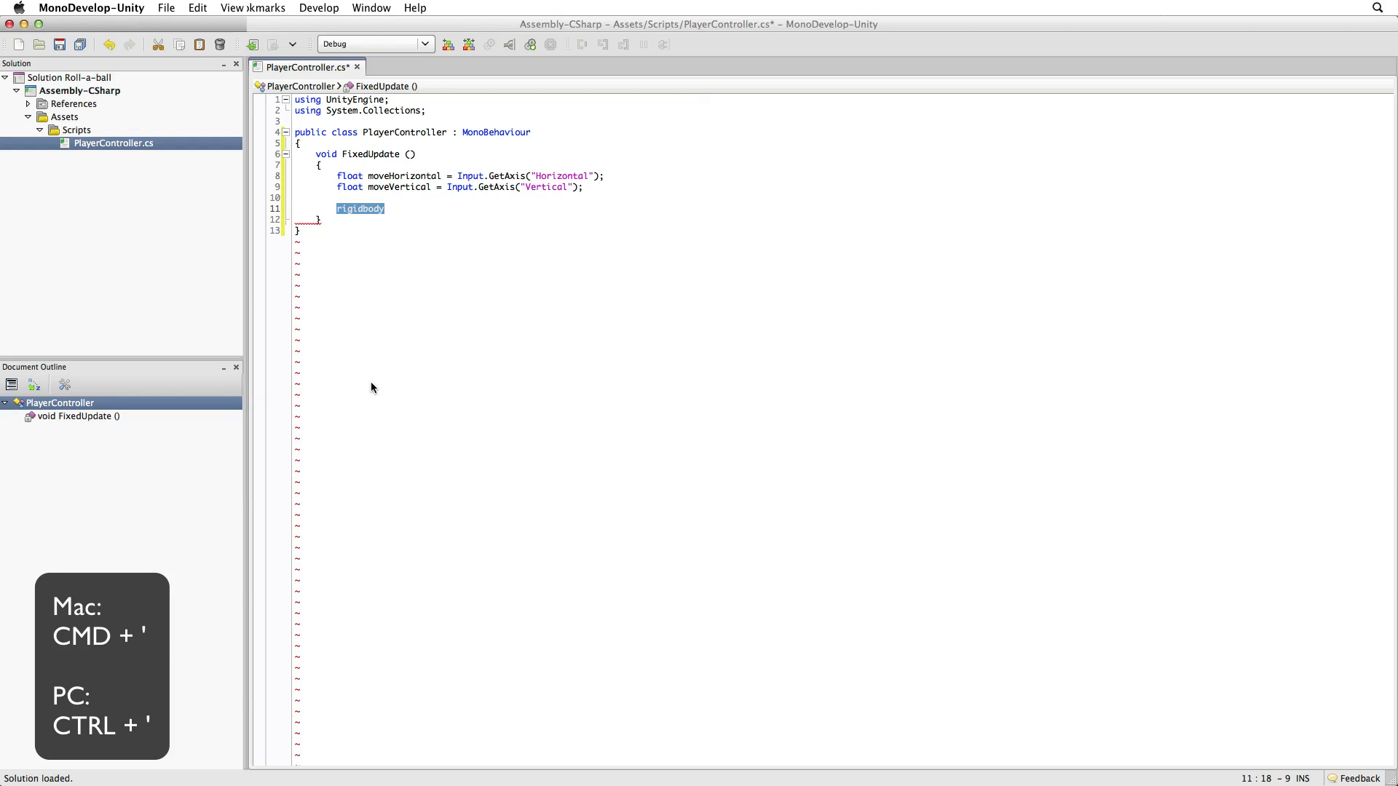
Look up rigidbody with Cmd+' and scroll the Rigidbody page to AddForce in its Functions list.
{"action": "key", "text": "cmd+'"}
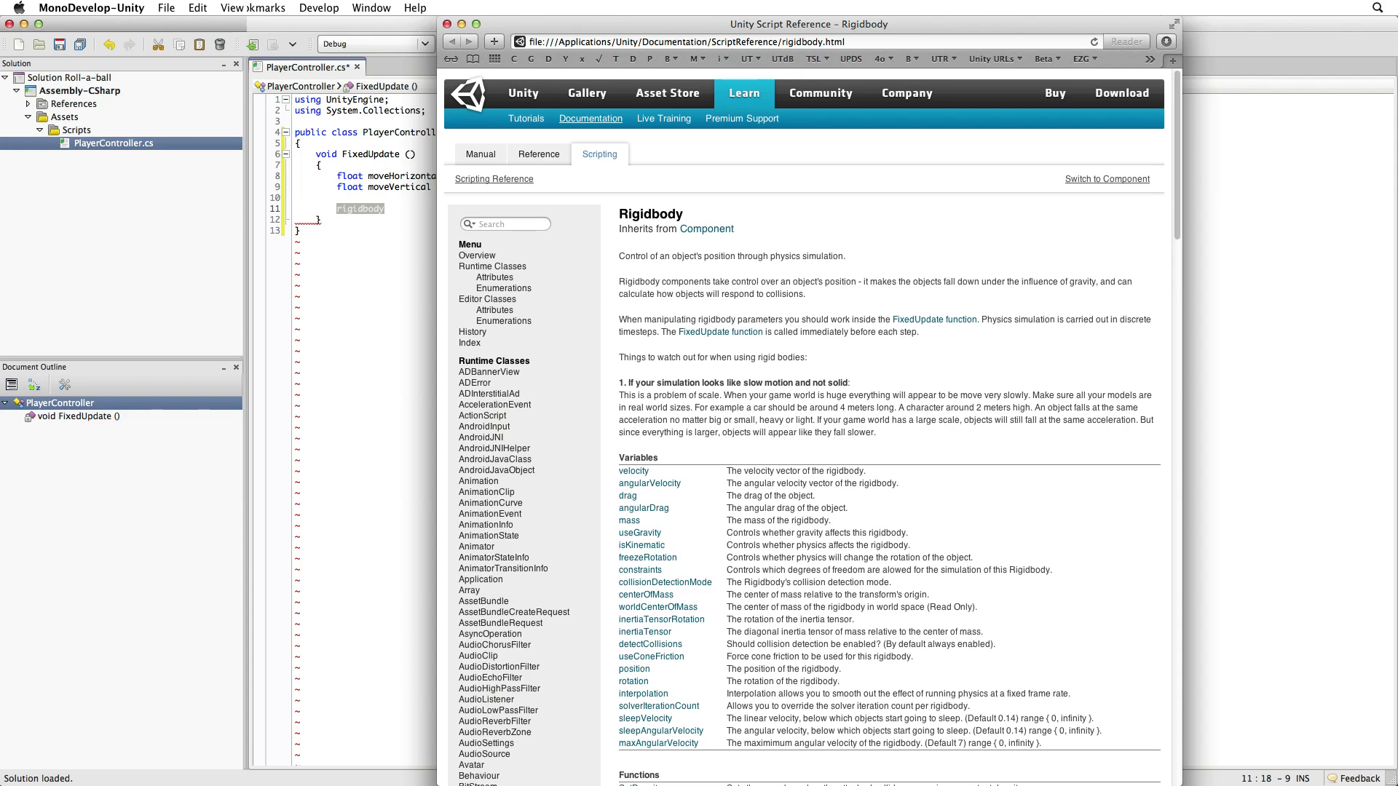
{"action": "scroll", "scroll_direction": "down", "scroll_amount": 3}
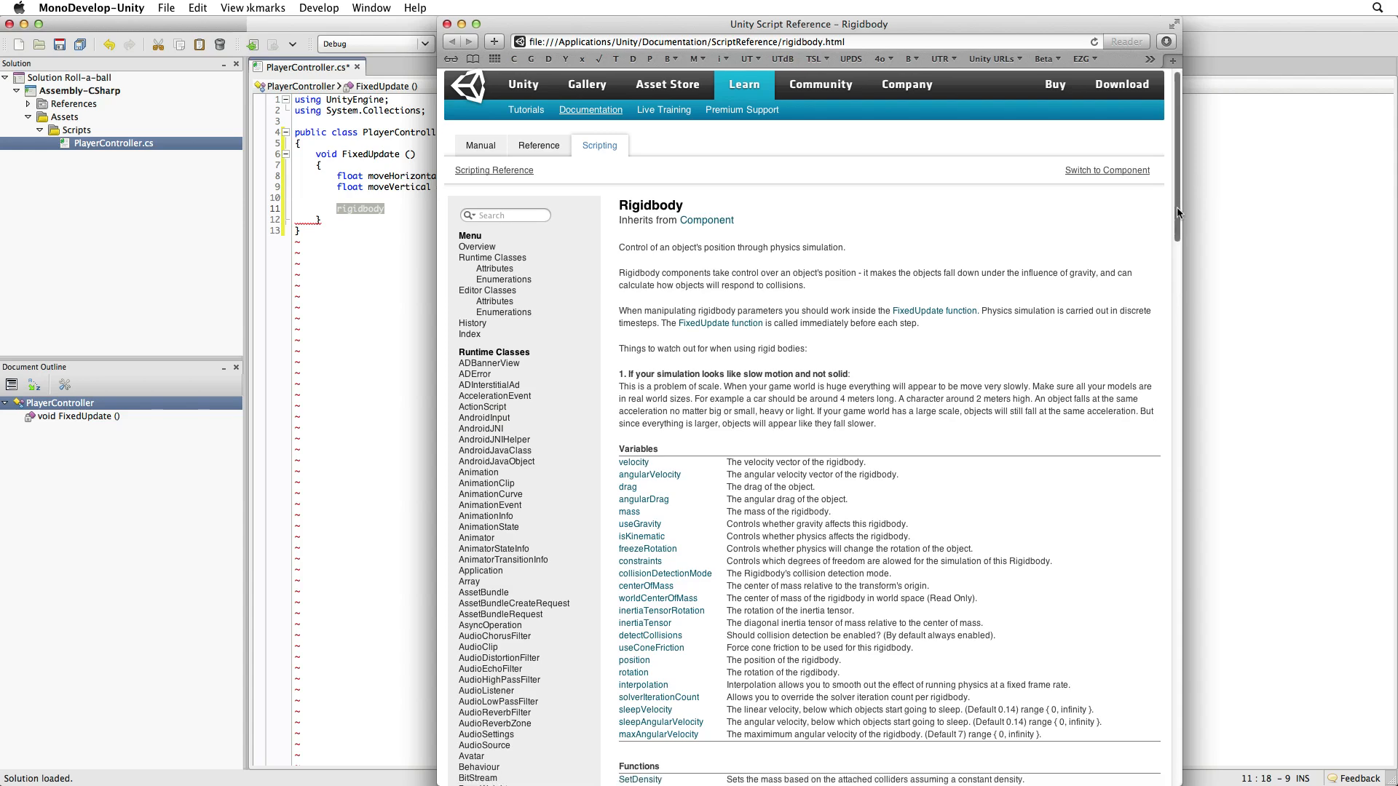
{"action": "scroll", "scroll_direction": "down", "scroll_amount": 3}
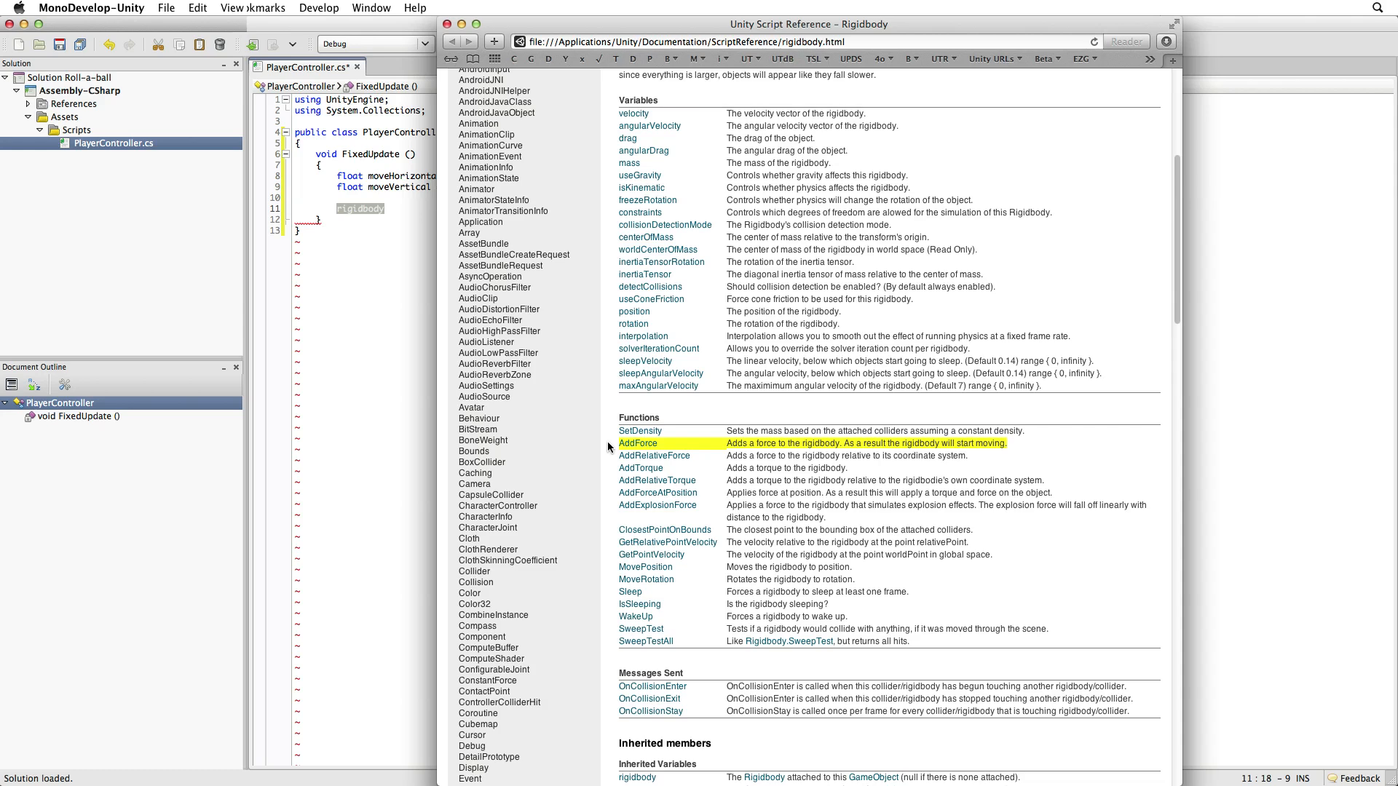
{"action": "left_click", "coordinate": [638, 442]}
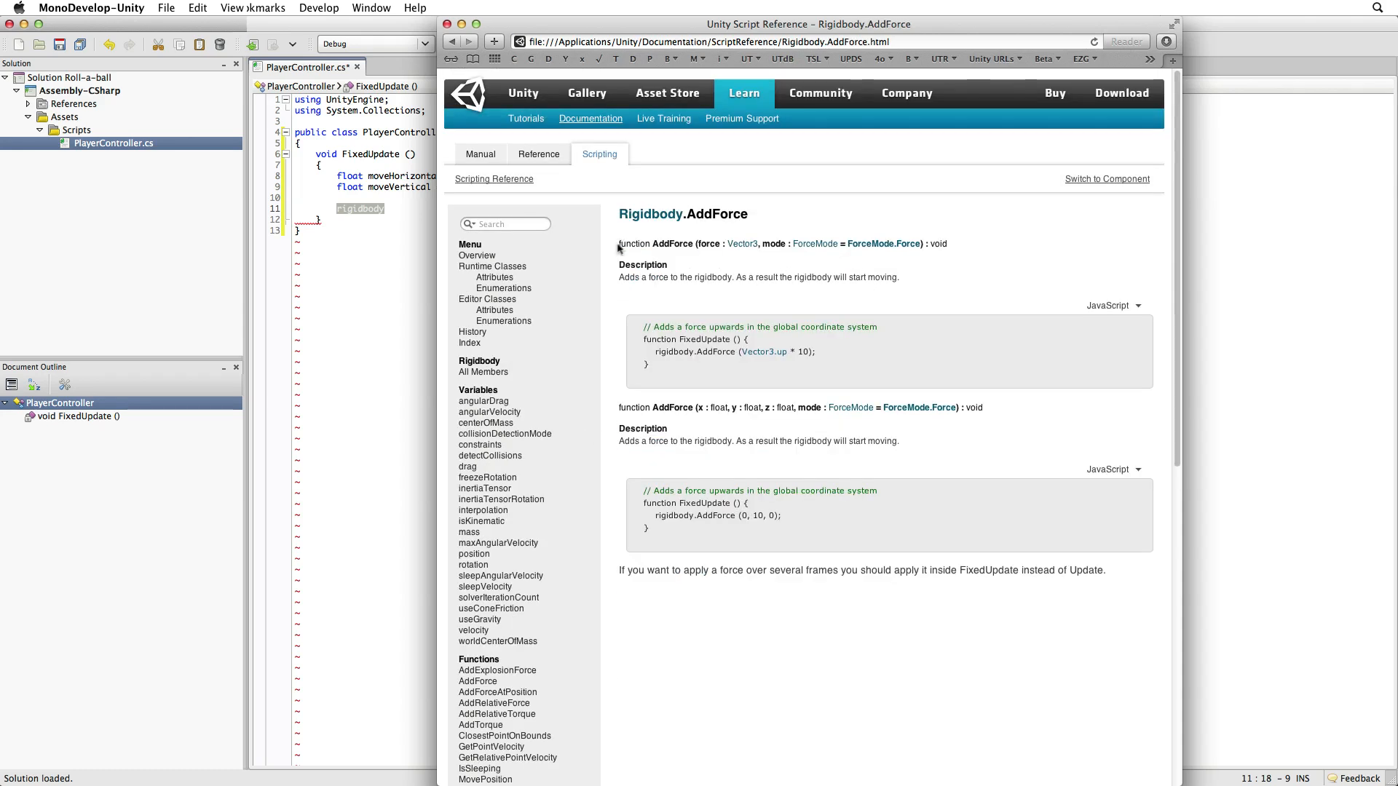
{"action": "left_click_drag", "start_coordinate": [619, 243], "coordinate": [948, 243]}
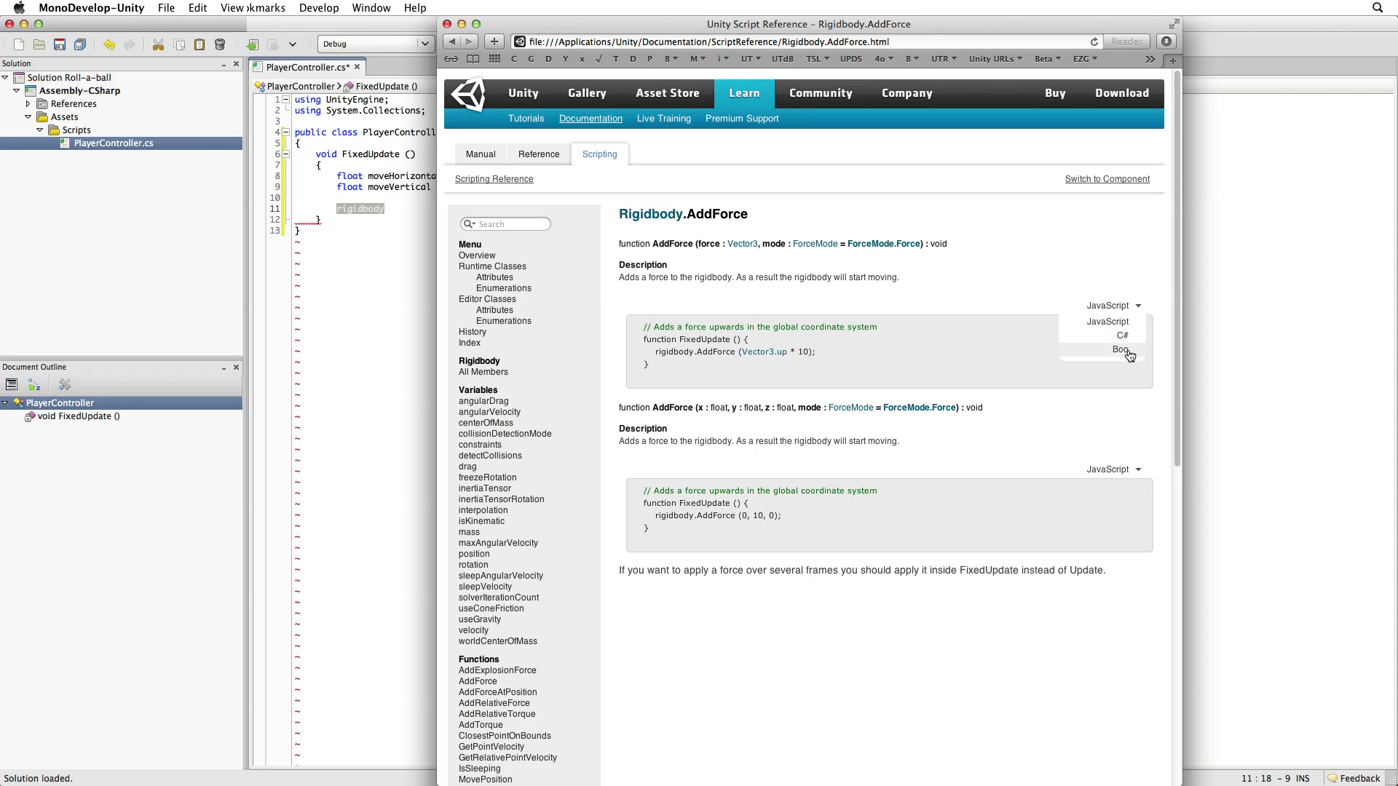
{"action": "left_click", "coordinate": [1122, 335]}
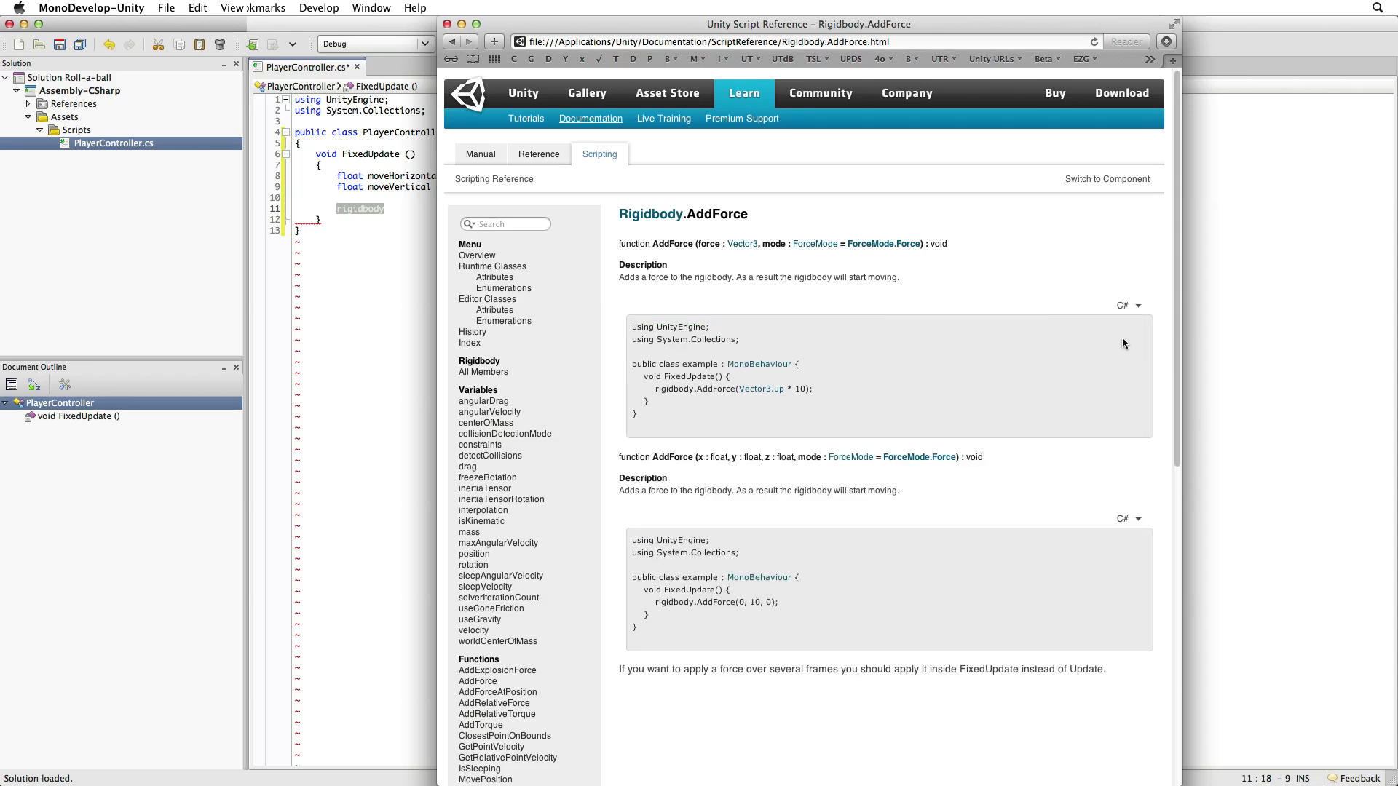
{"action": "mouse_move", "coordinate": [903, 481]}
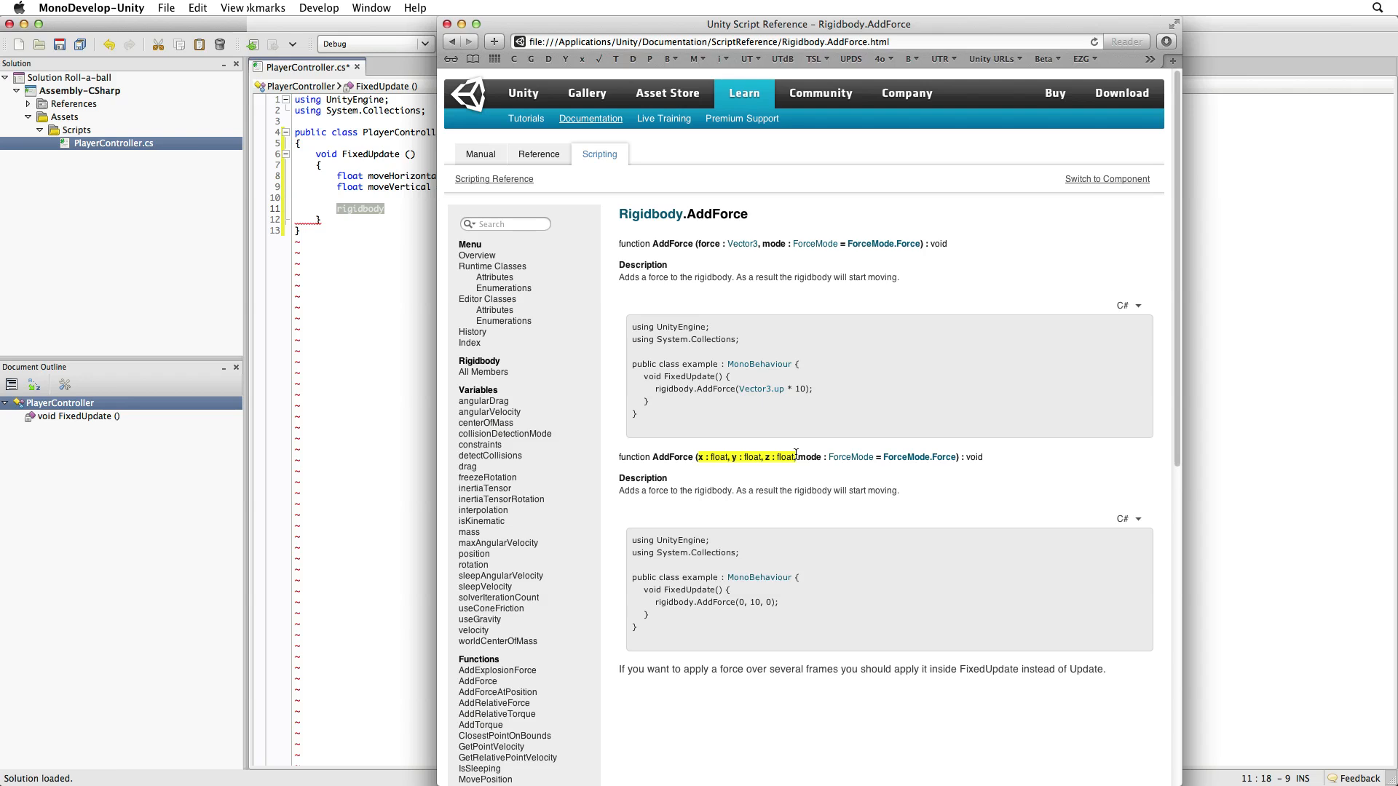
{"action": "mouse_move", "coordinate": [782, 578]}
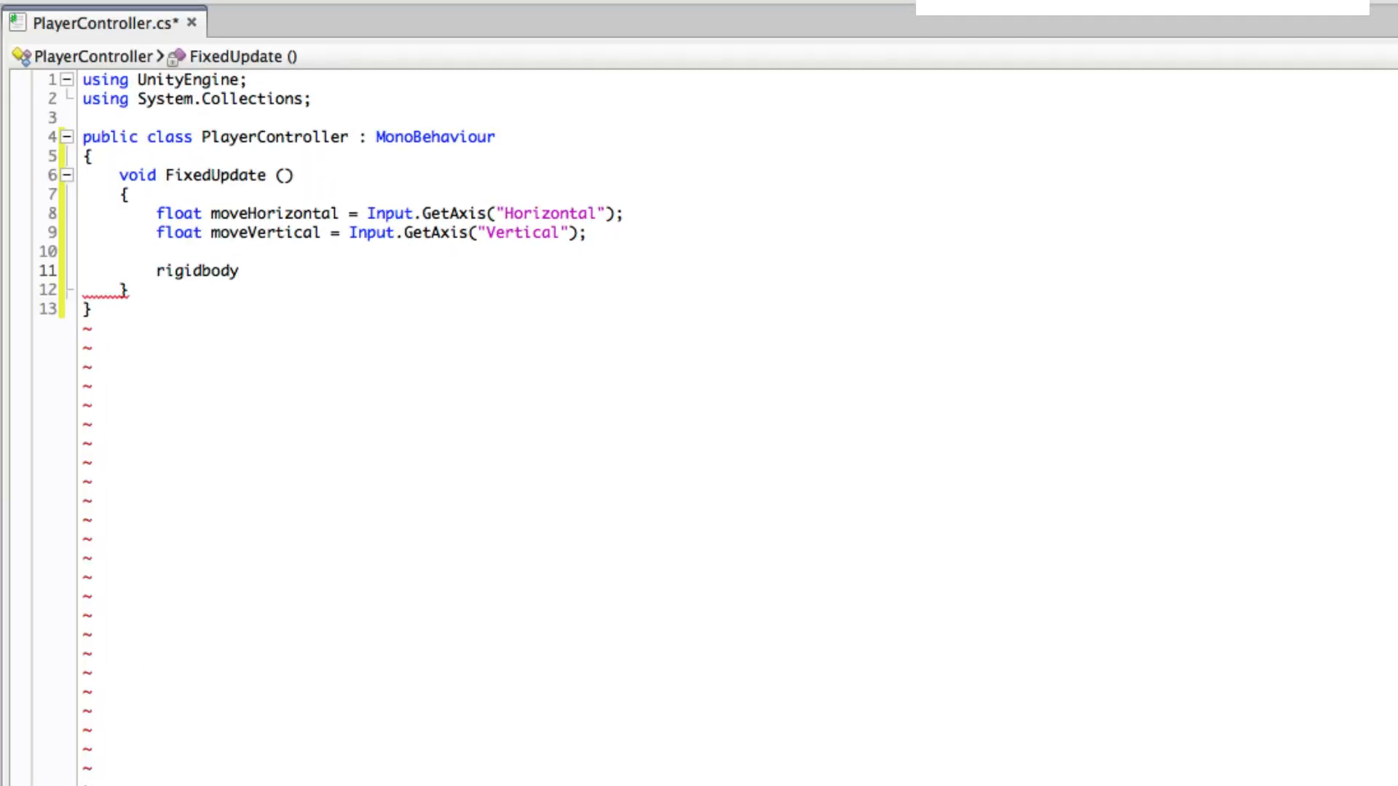
Write rigidbody.AddForce(Vector3); with a Vector3 placeholder argument.
{"action": "type", "text": ".AddForce"}
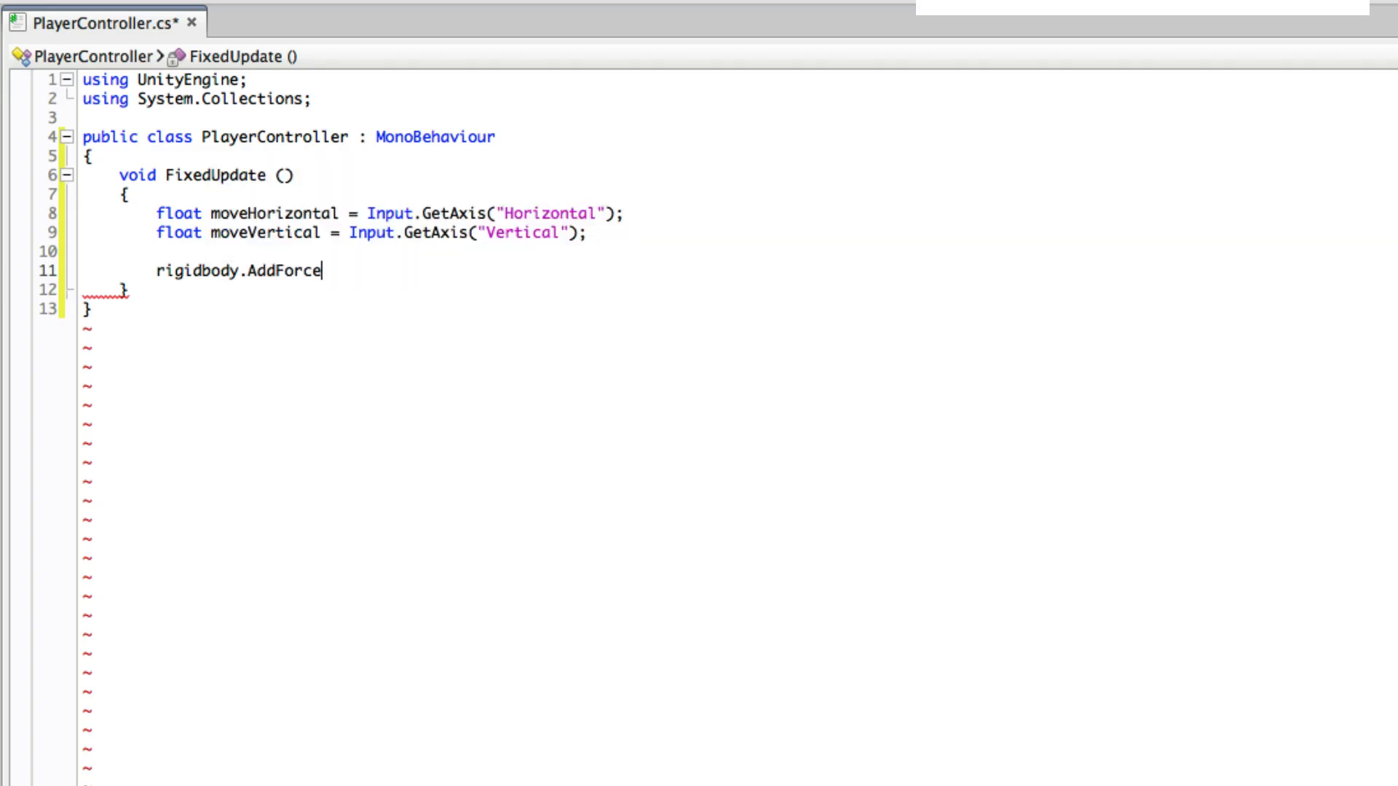
{"action": "type", "text": "(V3"}
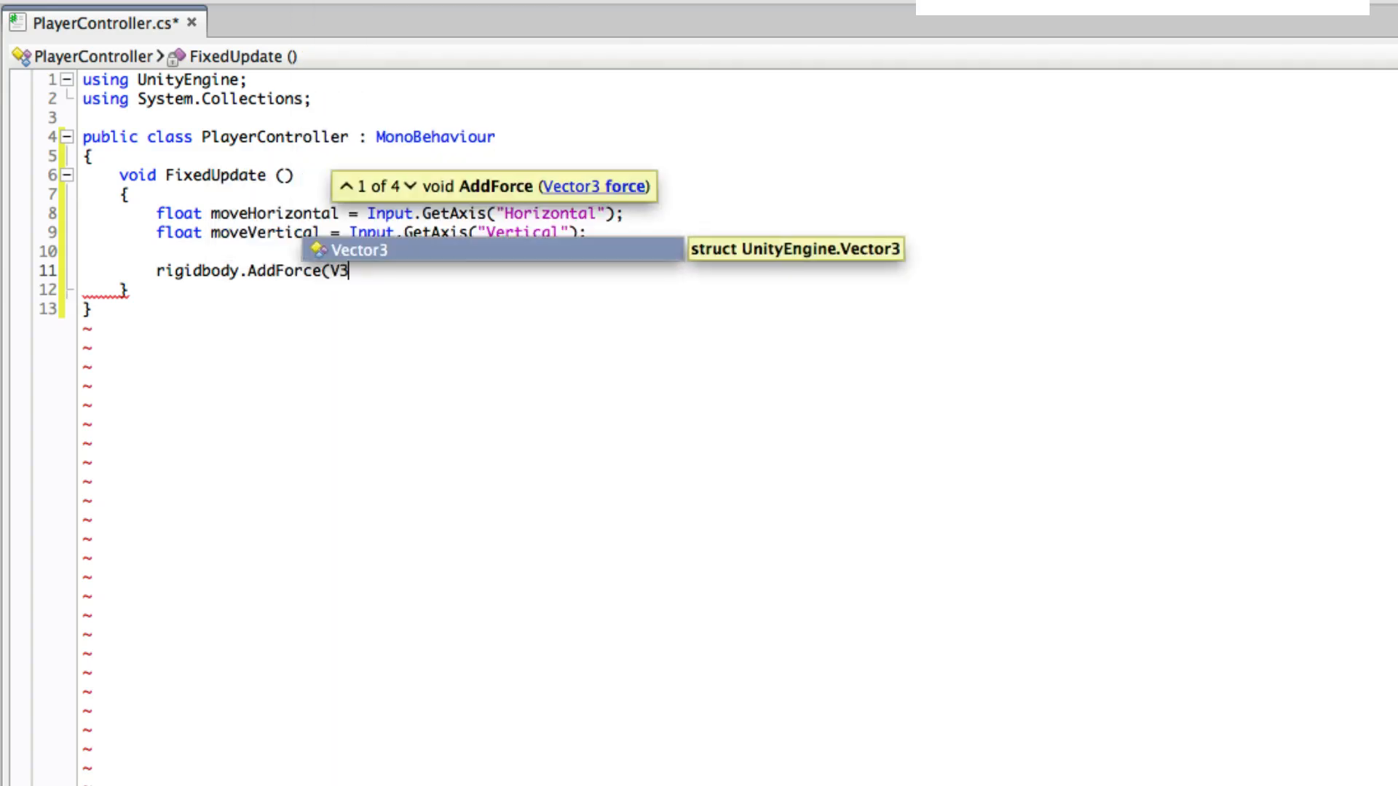
{"action": "type", "text": "ector3);"}
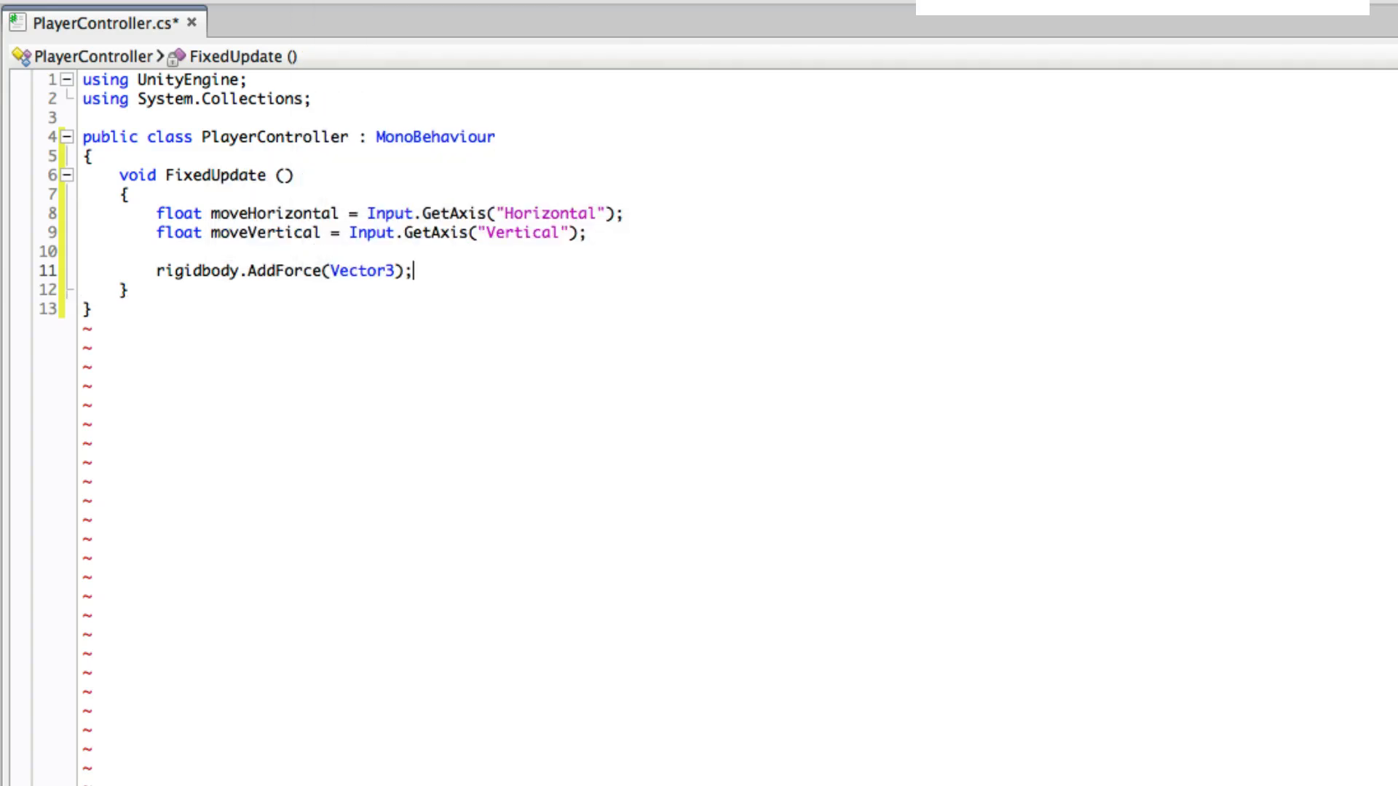
{"action": "left_click_drag", "start_coordinate": [355, 233], "coordinate": [588, 233]}
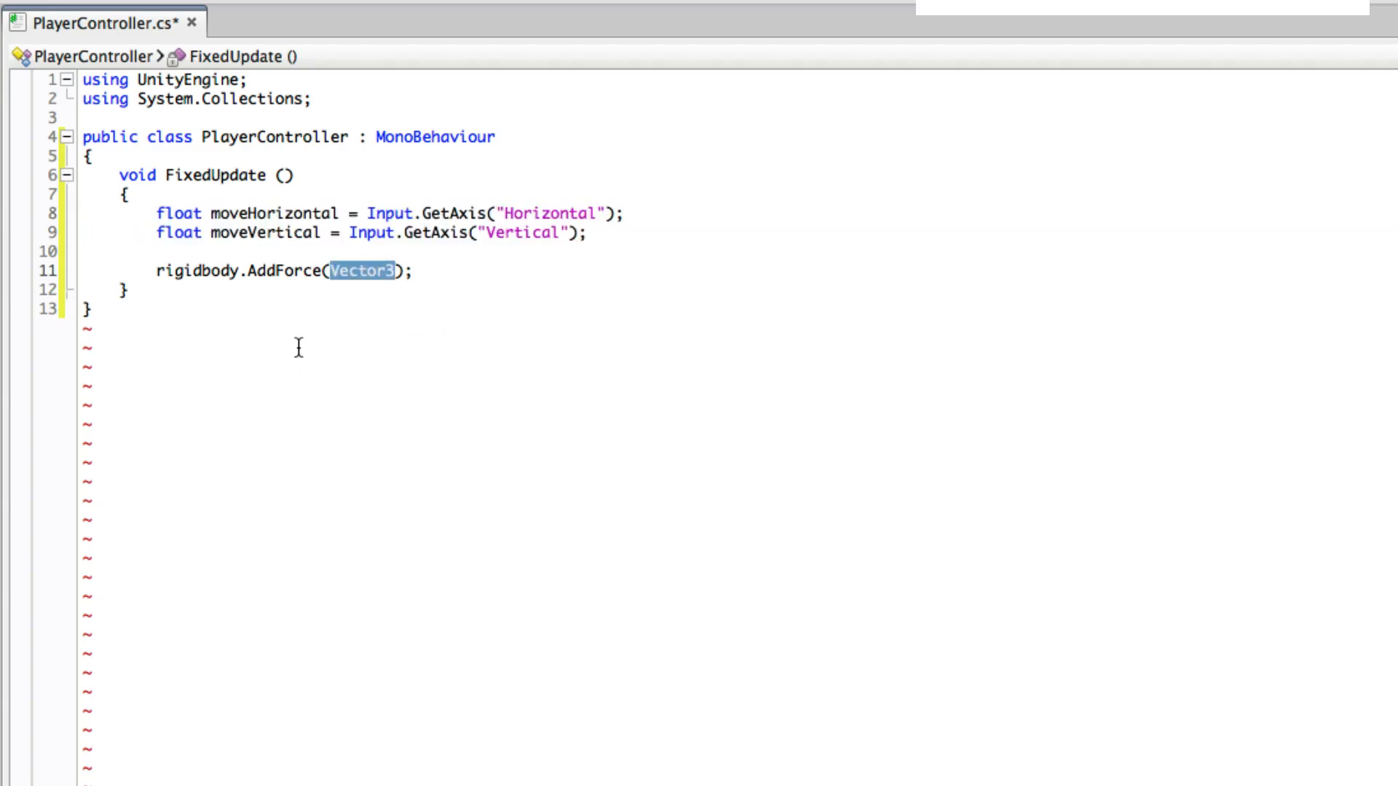
Declare Vector3 movement = new Vector3(moveHorizontal, 0.0f, moveVertical).
{"action": "type", "text": "vec"}
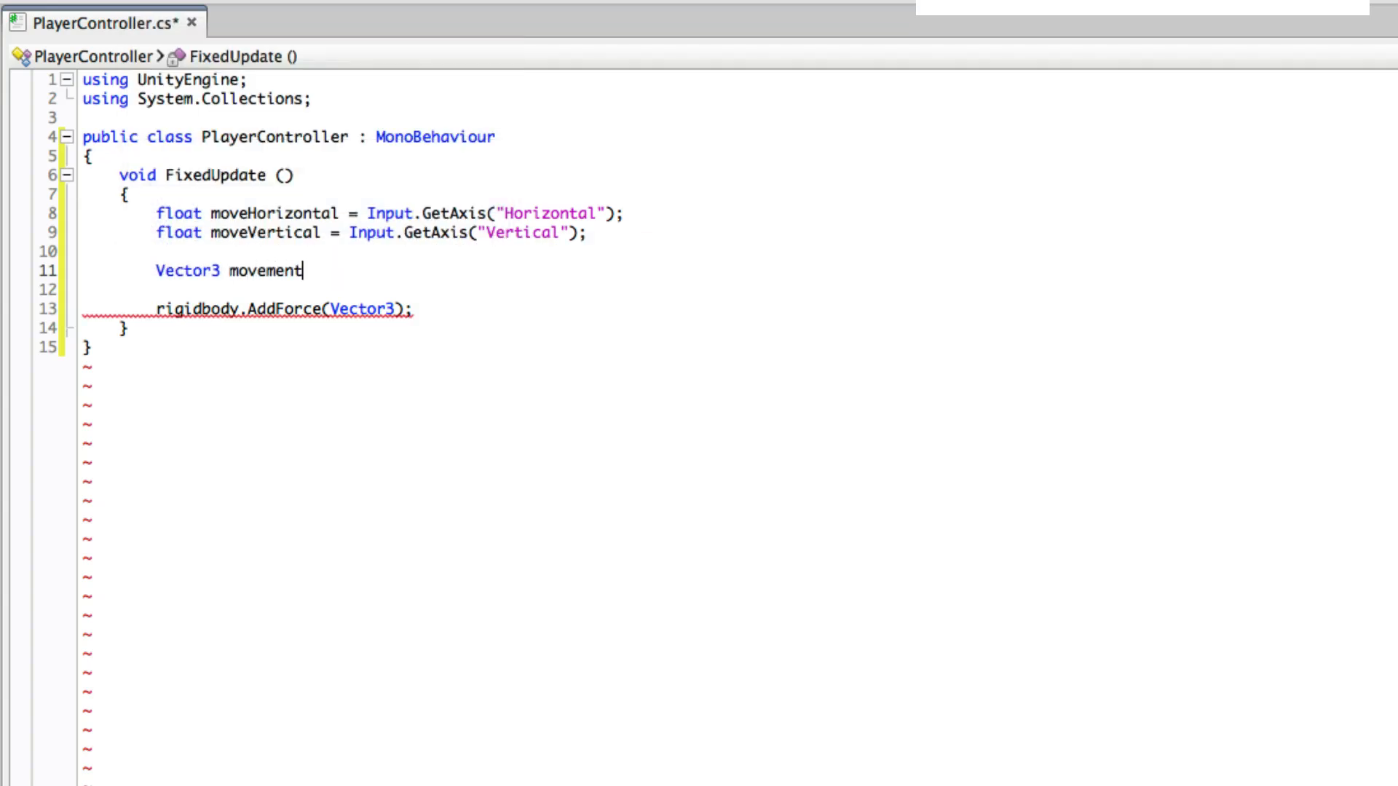
{"action": "type", "text": "="}
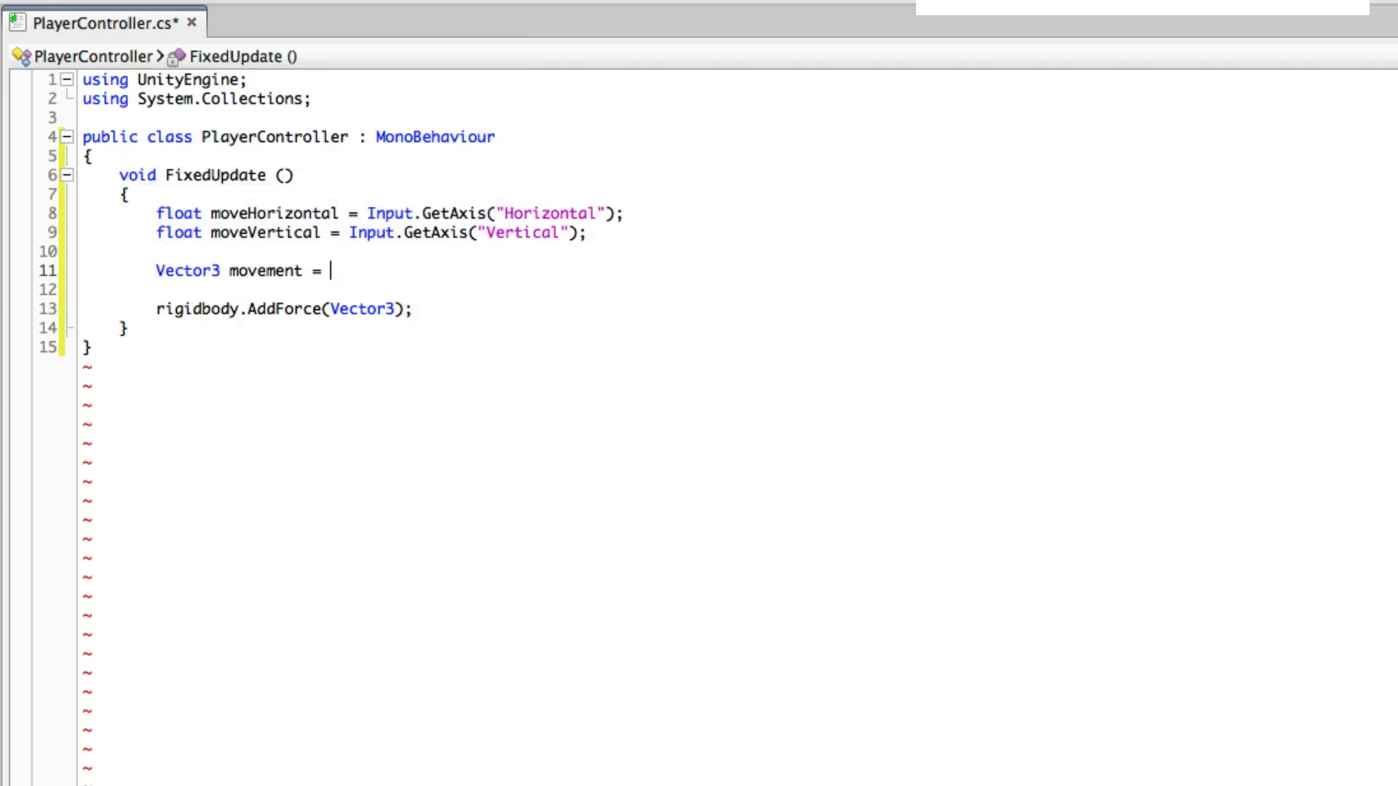
{"action": "type", "text": "new Vector3();"}
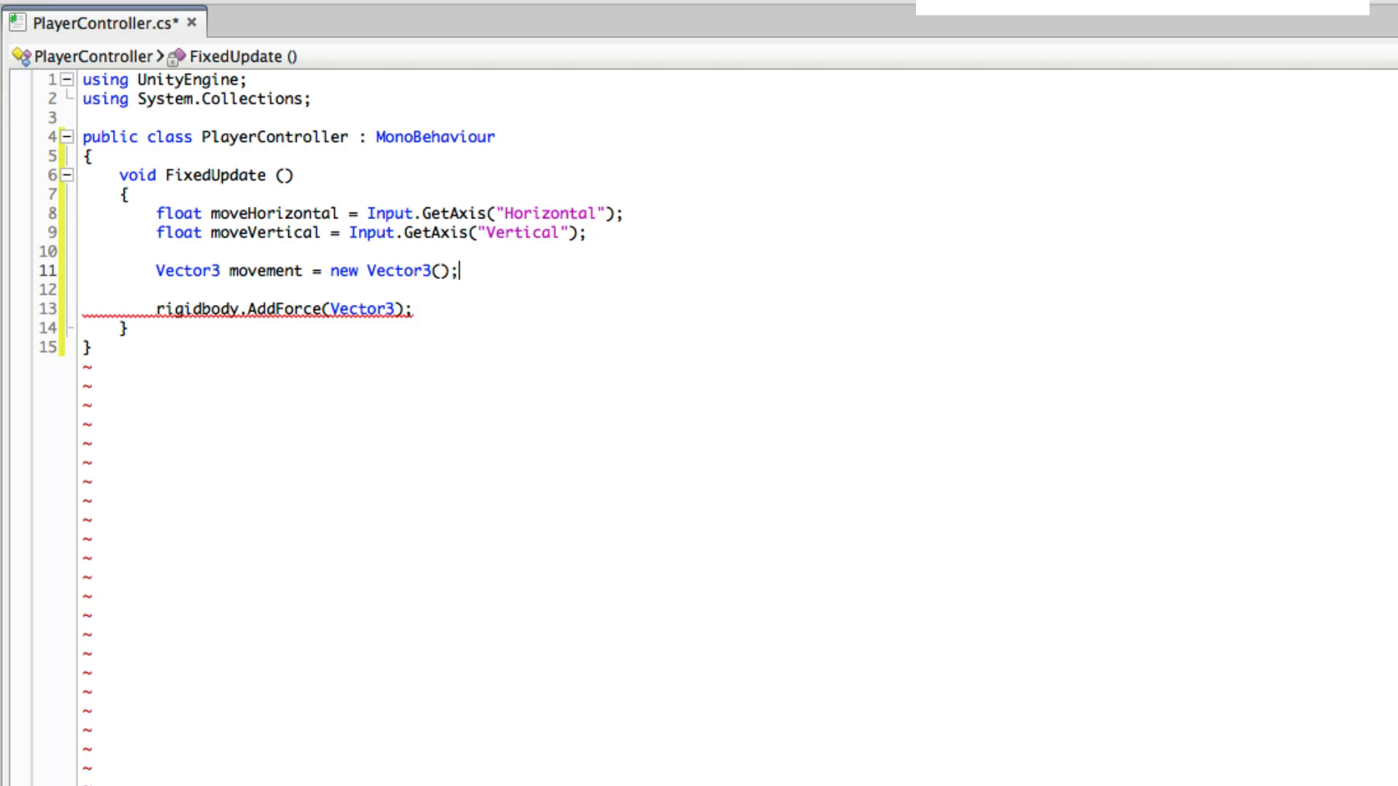
{"action": "type", "text": "x, y, z"}
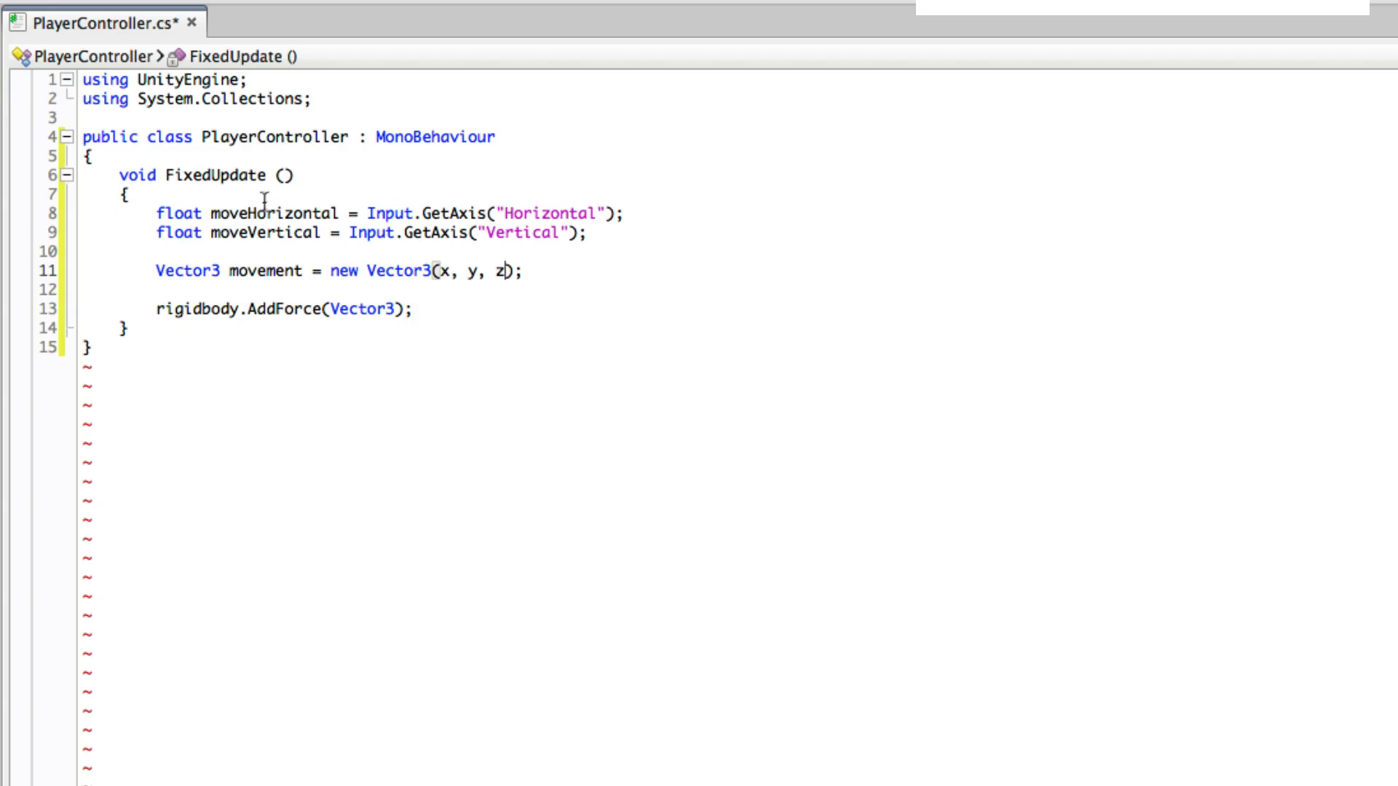
{"action": "double_click", "coordinate": [269, 212]}
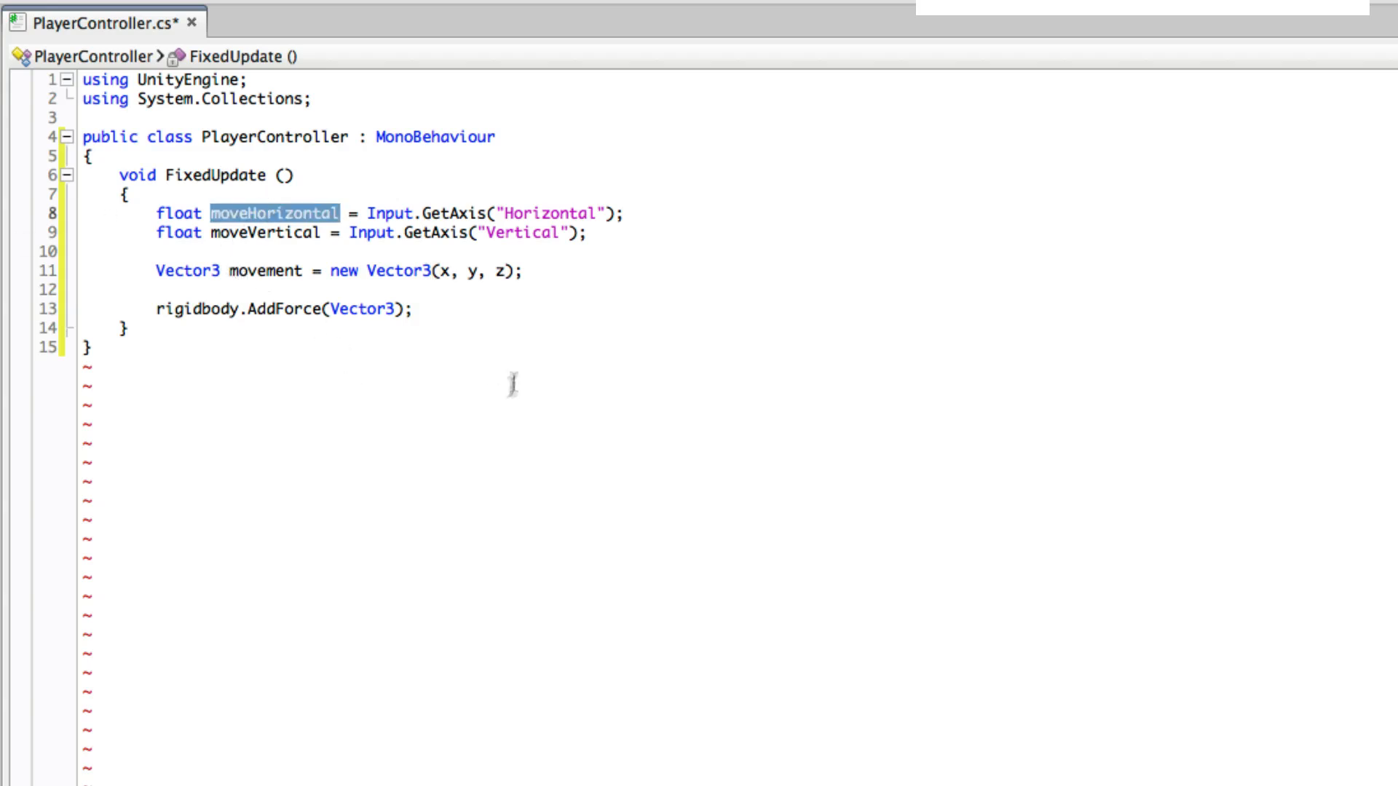
{"action": "type", "text": "moveHorizontal"}
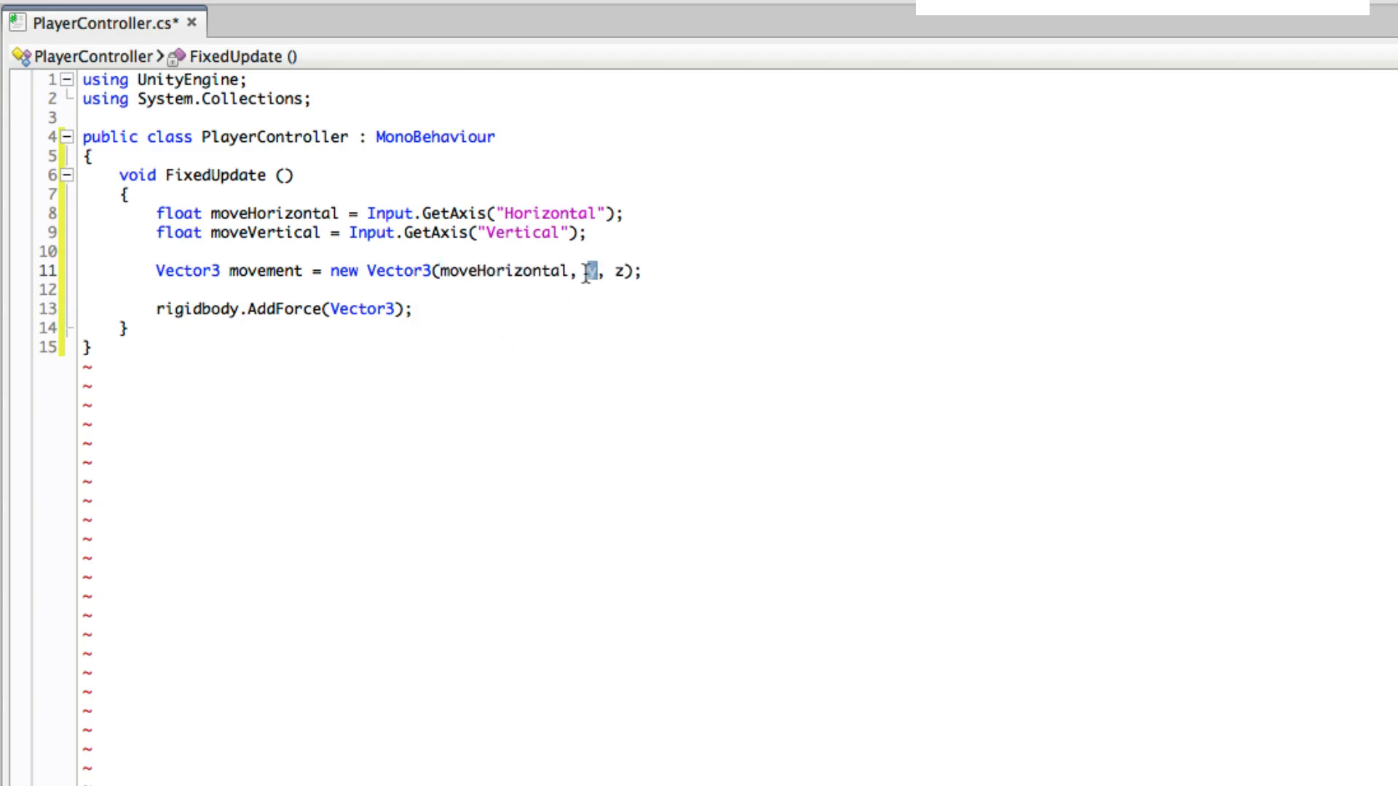
{"action": "type", "text": "0.0"}
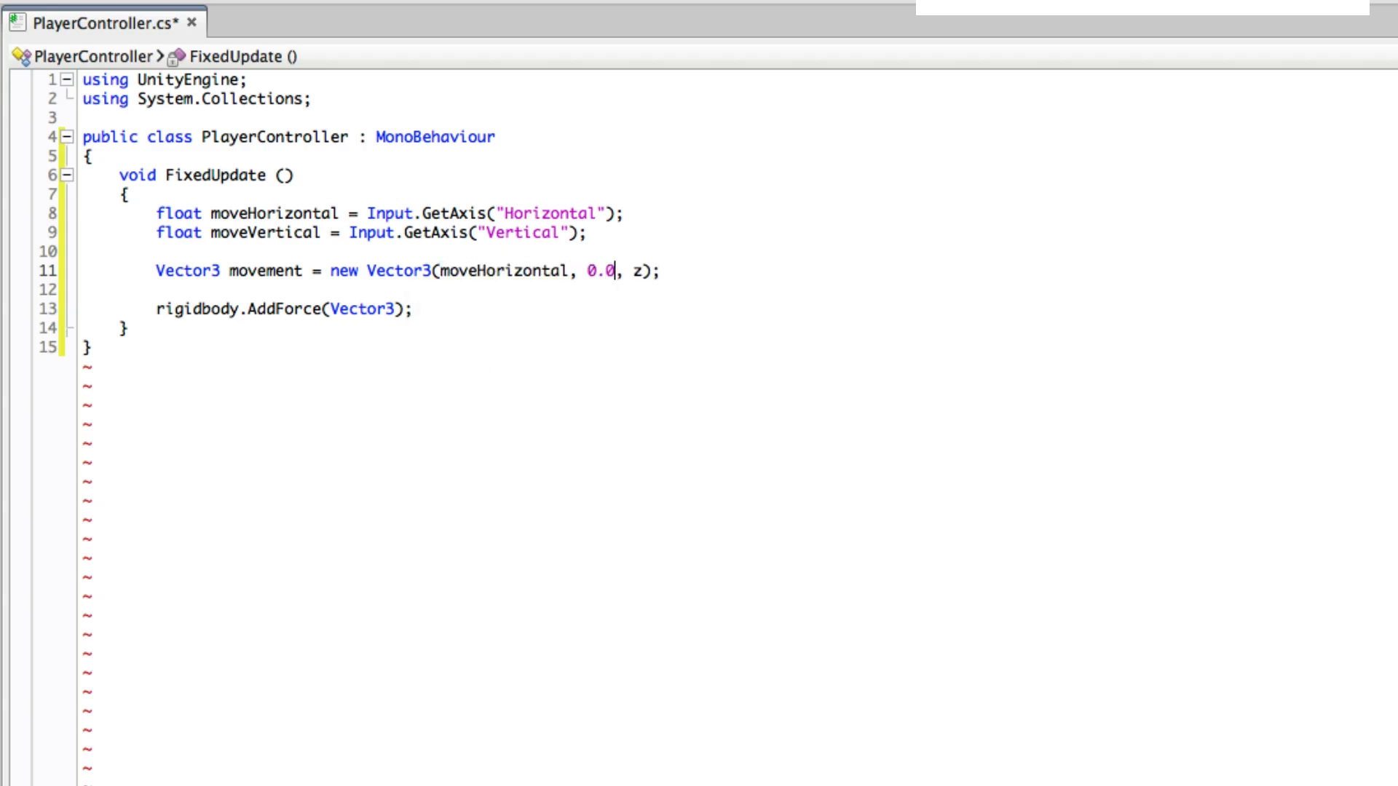
{"action": "type", "text": "f"}
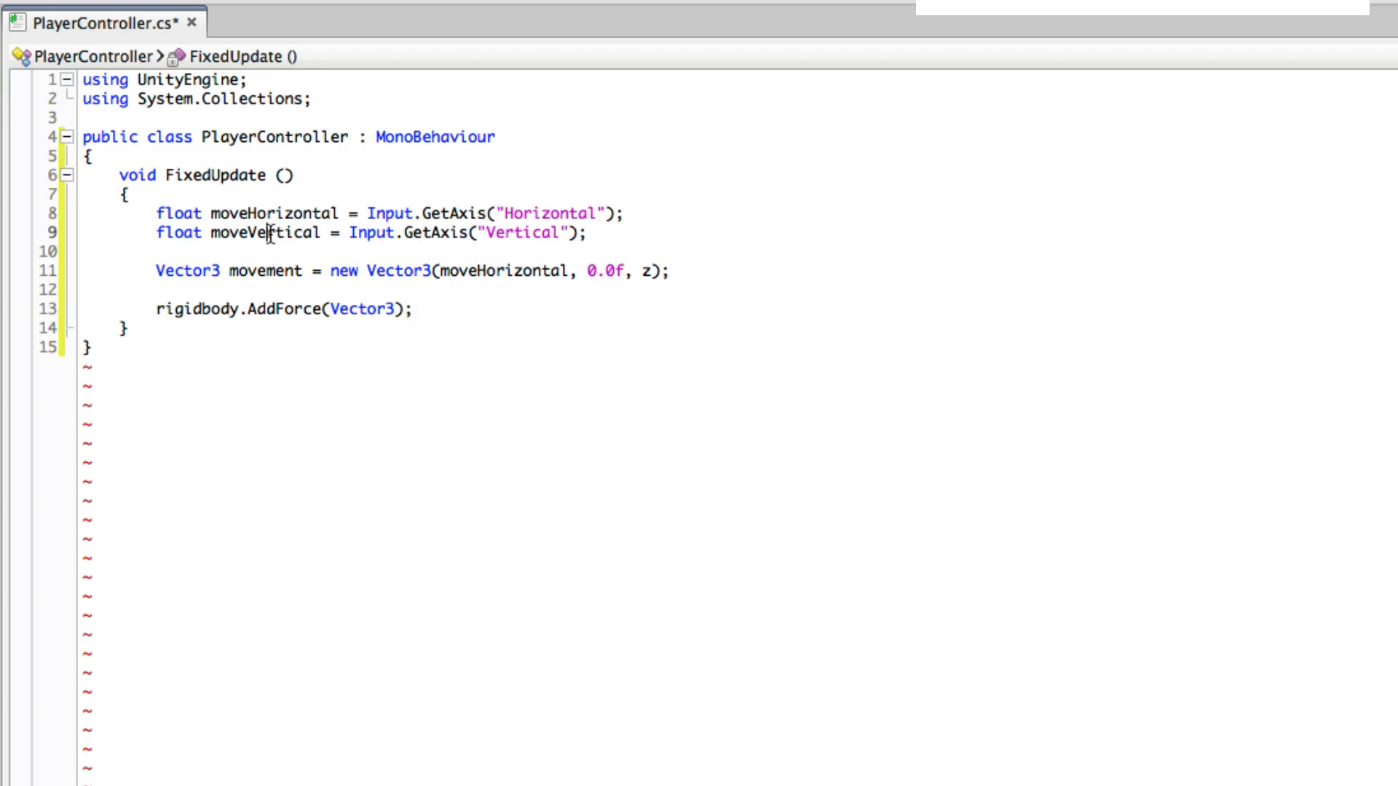
{"action": "double_click", "coordinate": [264, 233]}
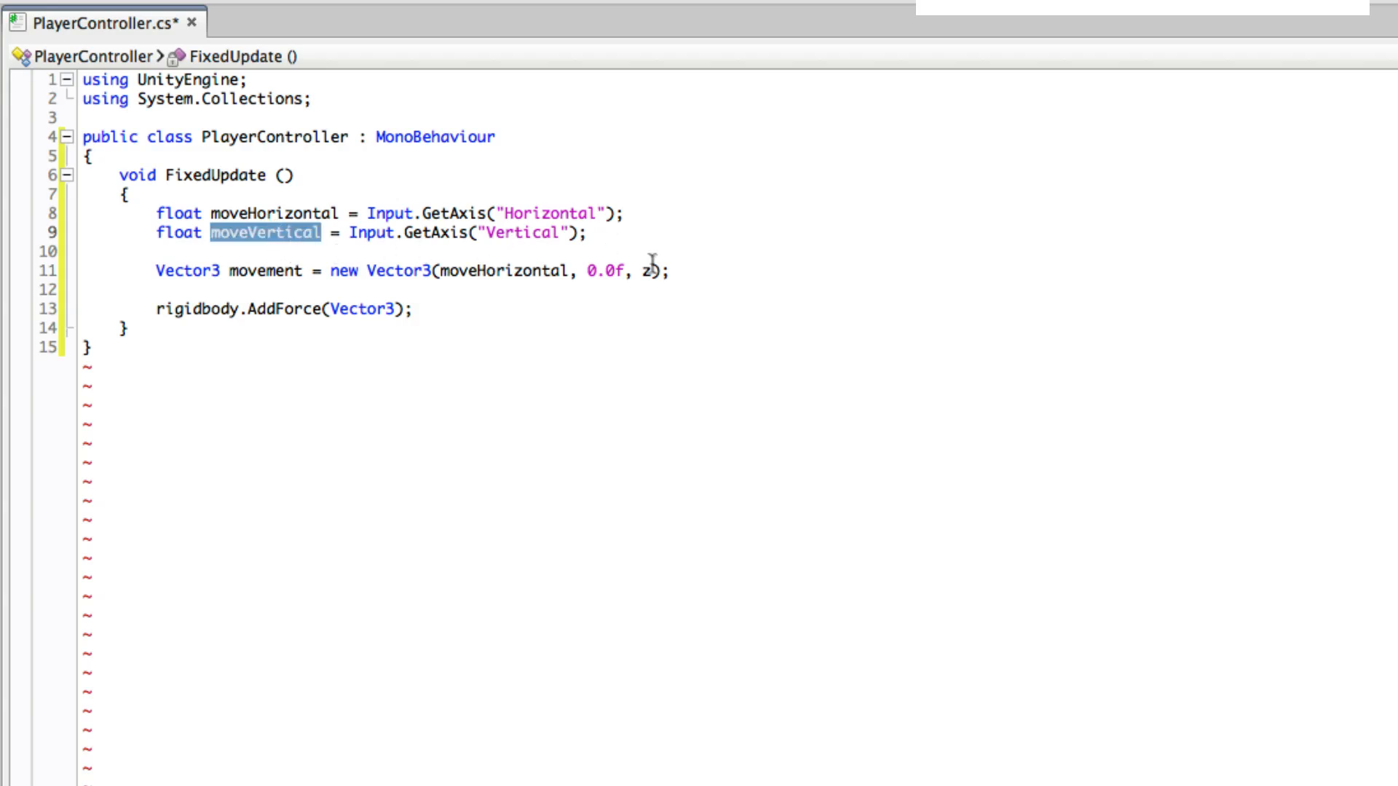
{"action": "type", "text": "moveVertical"}
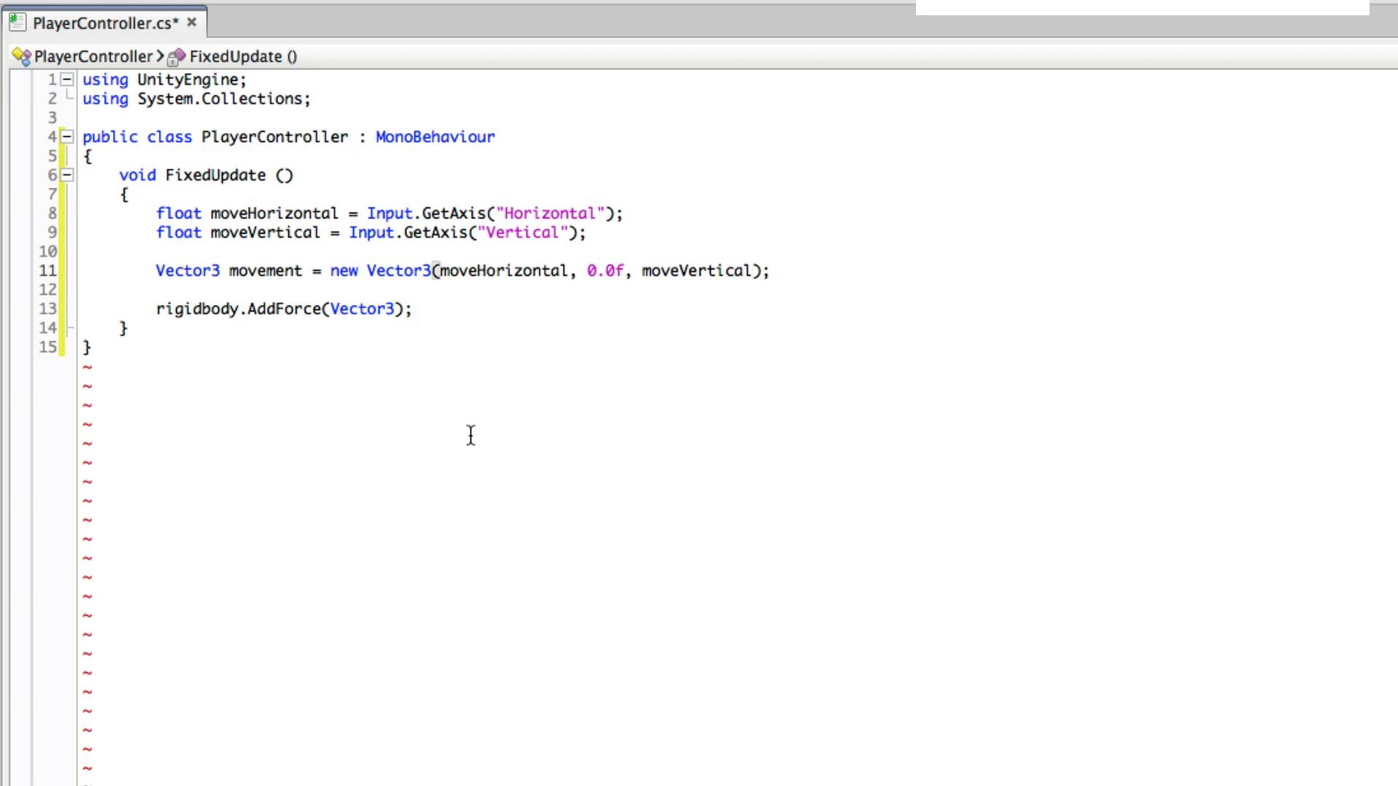
Replace the AddForce argument with the movement vector.
{"action": "left_click", "coordinate": [752, 270]}
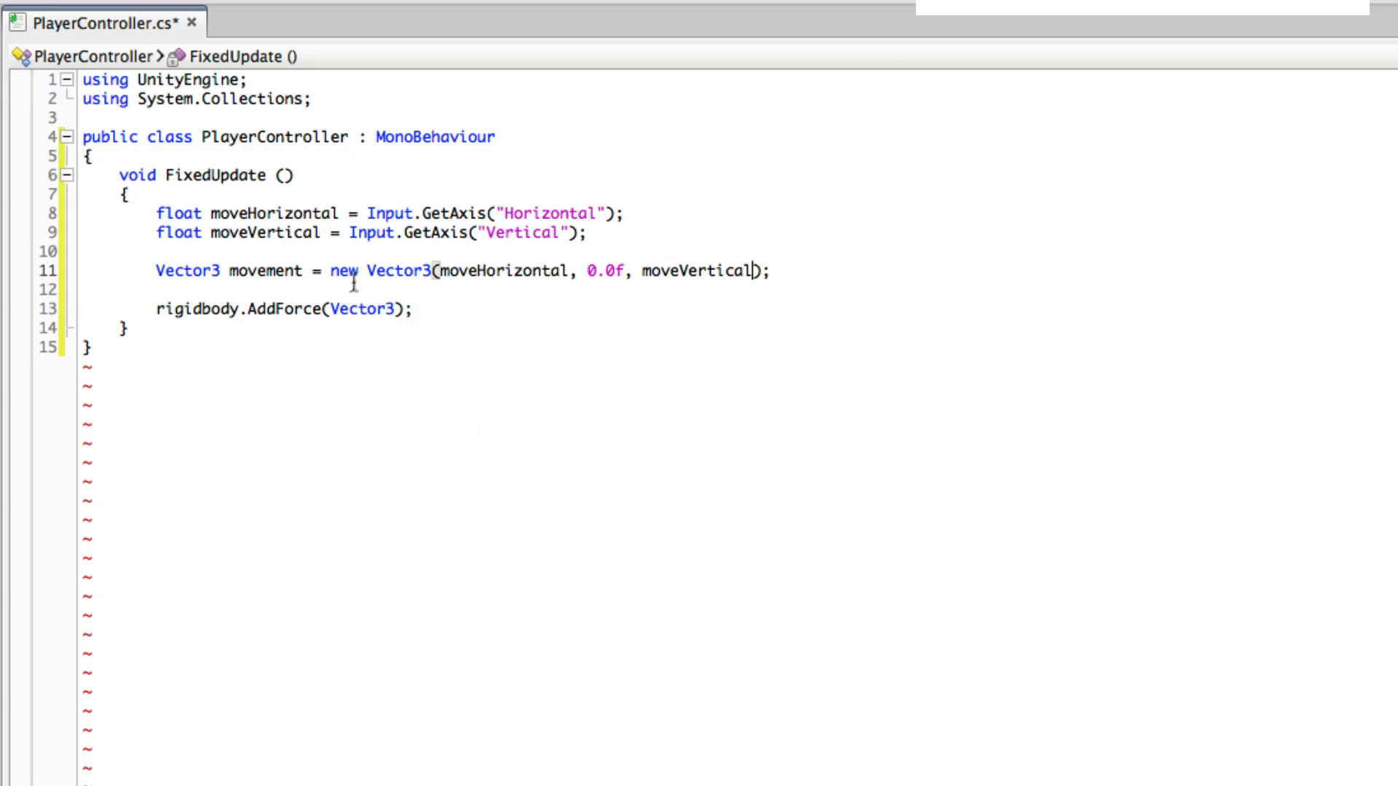
{"action": "left_click", "coordinate": [374, 309]}
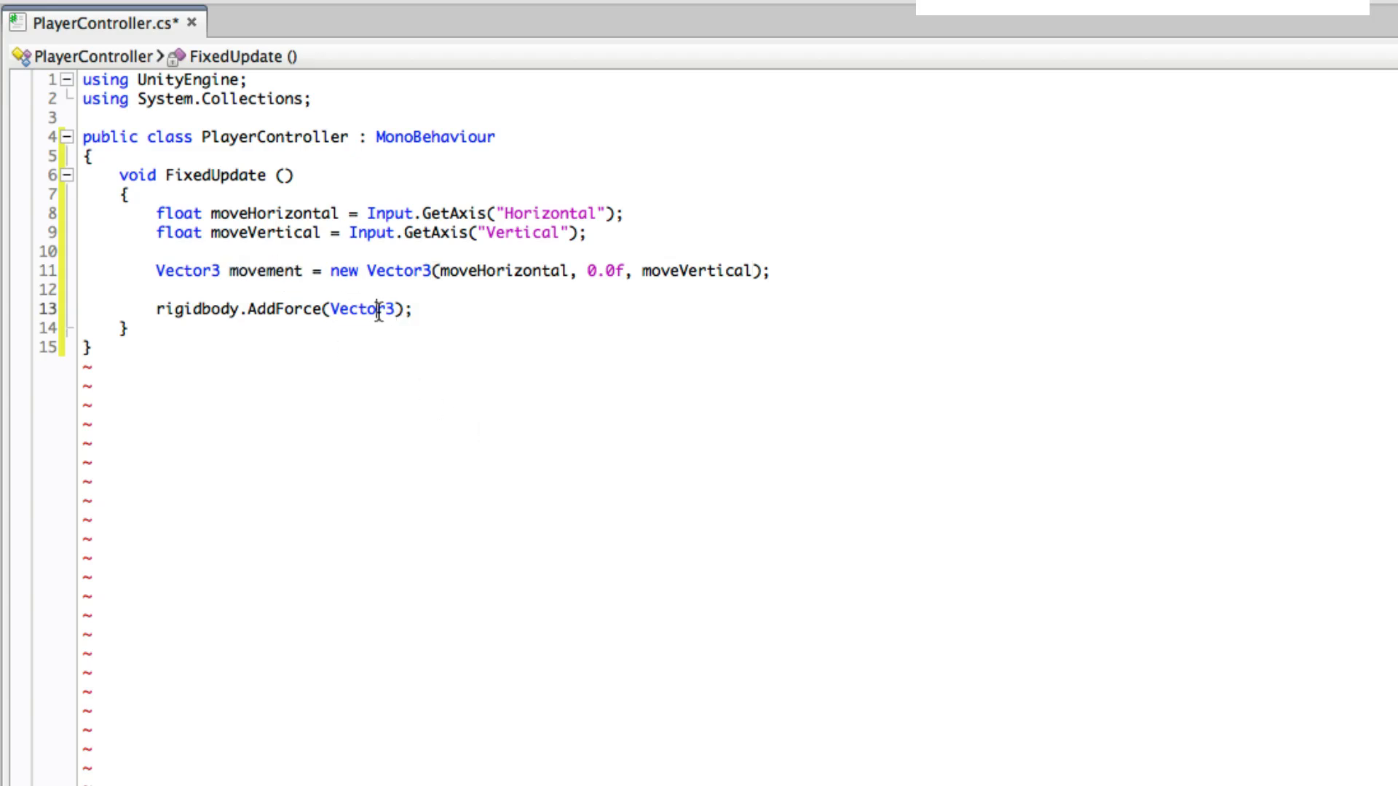
{"action": "type", "text": "movement"}
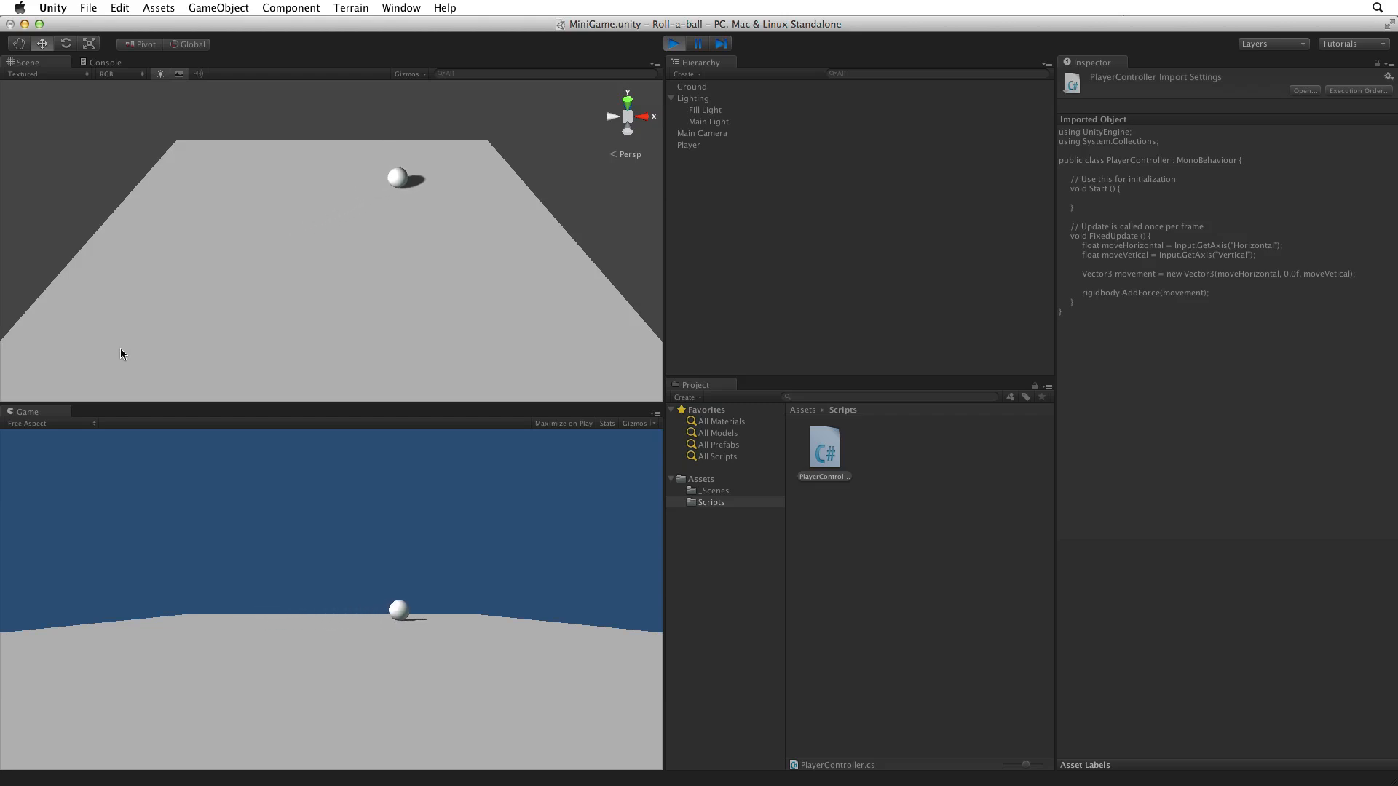
Stop the running play test of the Player sphere in the Unity editor.
{"action": "left_click", "coordinate": [673, 42]}
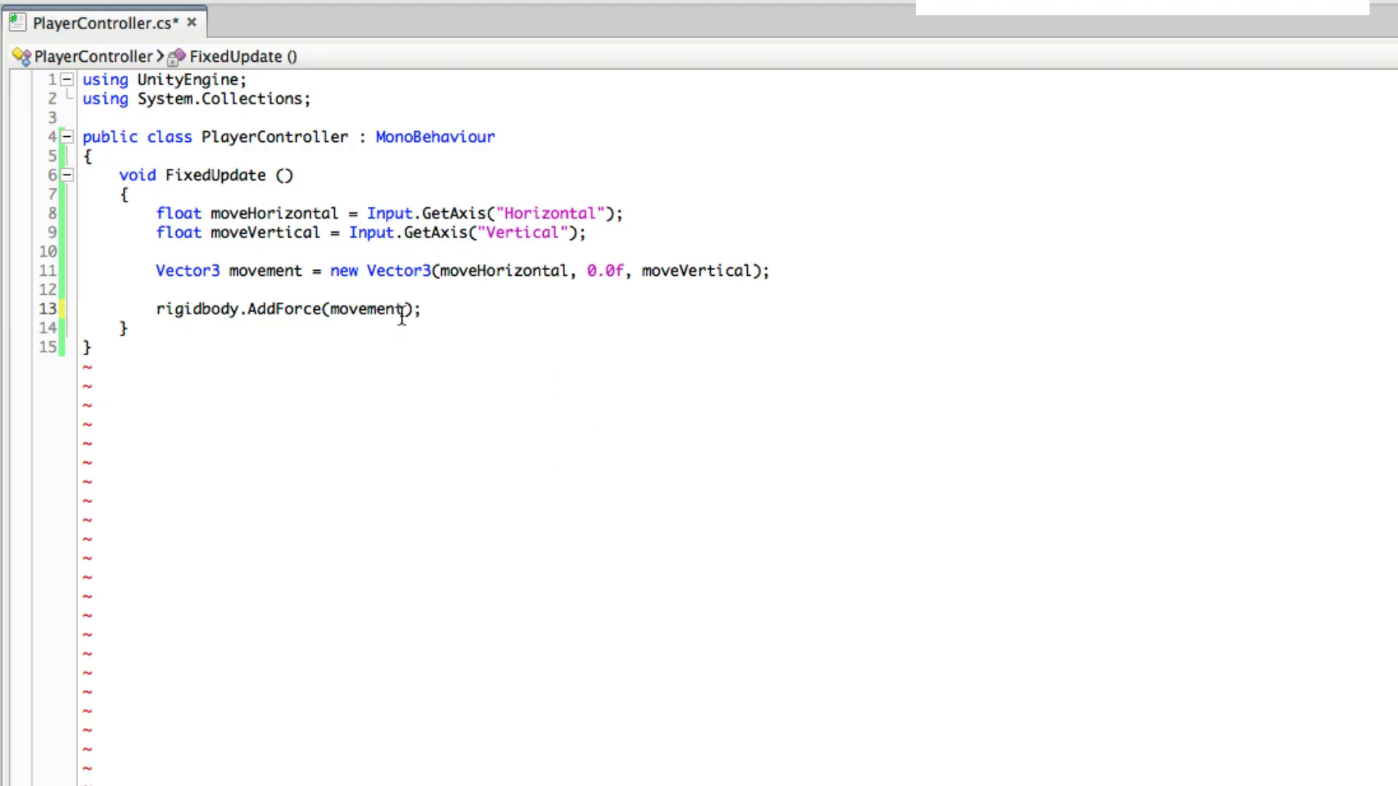
Declare public float speed and scale AddForce by movement * speed * Time.deltaTime.
{"action": "type", "text": "*"}
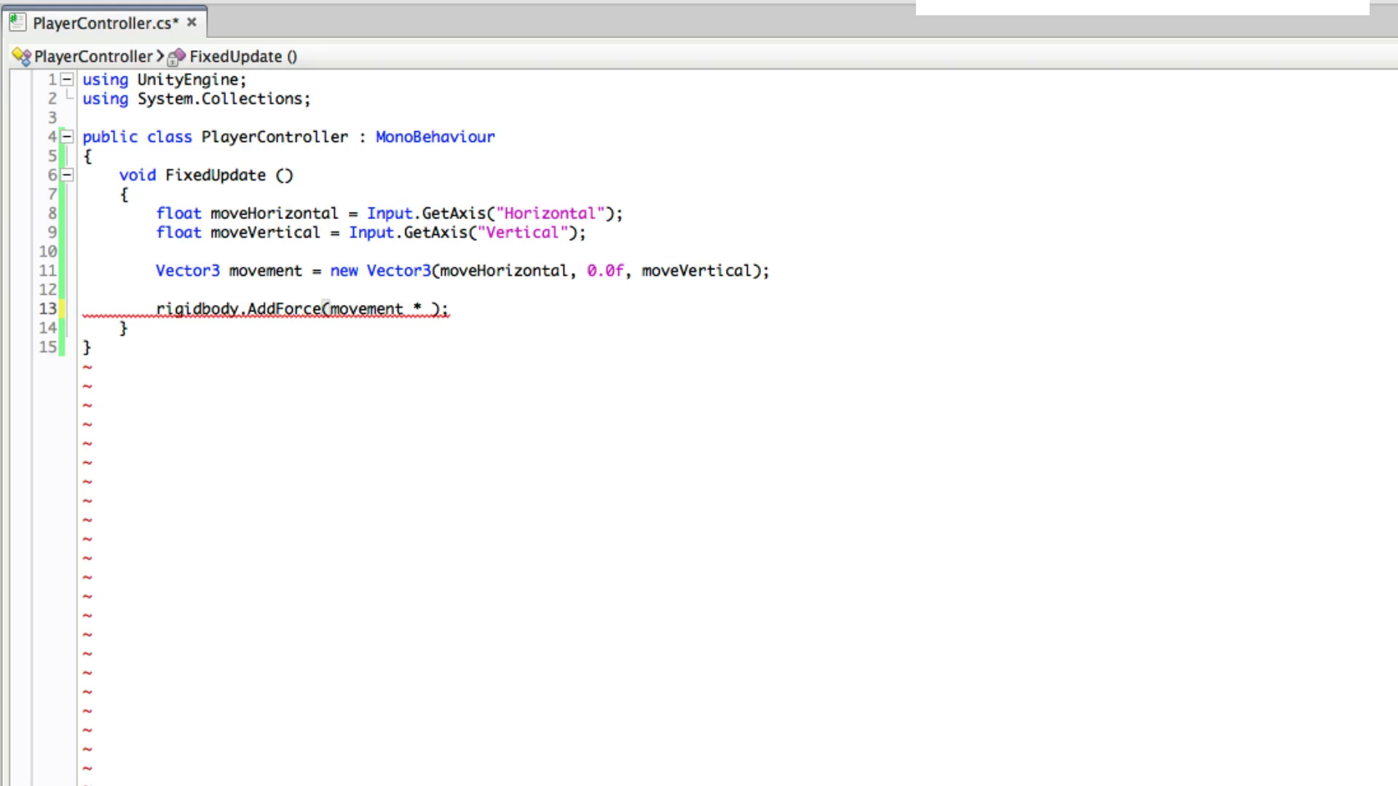
{"action": "type", "text": "100"}
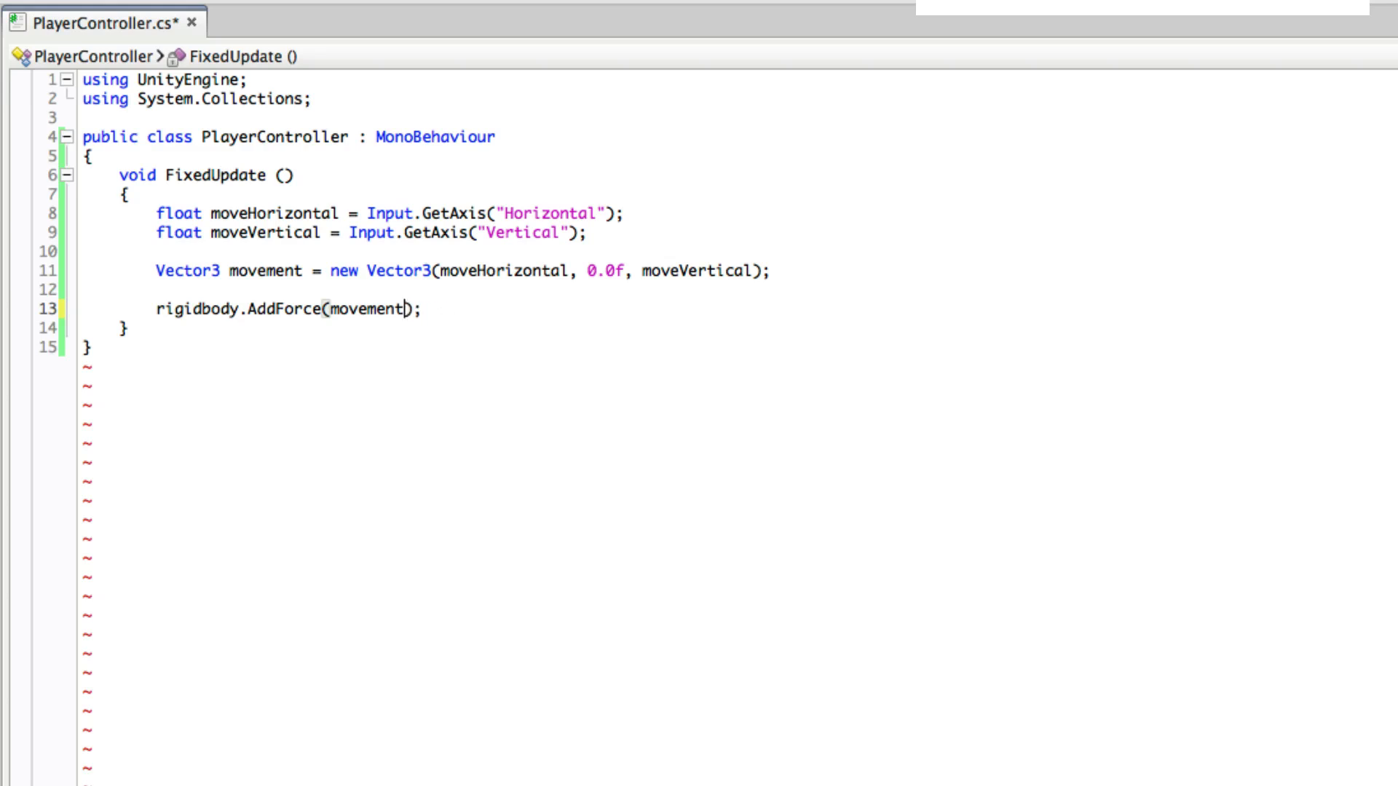
{"action": "type", "text": "public float spee"}
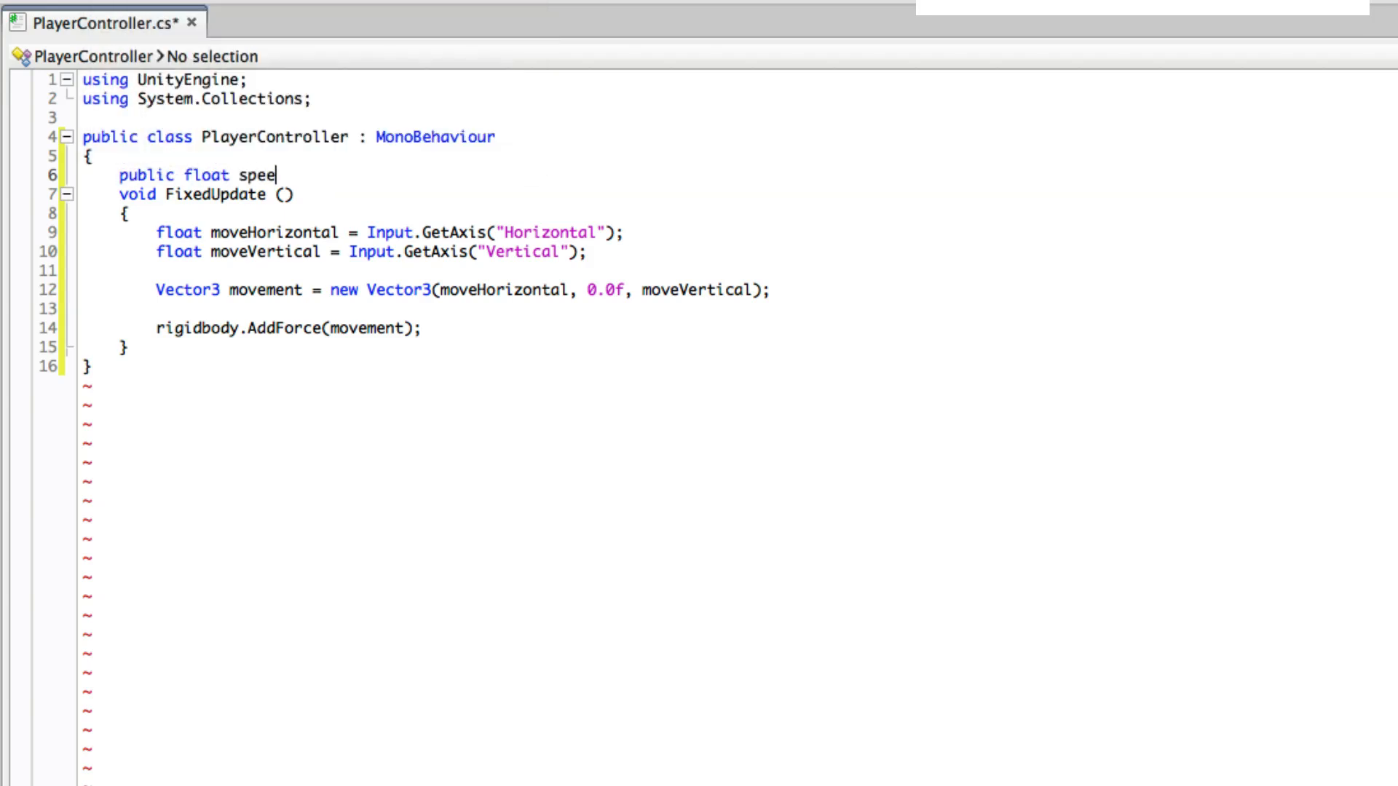
{"action": "type", "text": "d;"}
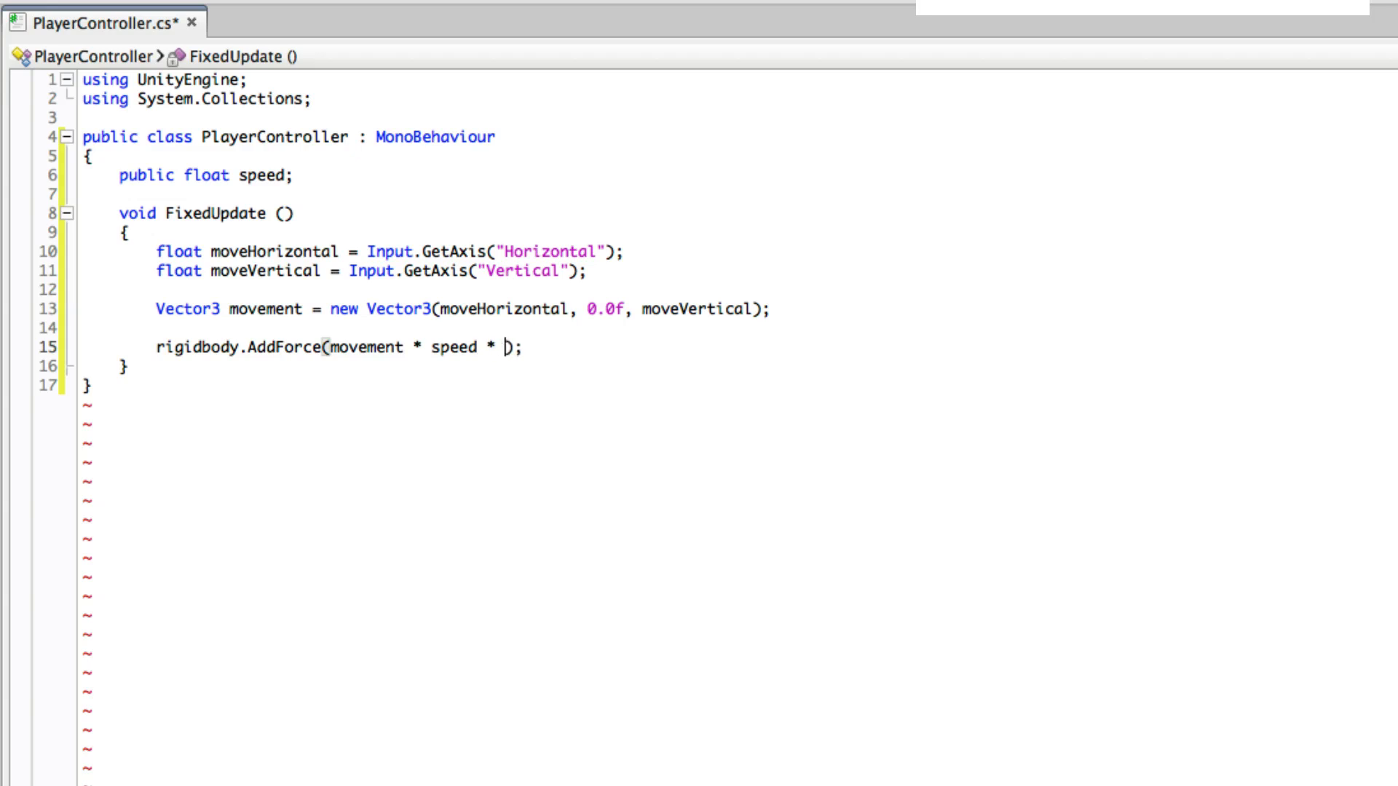
{"action": "type", "text": "T"}
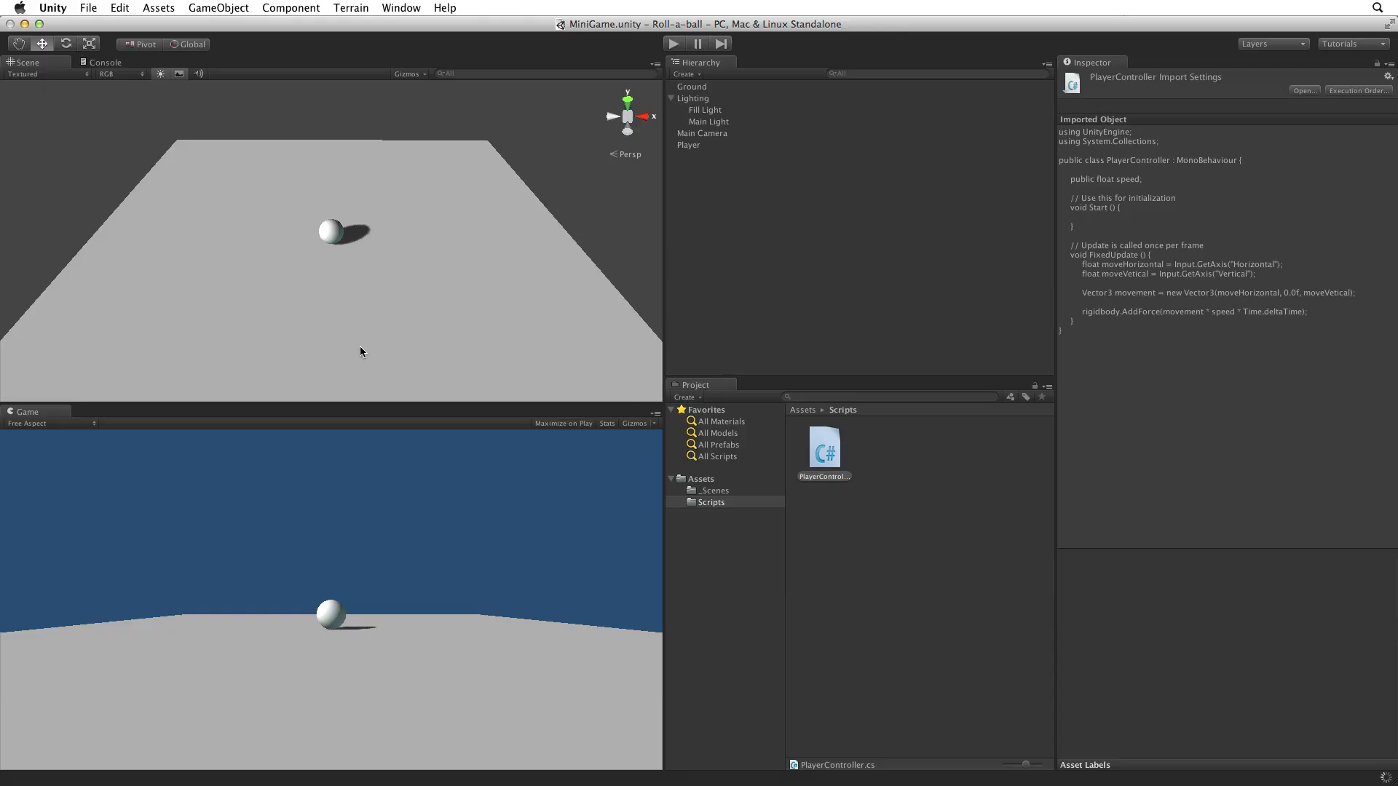
Select Player and enter a Speed value of 10 in its Player Controller component.
{"action": "left_click", "coordinate": [689, 144]}
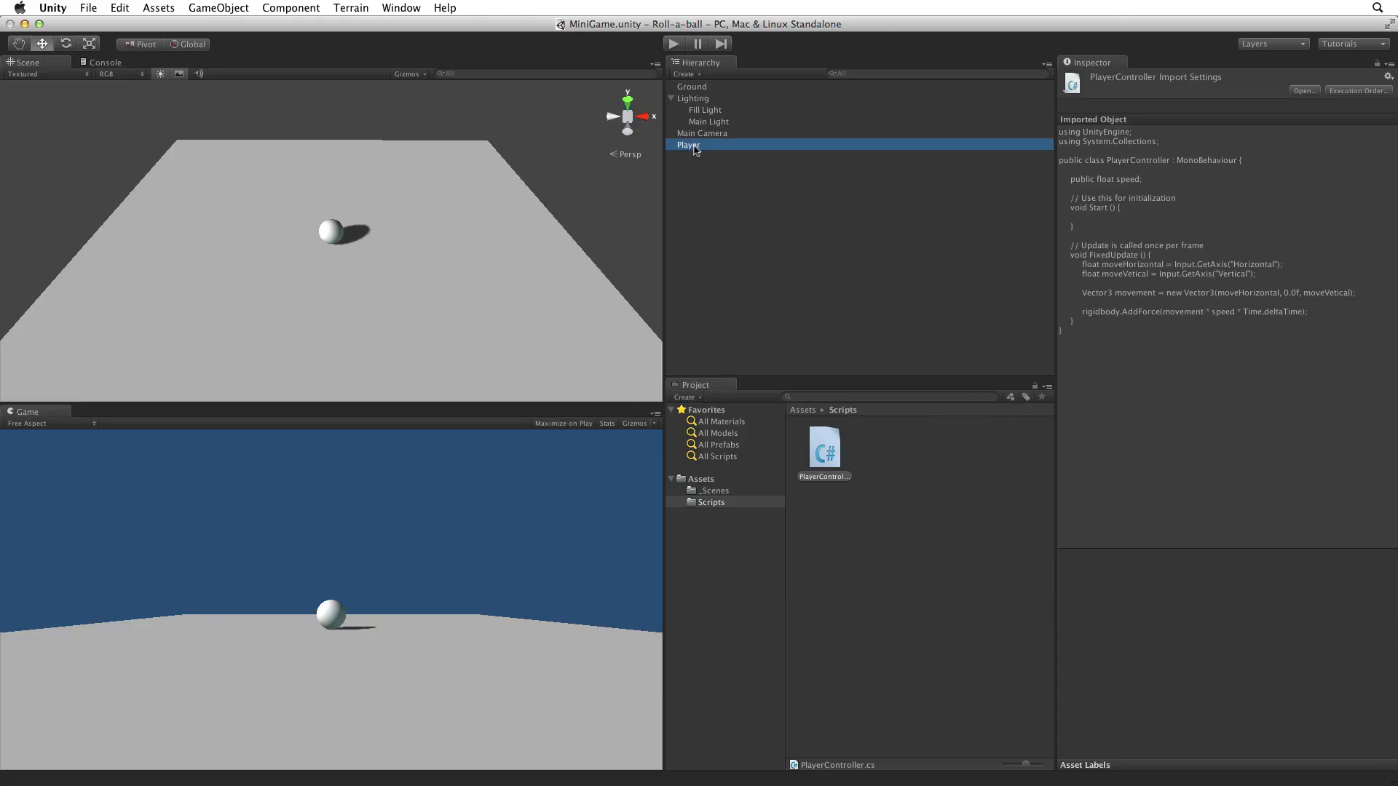
{"action": "left_click", "coordinate": [688, 144]}
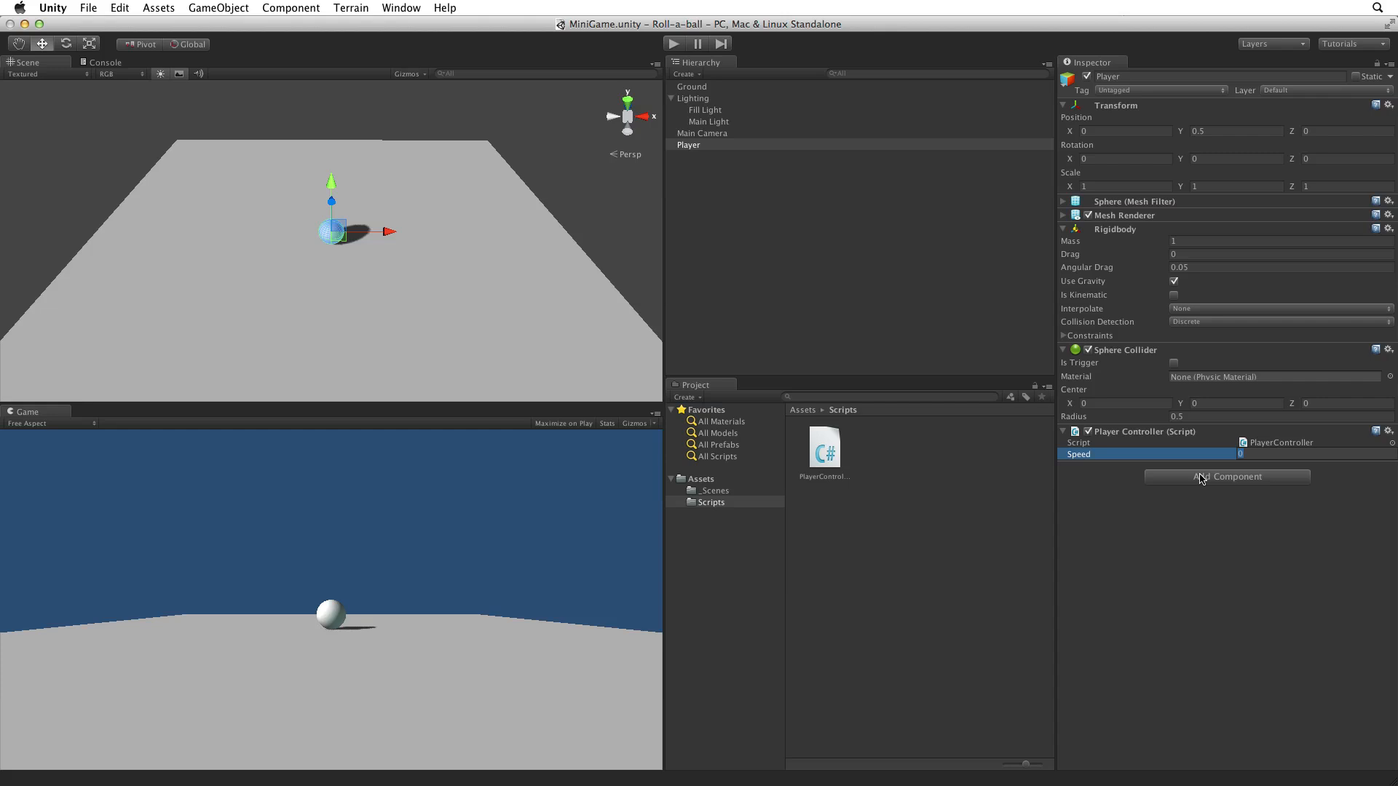
{"action": "type", "text": "1000"}
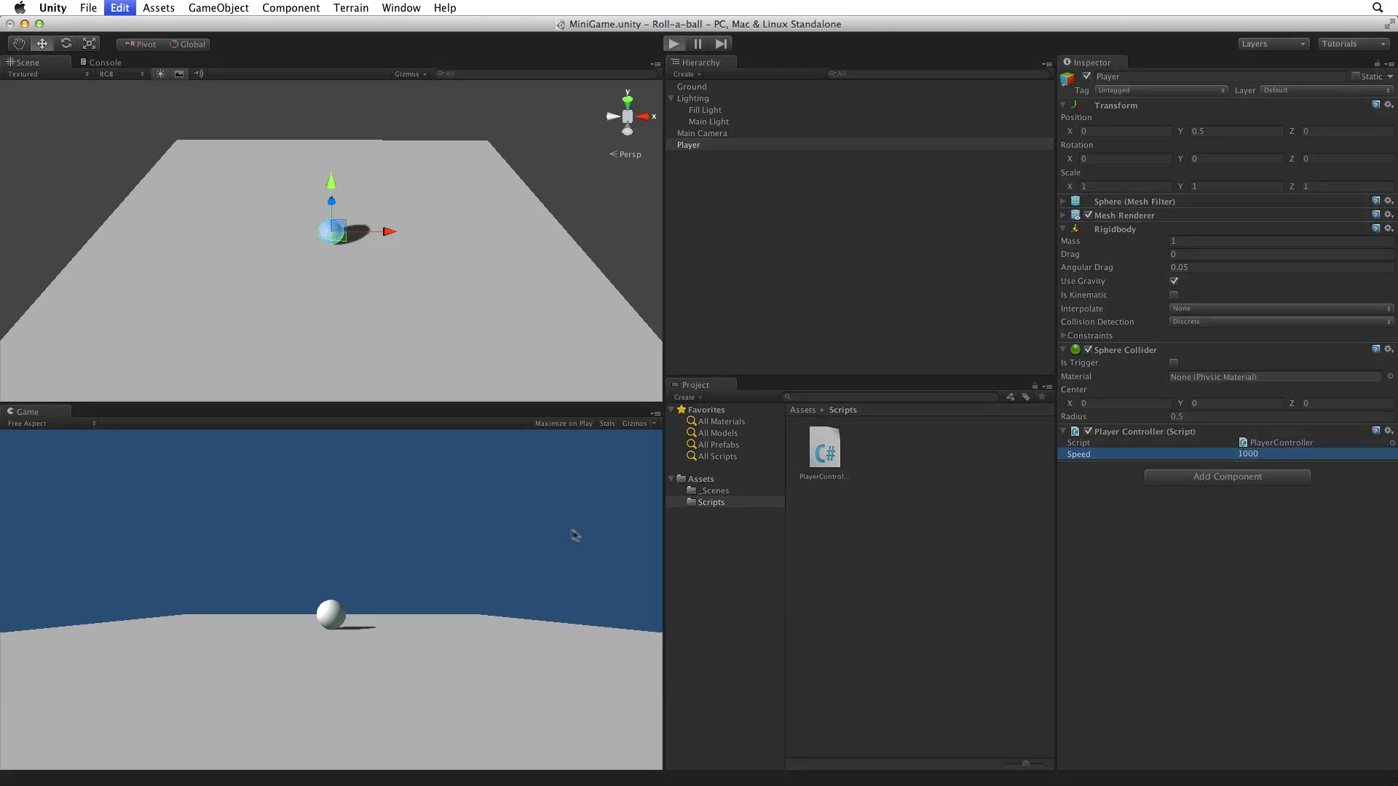
Play-test the sphere, stop, then play again after raising Speed to 500.
{"action": "left_click", "coordinate": [671, 42]}
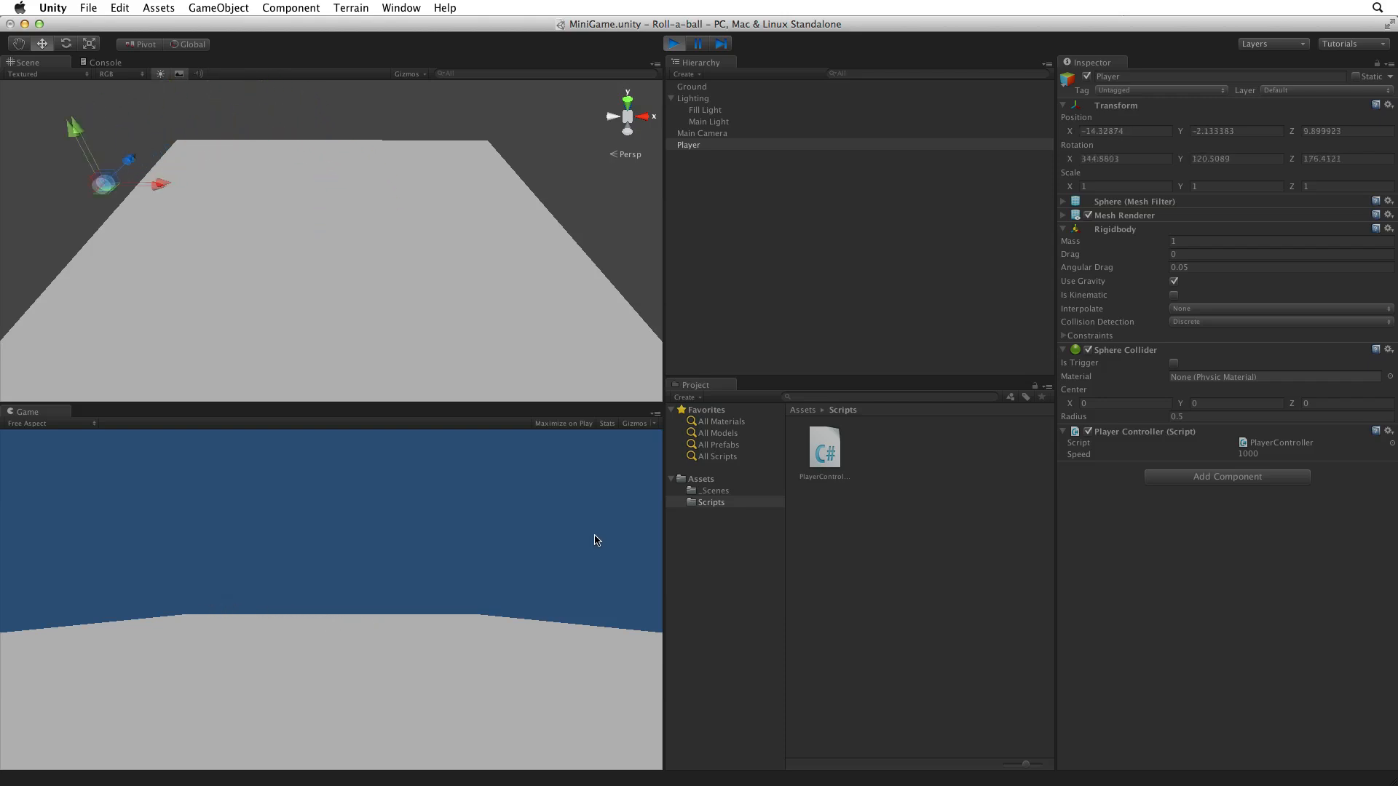
{"action": "left_click", "coordinate": [673, 42]}
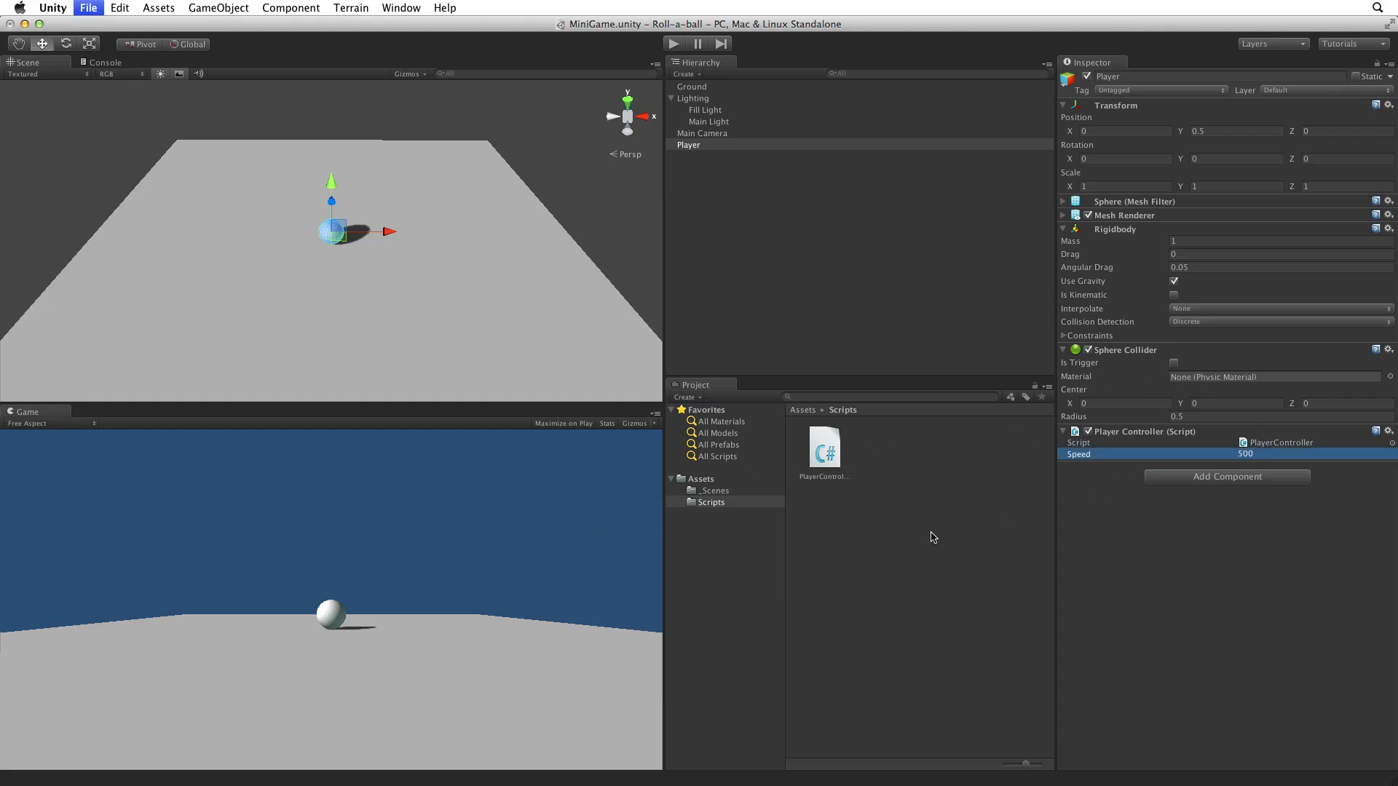
{"action": "left_click", "coordinate": [673, 42]}
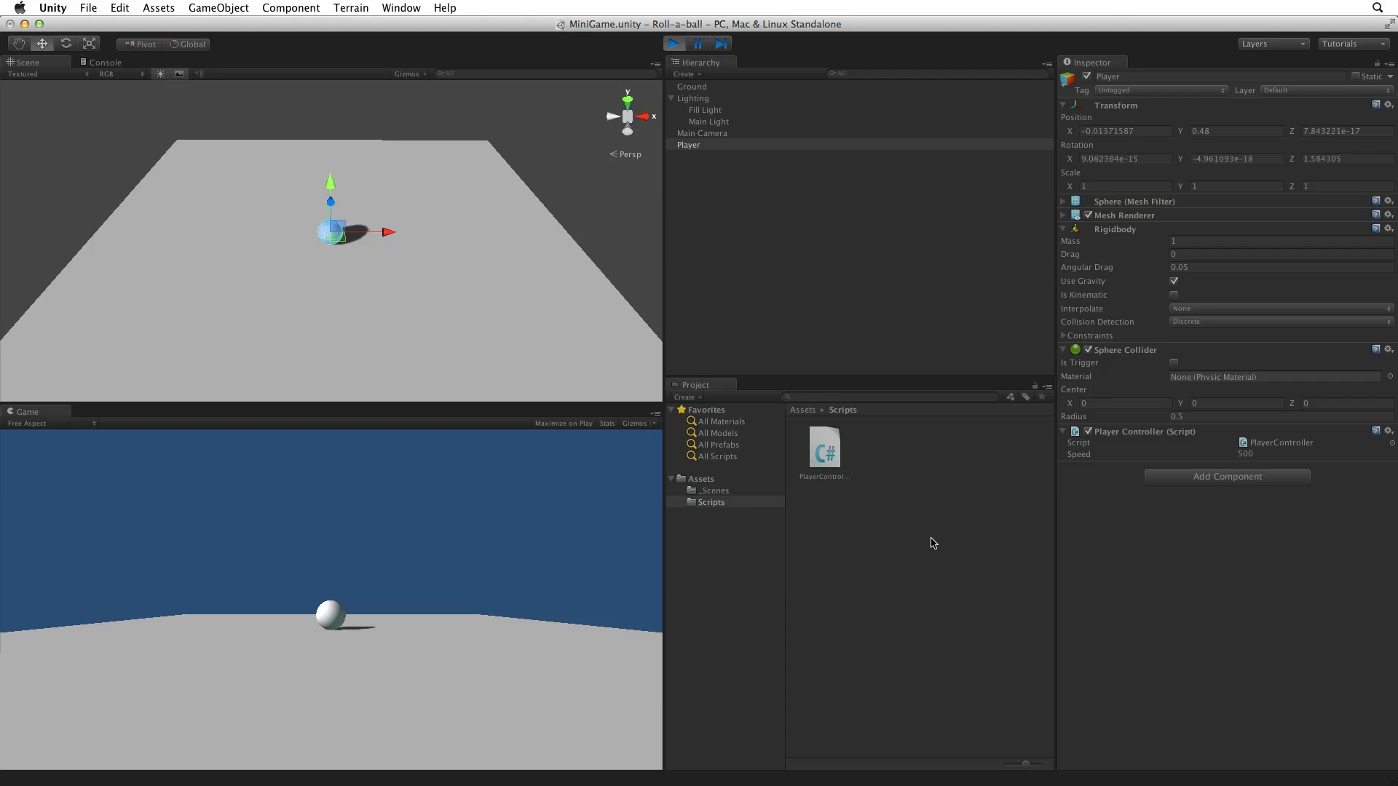